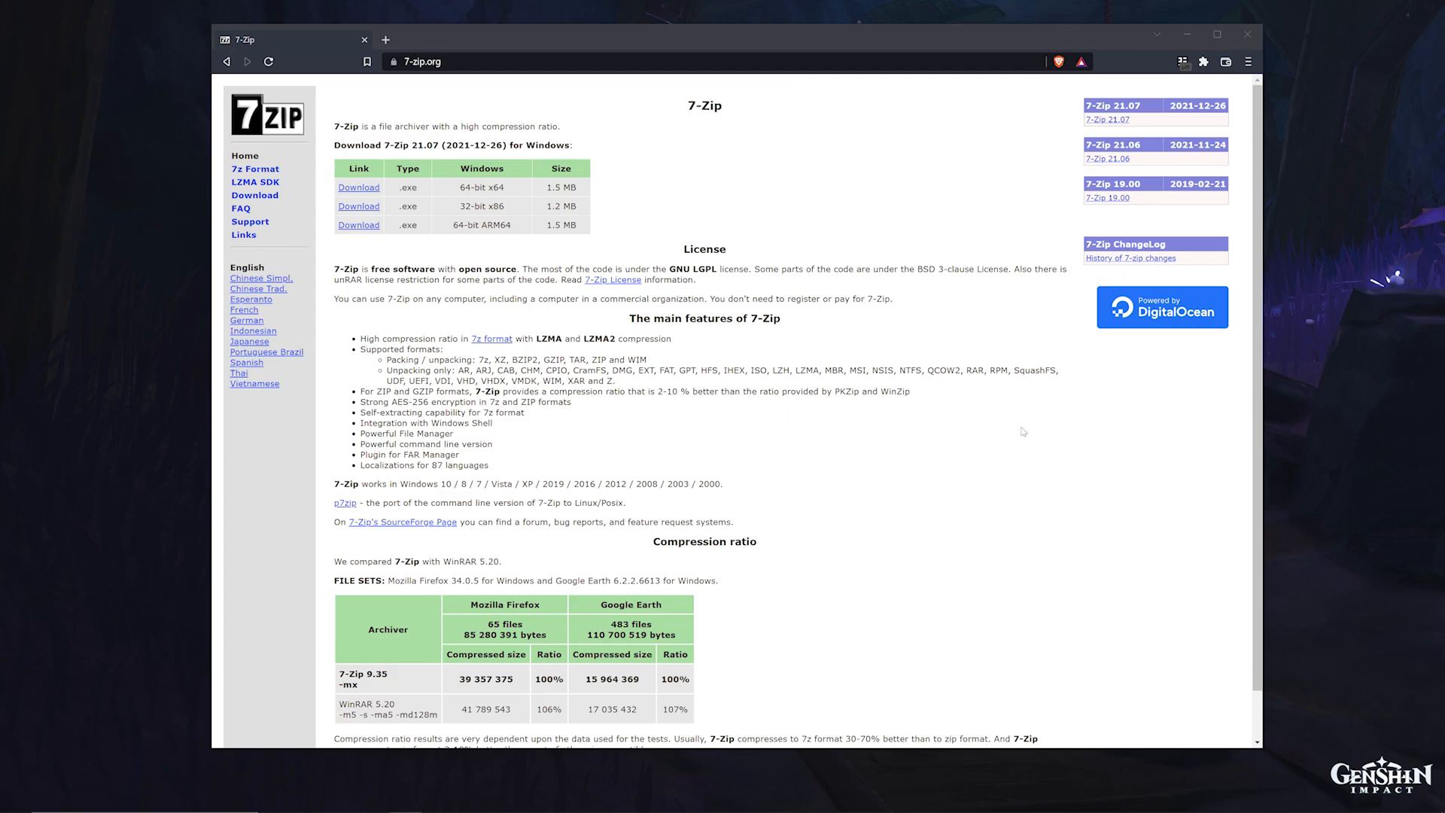
Step: Read through the modding tips and highlight the line about unzipping into the override folder
{"action": "scroll", "scroll_direction": "down", "scroll_amount": 3}
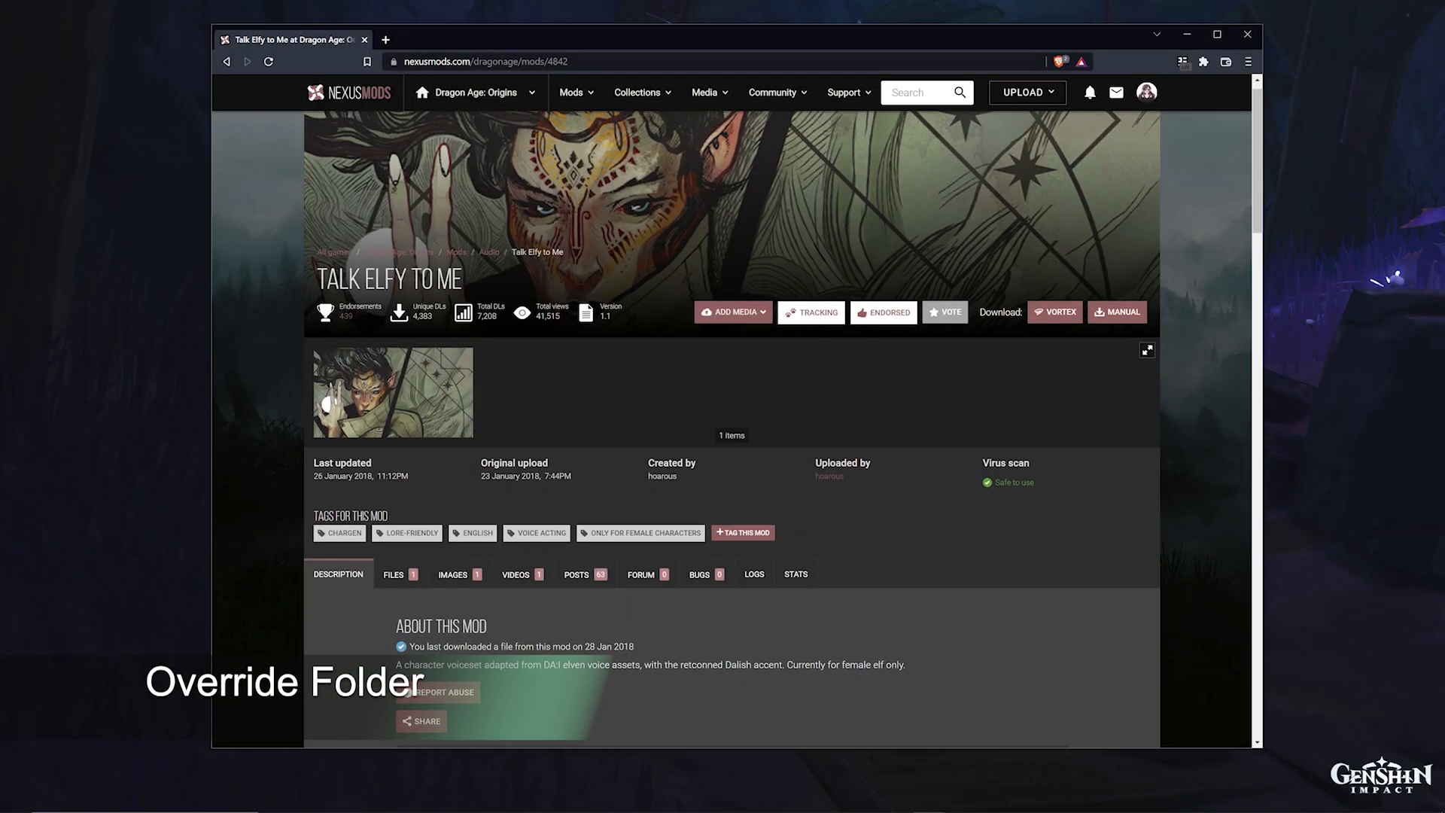
{"action": "scroll", "scroll_direction": "down", "scroll_amount": 3}
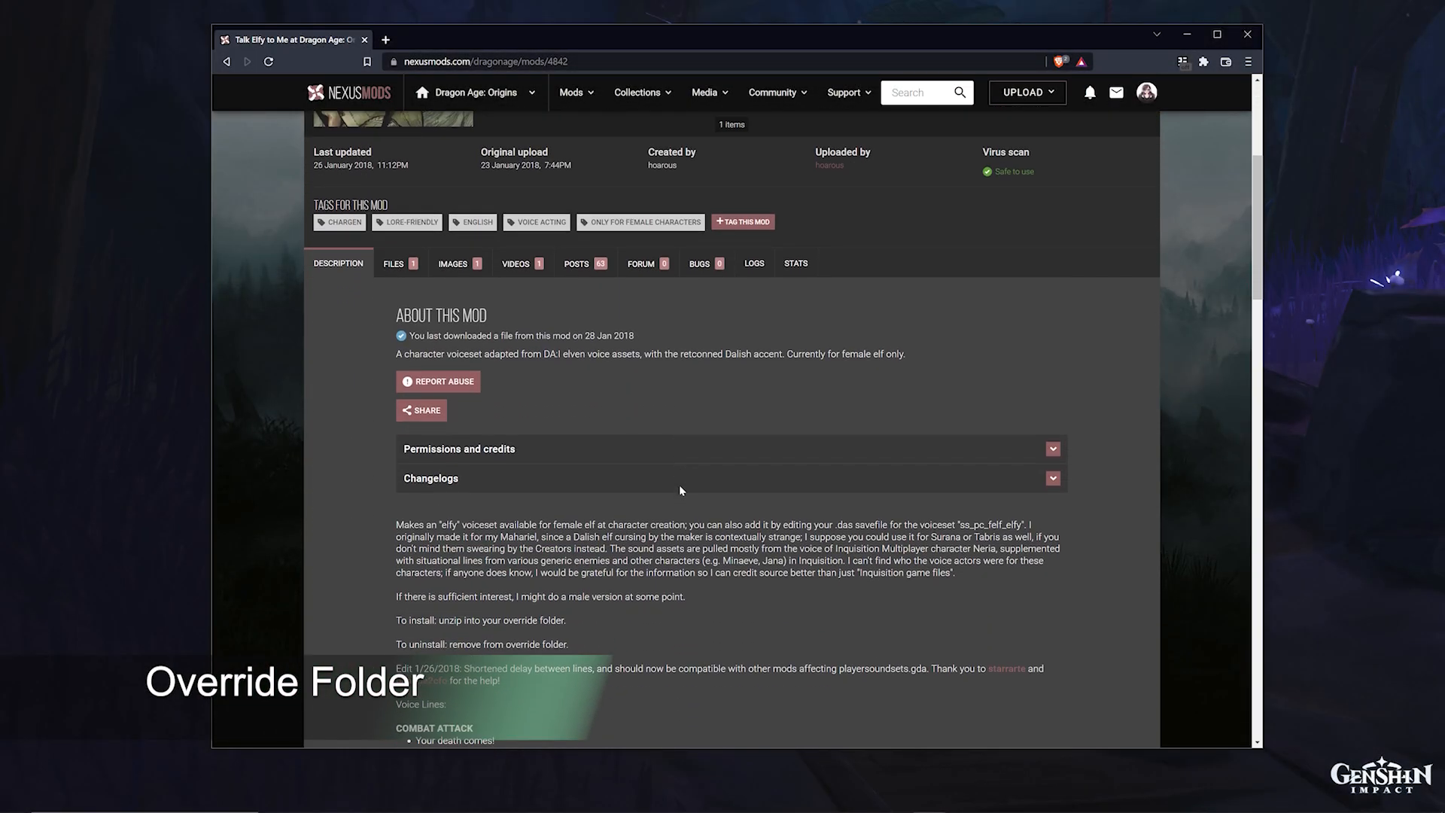
{"action": "scroll", "scroll_direction": "down", "scroll_amount": 3}
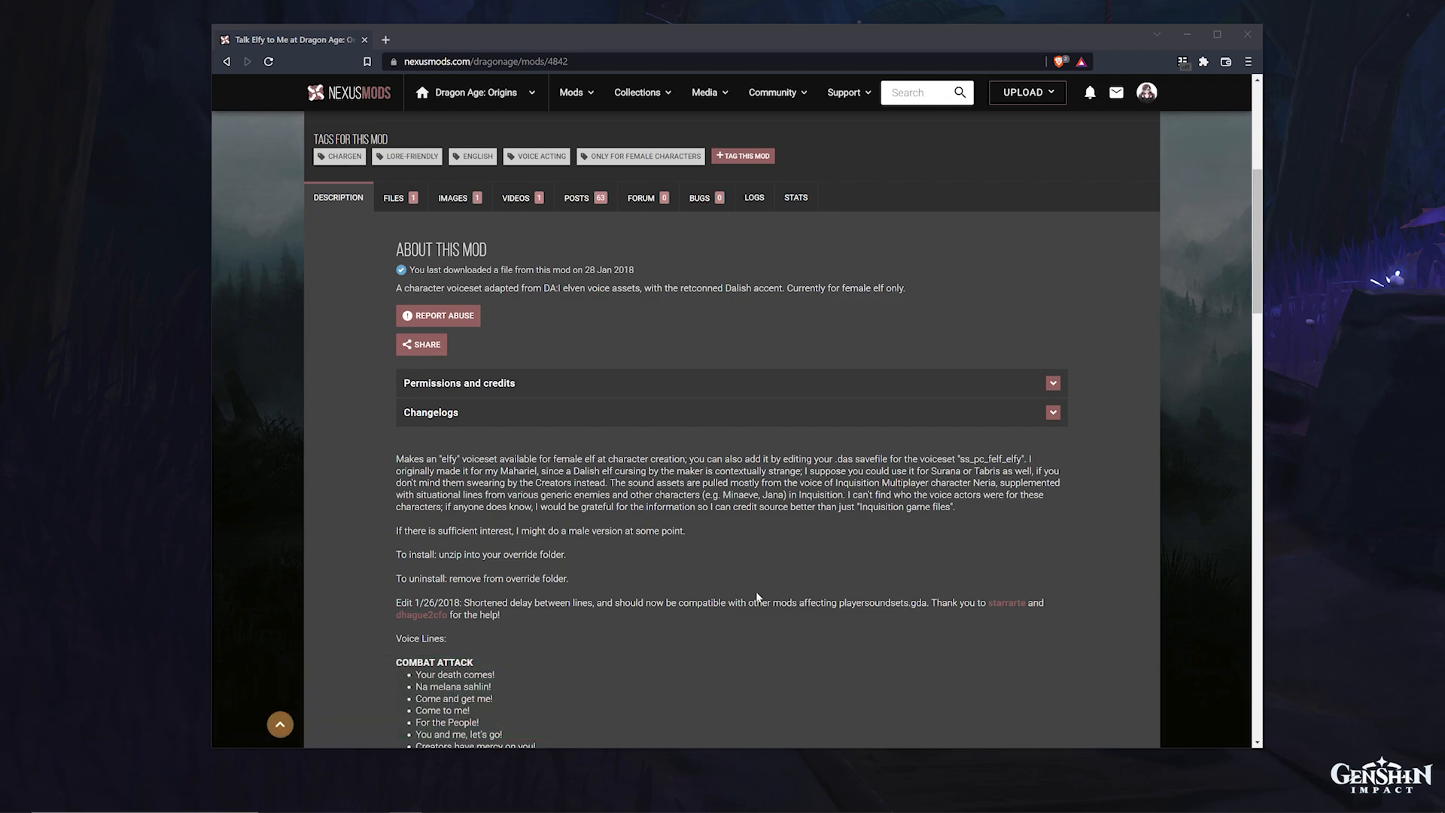
{"action": "left_click_drag", "start_coordinate": [480, 554], "coordinate": [567, 553]}
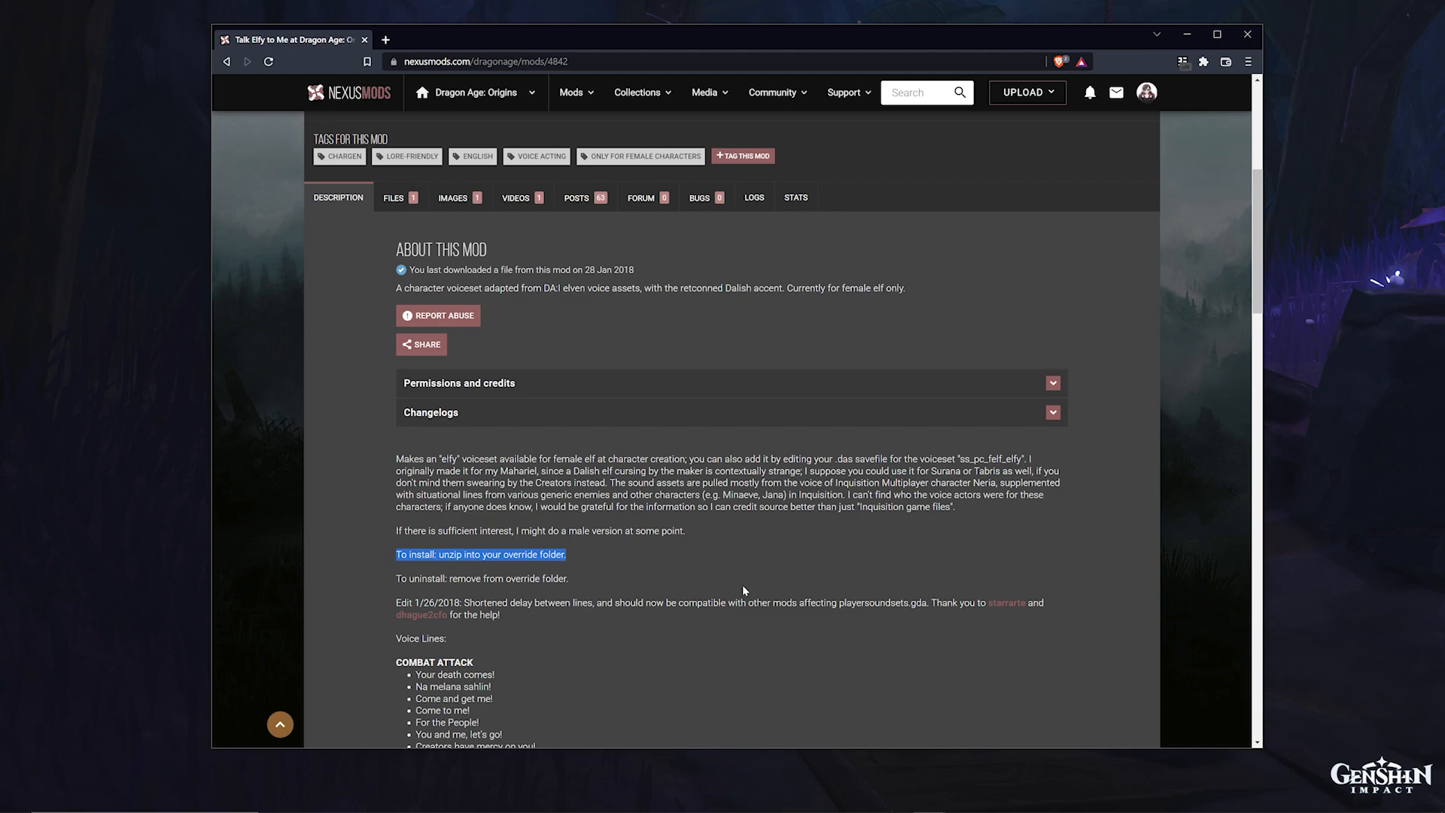
{"action": "left_click", "coordinate": [763, 584]}
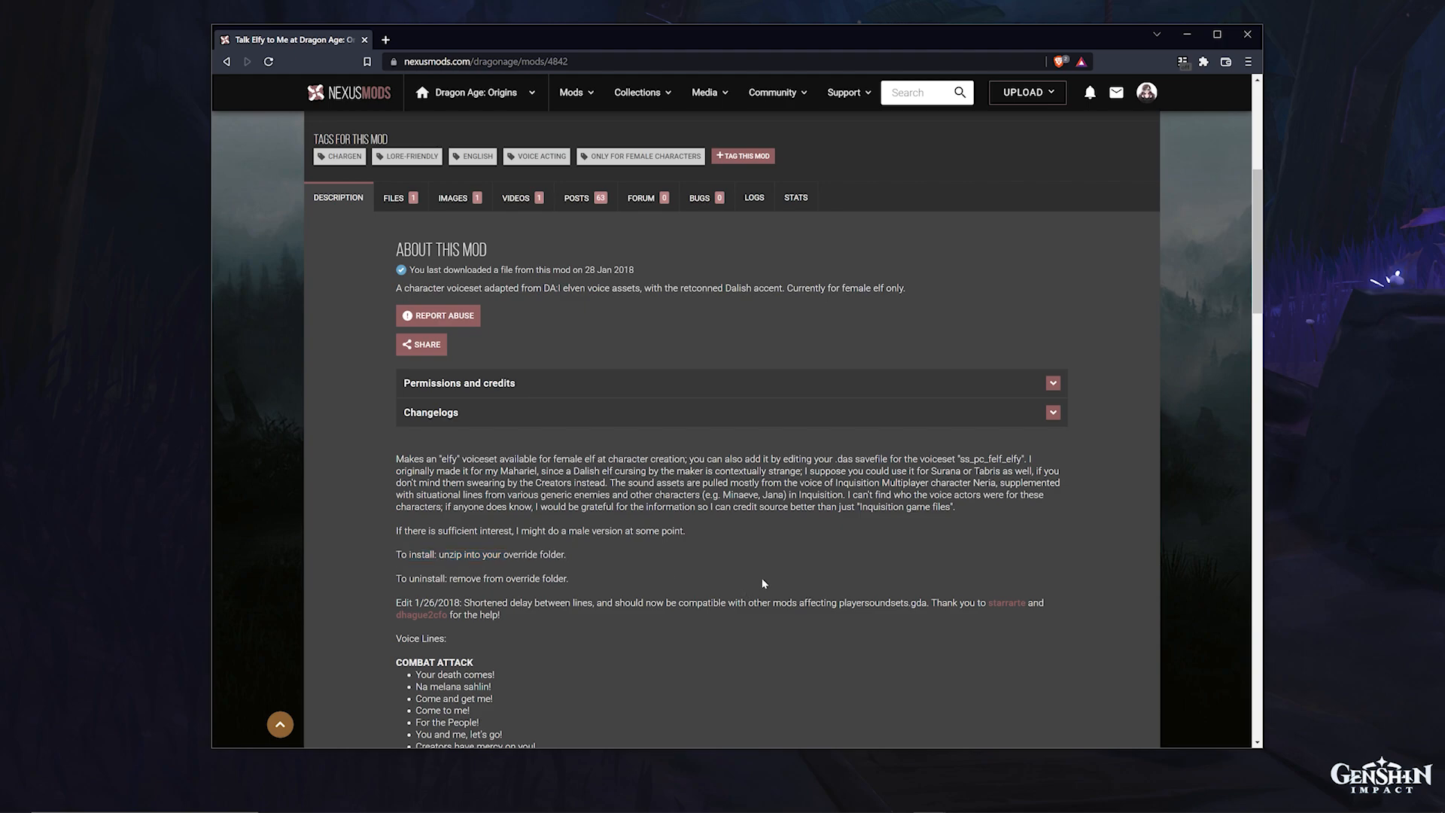
{"action": "mouse_move", "coordinate": [774, 554]}
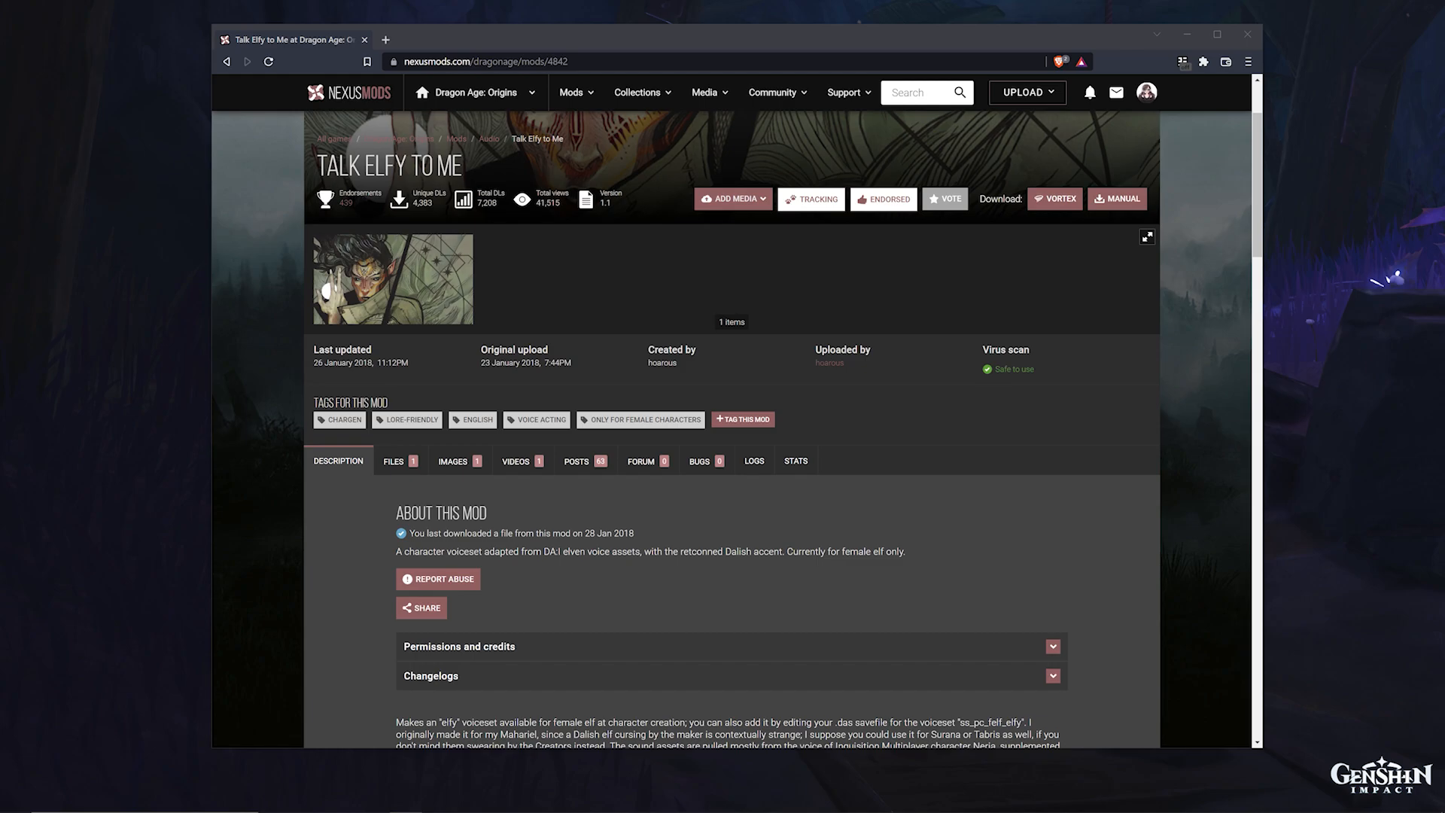
{"action": "left_click", "coordinate": [394, 461]}
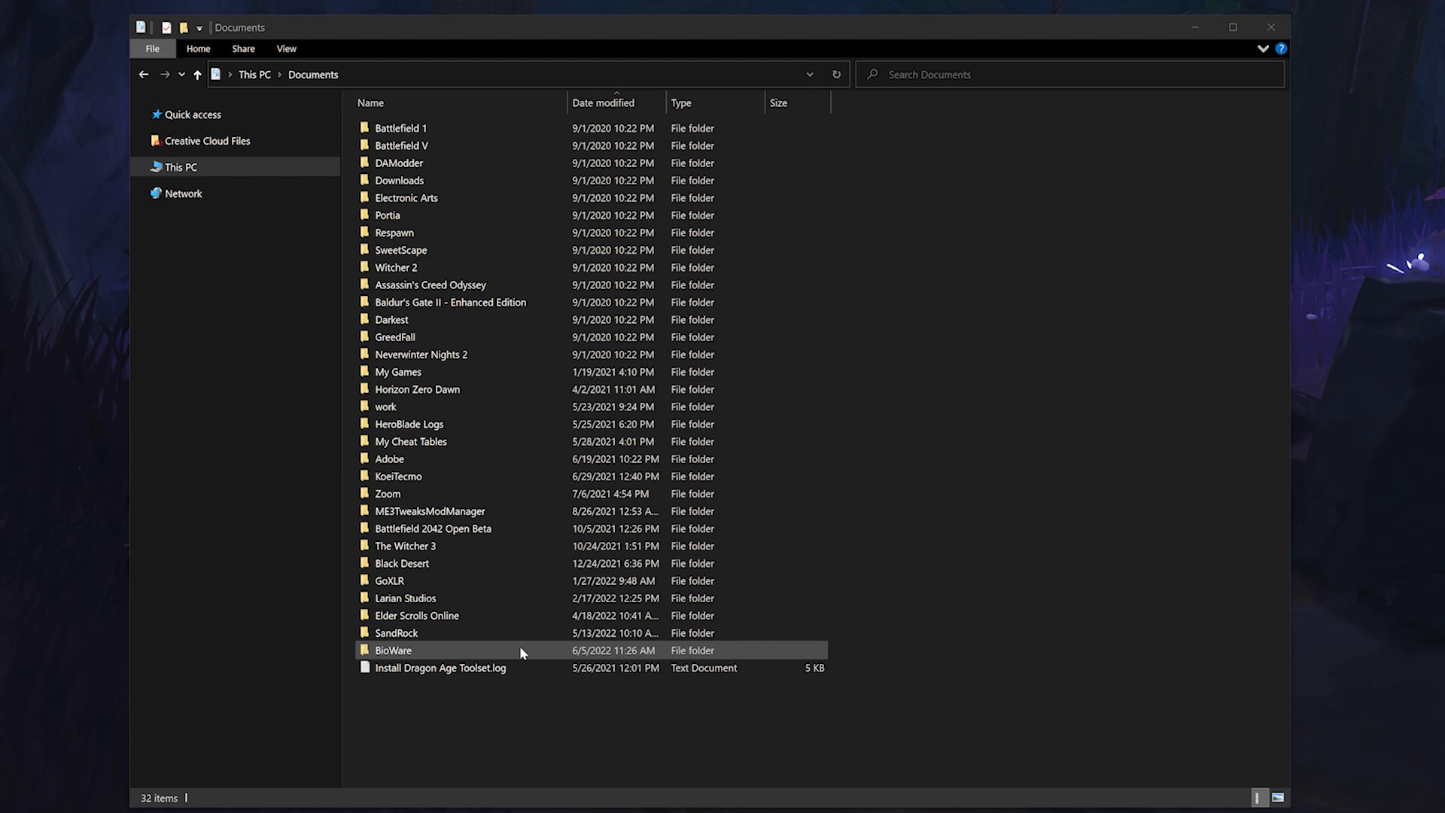
Step: Browse into BioWare > Dragon Age > packages, view core's New-item choices, and dismiss them
{"action": "double_click", "coordinate": [394, 650]}
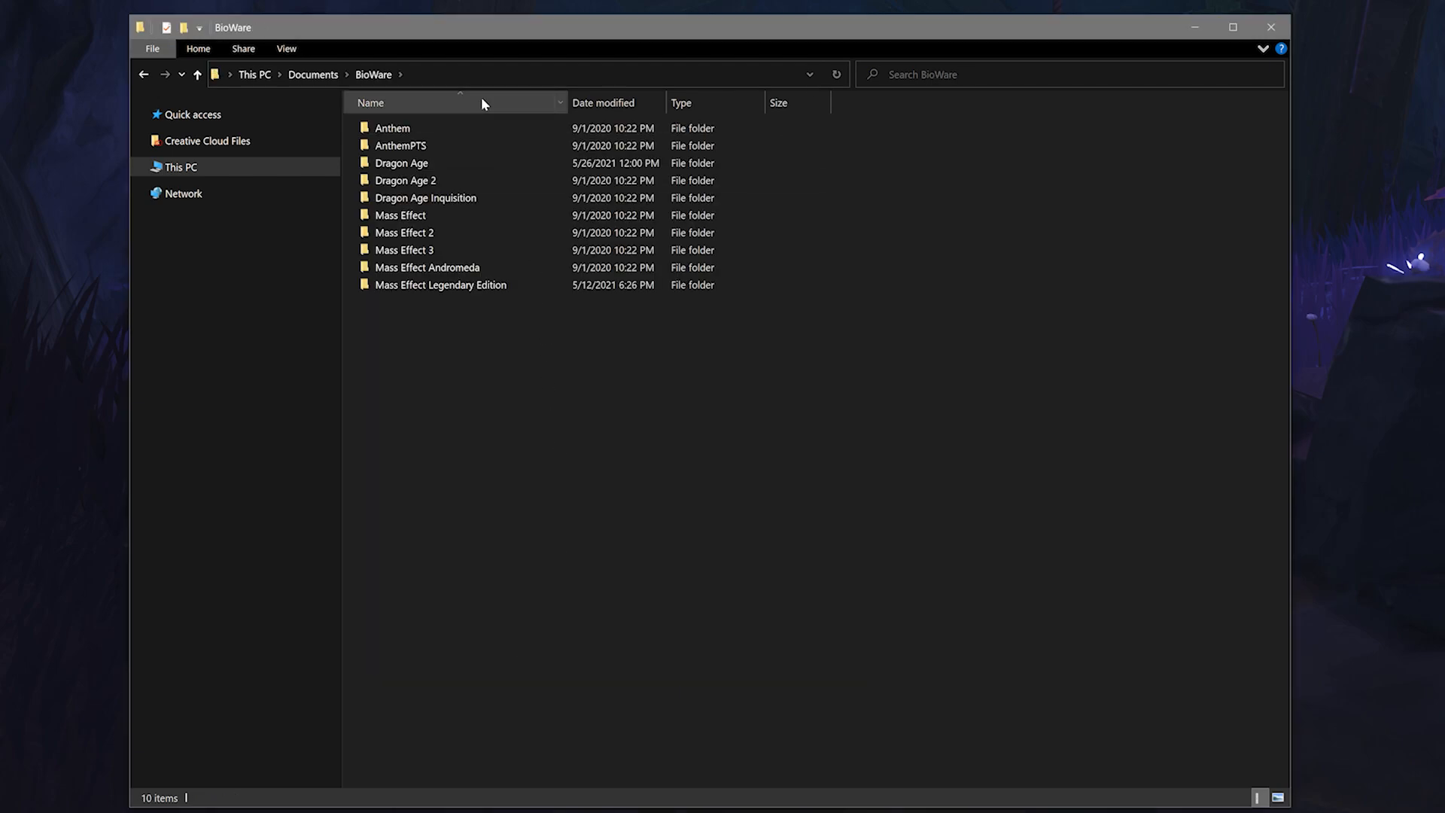
{"action": "double_click", "coordinate": [399, 163]}
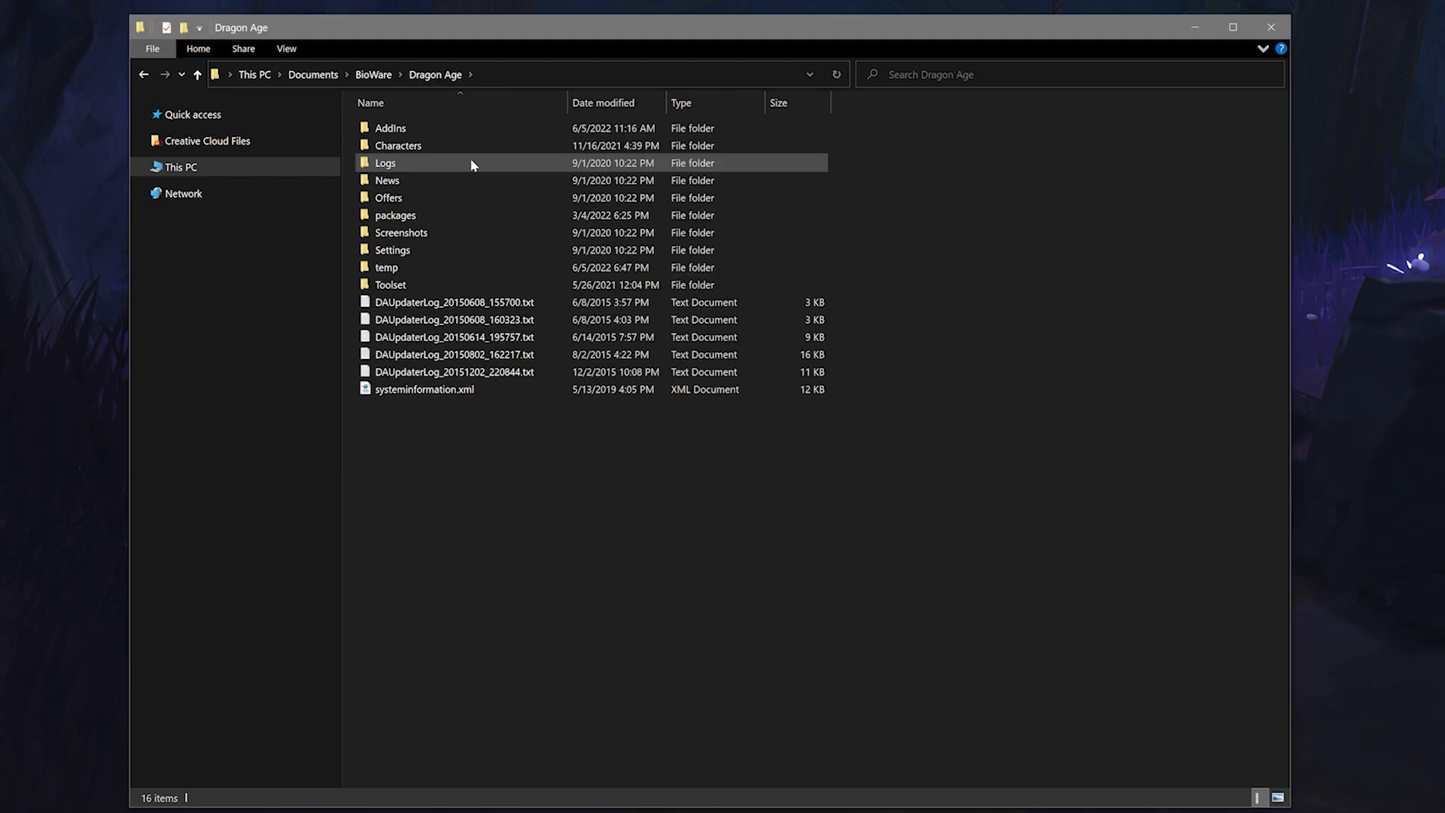
{"action": "double_click", "coordinate": [384, 162]}
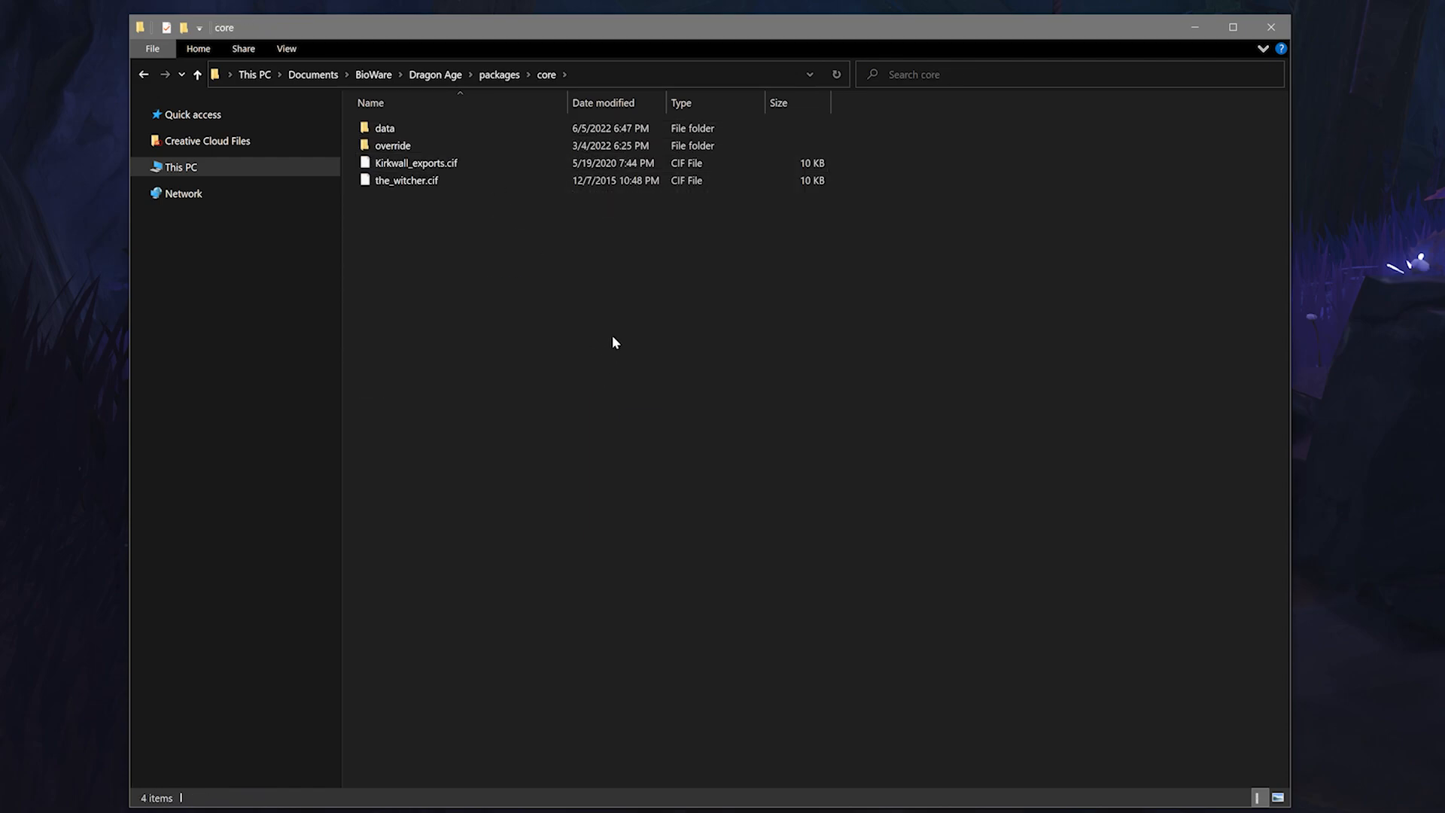
{"action": "right_click", "coordinate": [614, 343]}
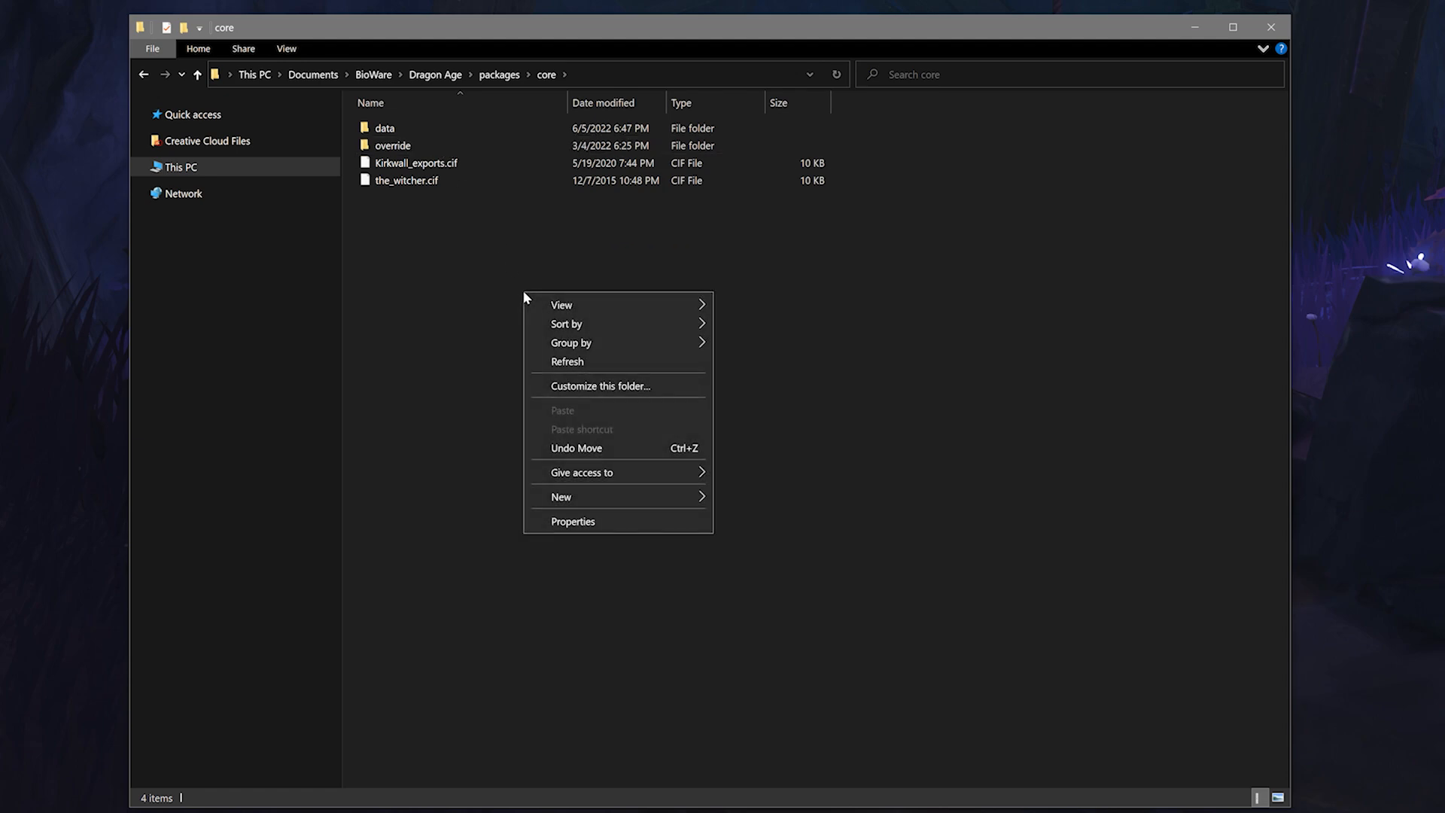
{"action": "left_click", "coordinate": [590, 497]}
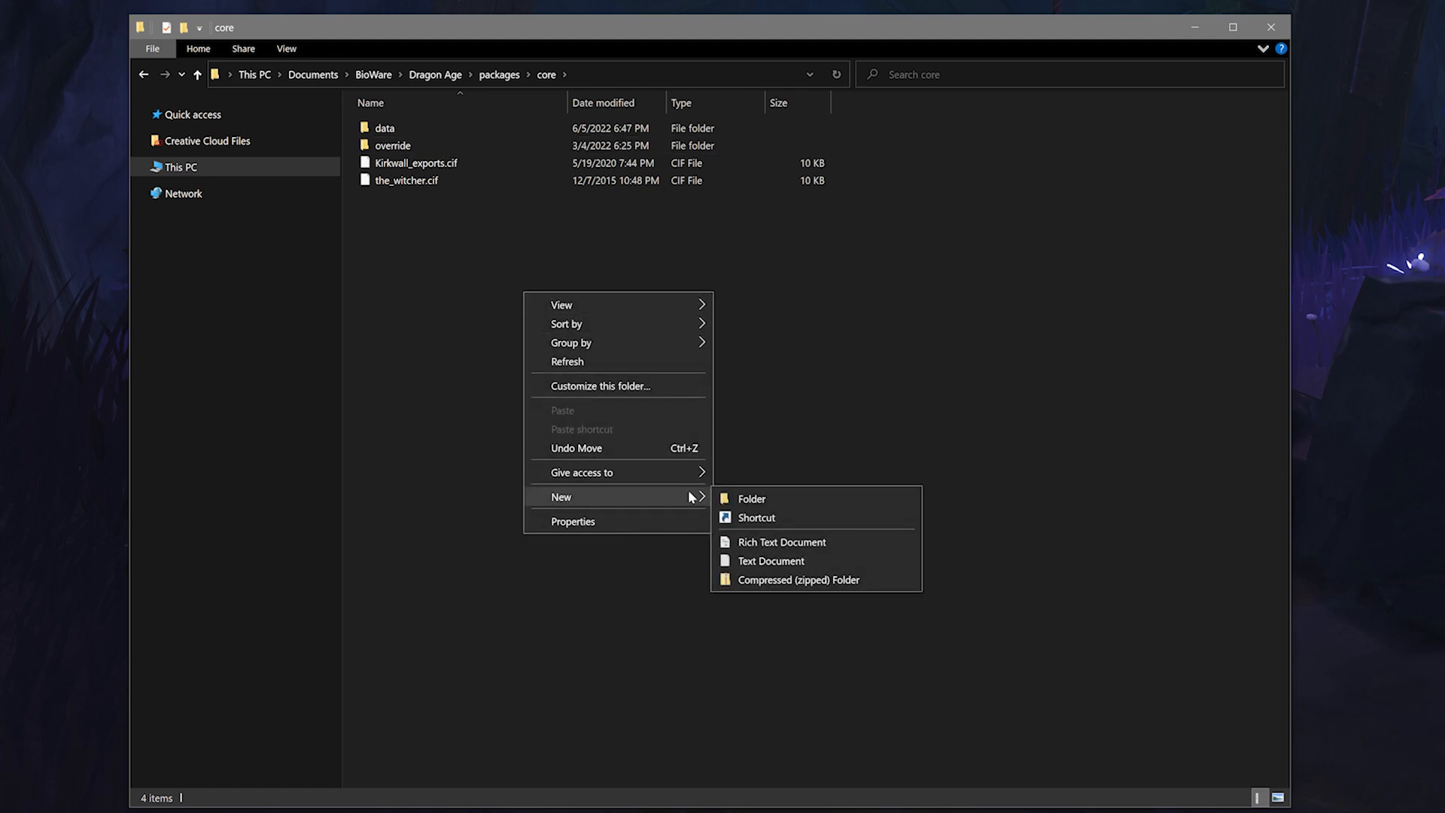
{"action": "mouse_move", "coordinate": [933, 361]}
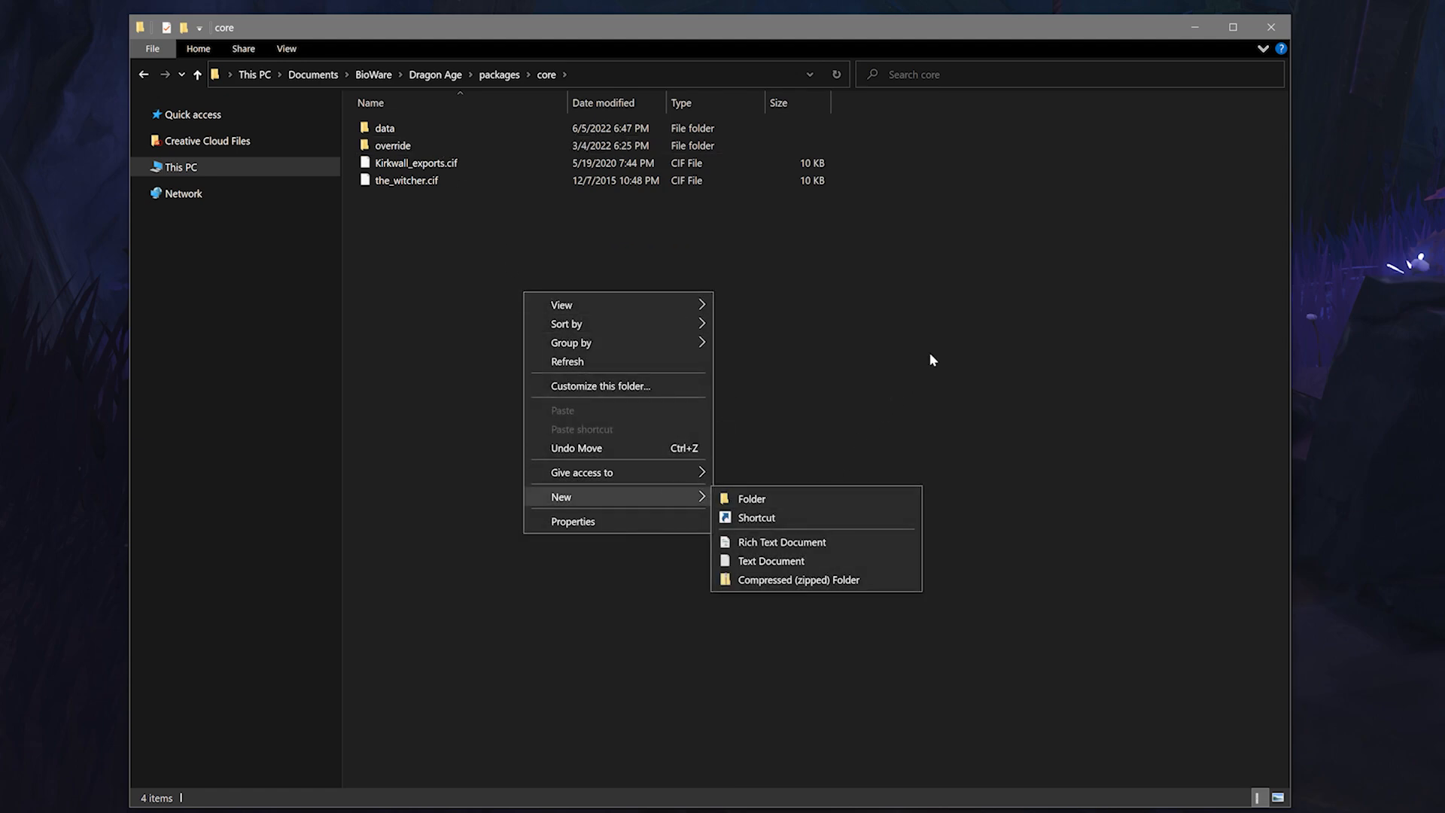
{"action": "left_click", "coordinate": [391, 146]}
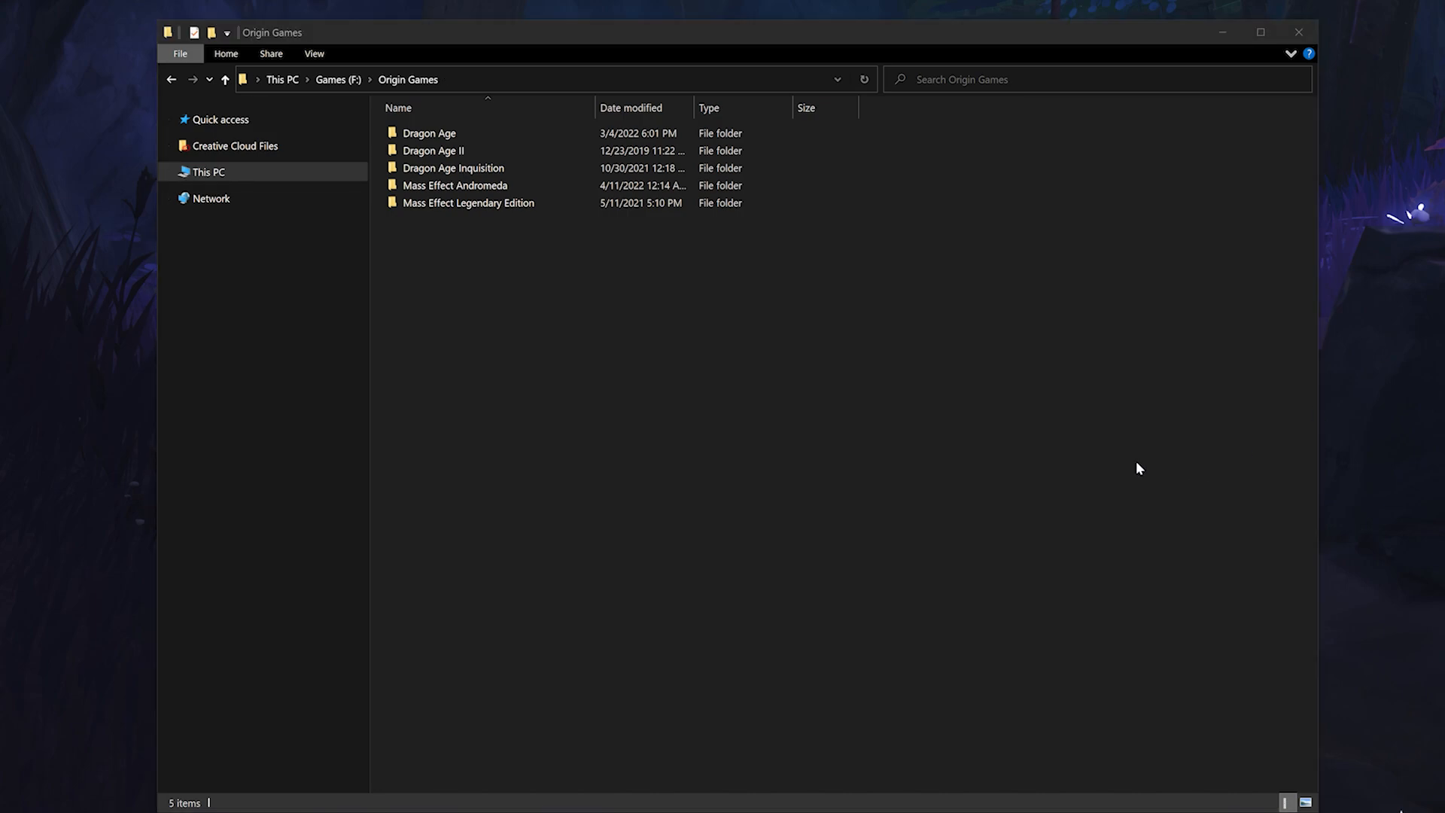
{"action": "mouse_move", "coordinate": [1008, 444]}
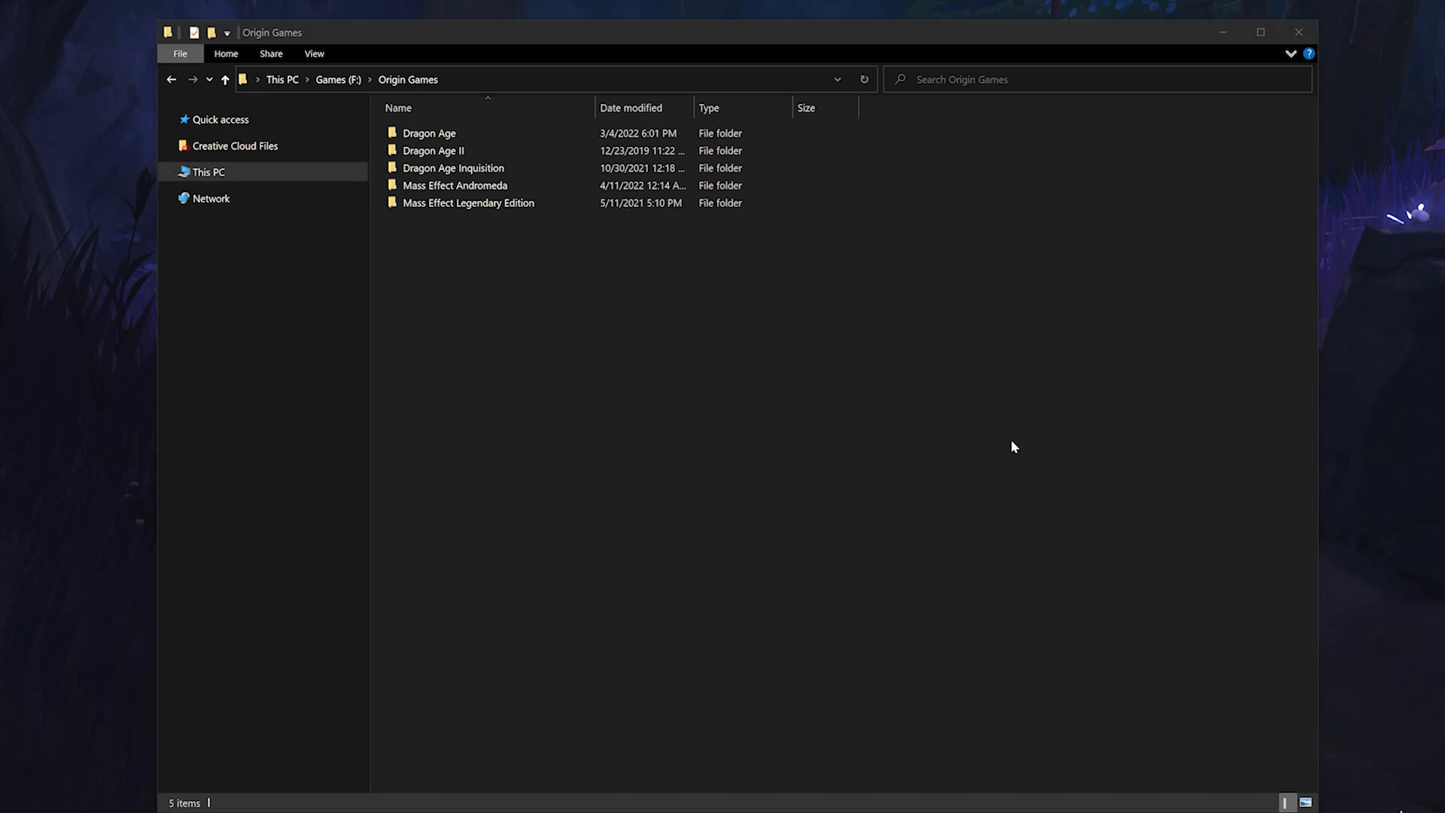
{"action": "mouse_move", "coordinate": [863, 441]}
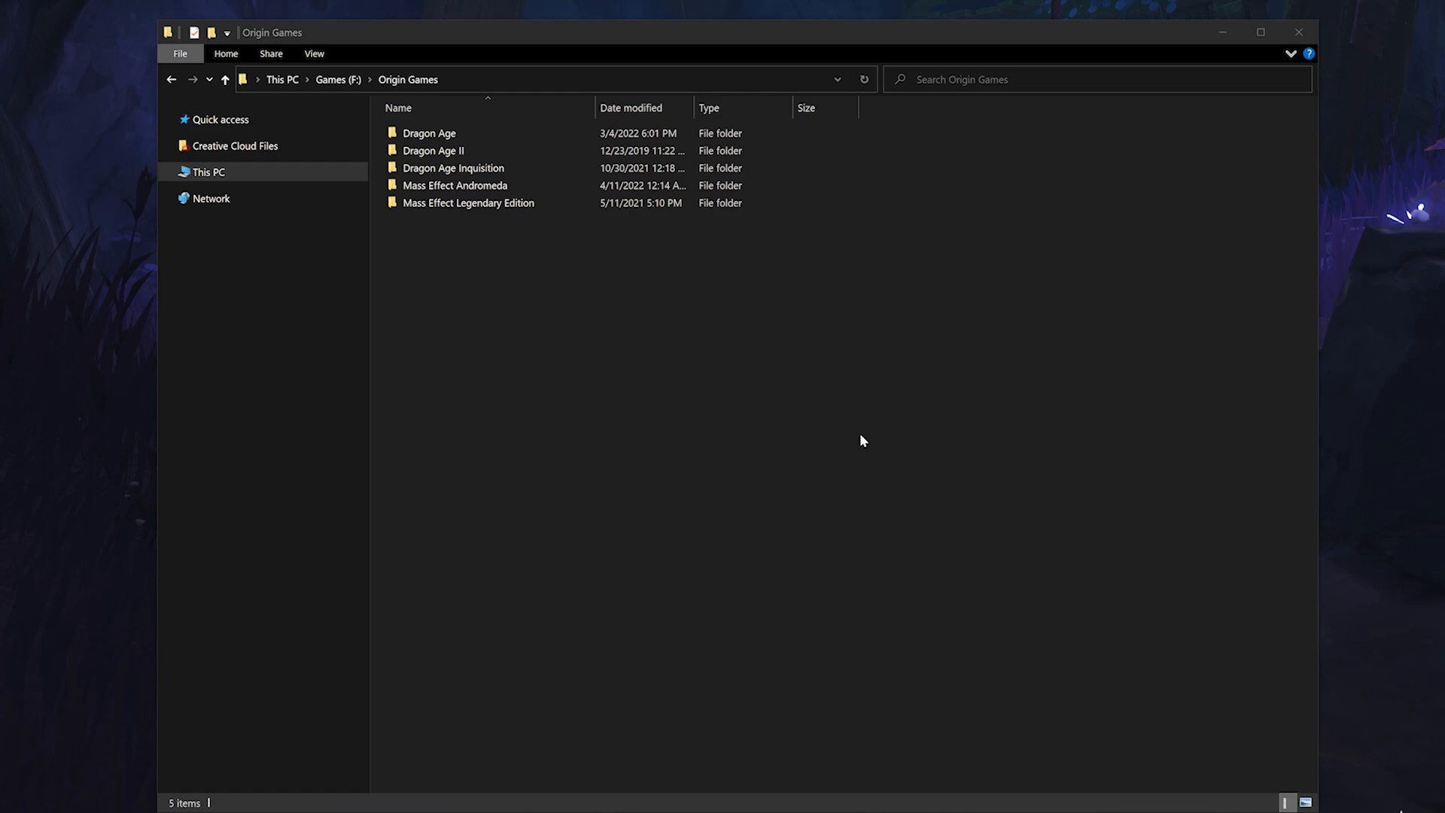
{"action": "mouse_move", "coordinate": [730, 397]}
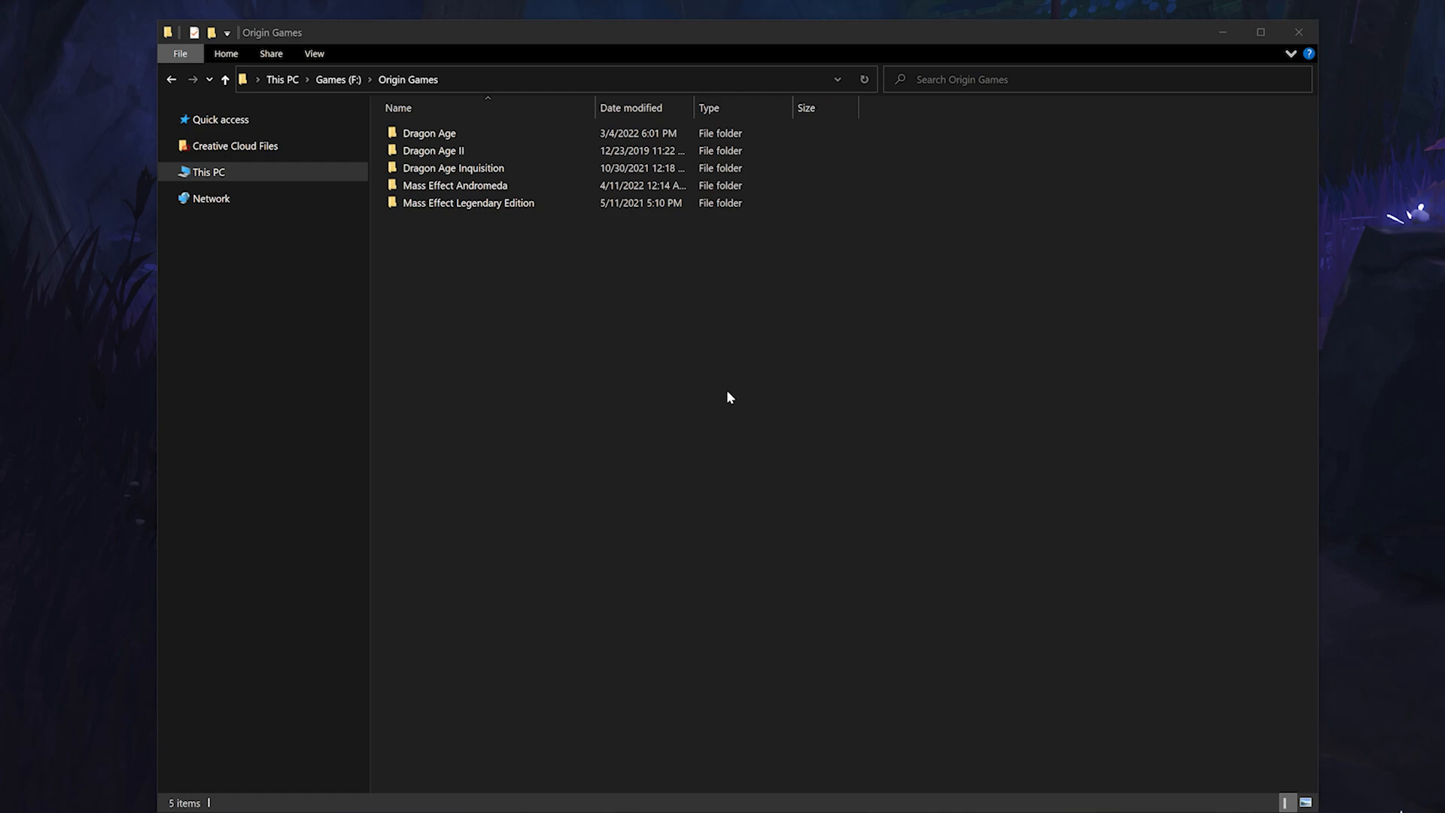
Step: Browse into Dragon Age > packages > core on the Games drive and create a new folder there
{"action": "double_click", "coordinate": [429, 133]}
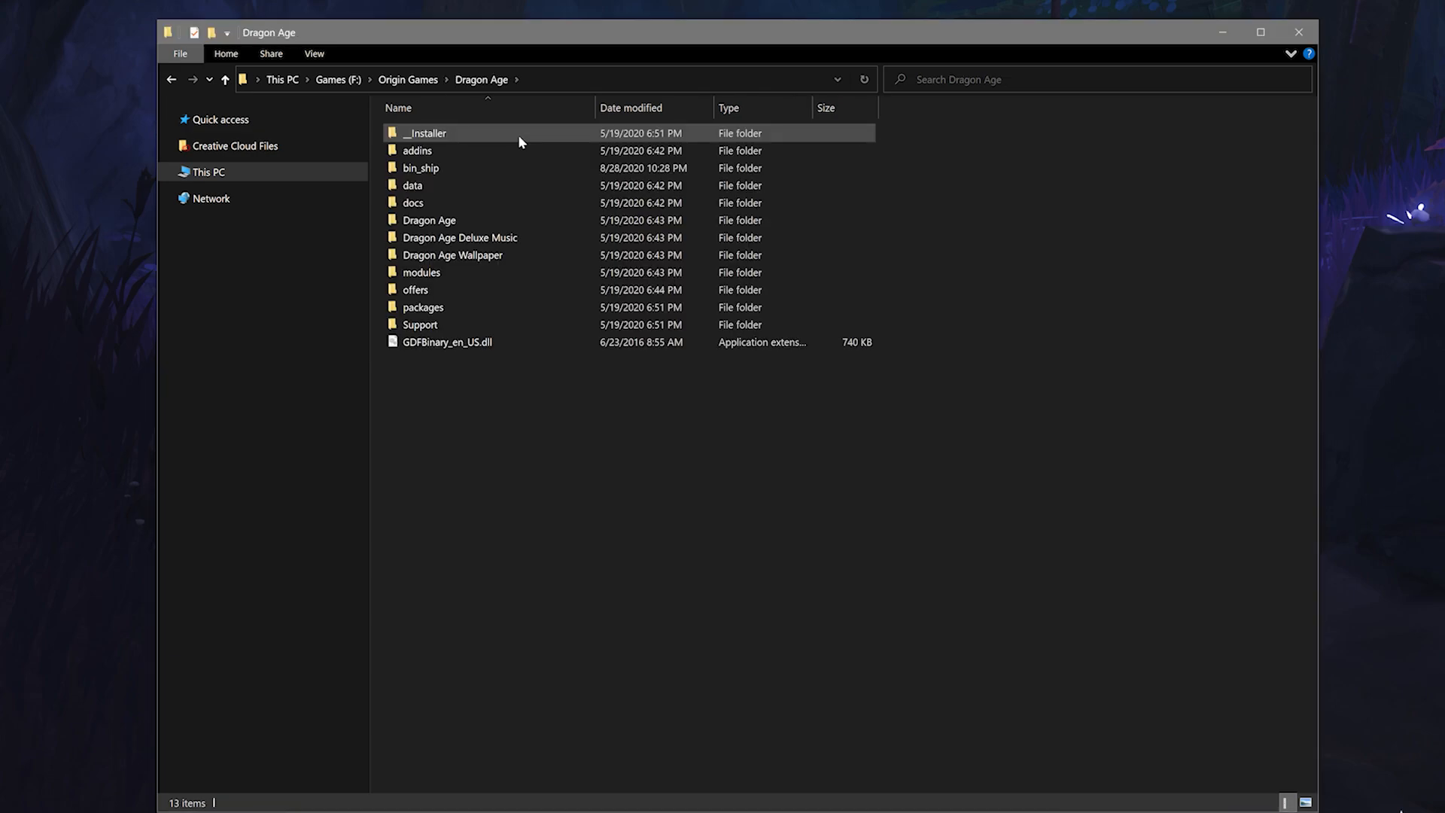
{"action": "double_click", "coordinate": [423, 307]}
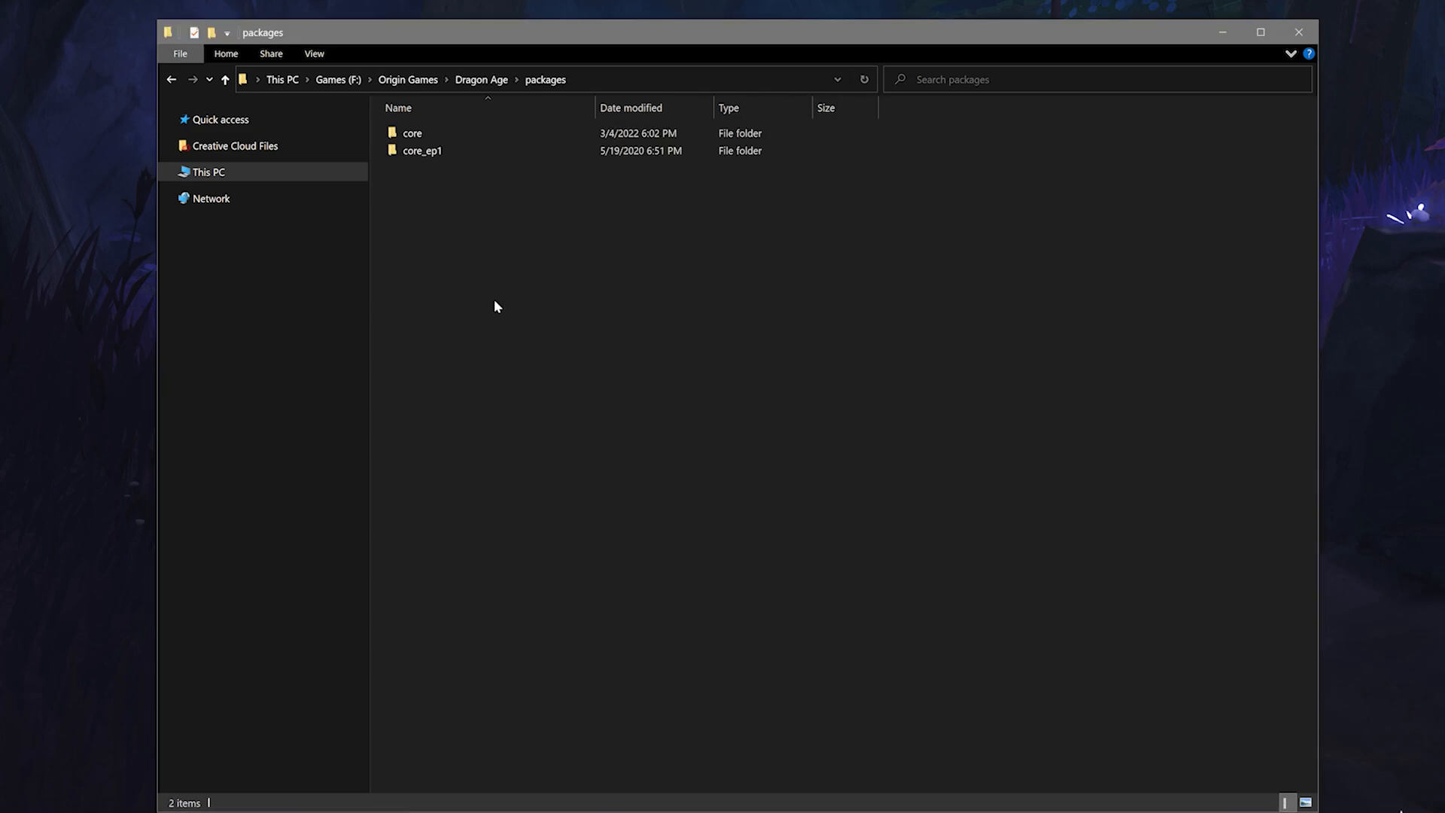
{"action": "double_click", "coordinate": [410, 132]}
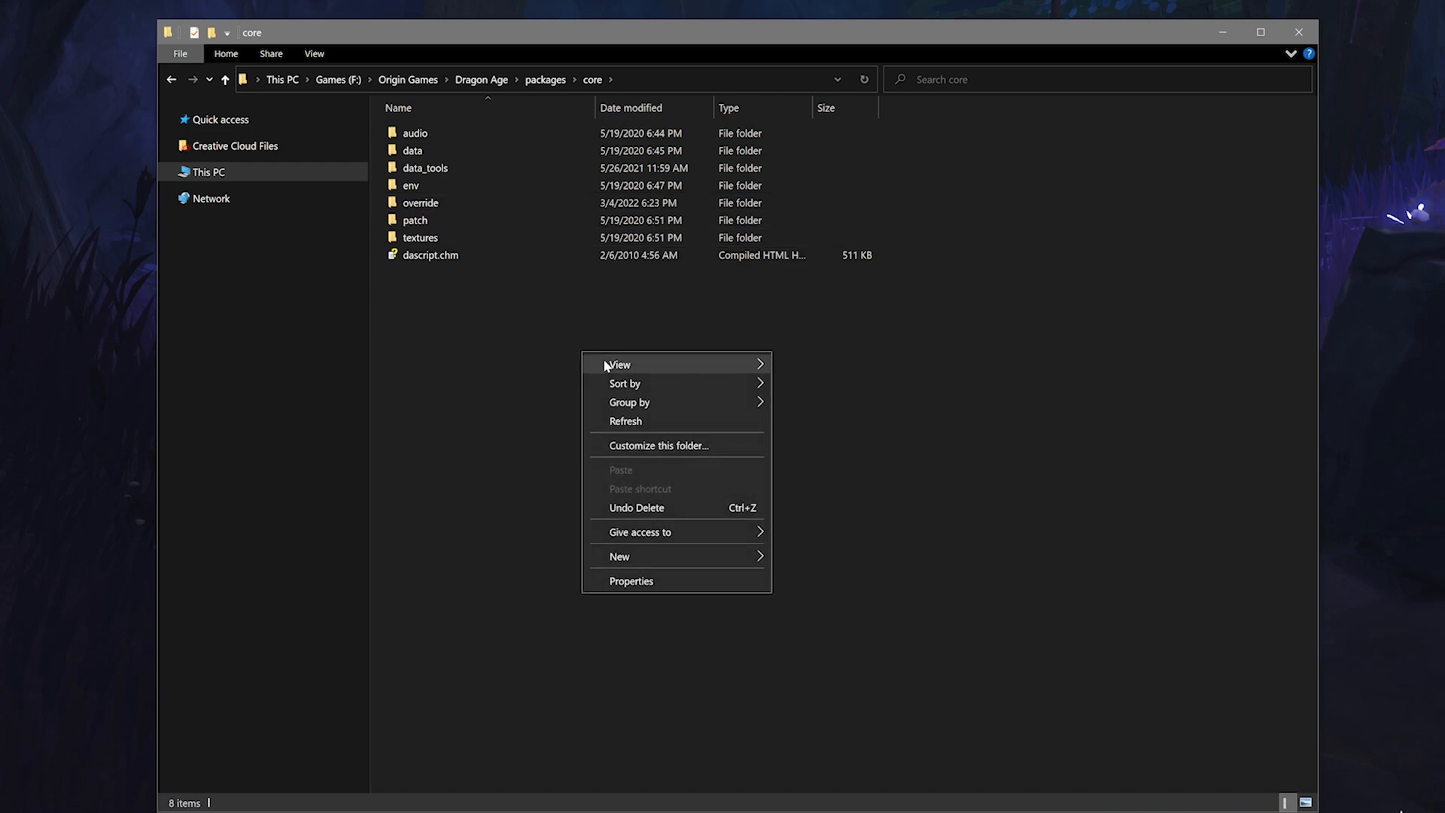
{"action": "left_click", "coordinate": [640, 556]}
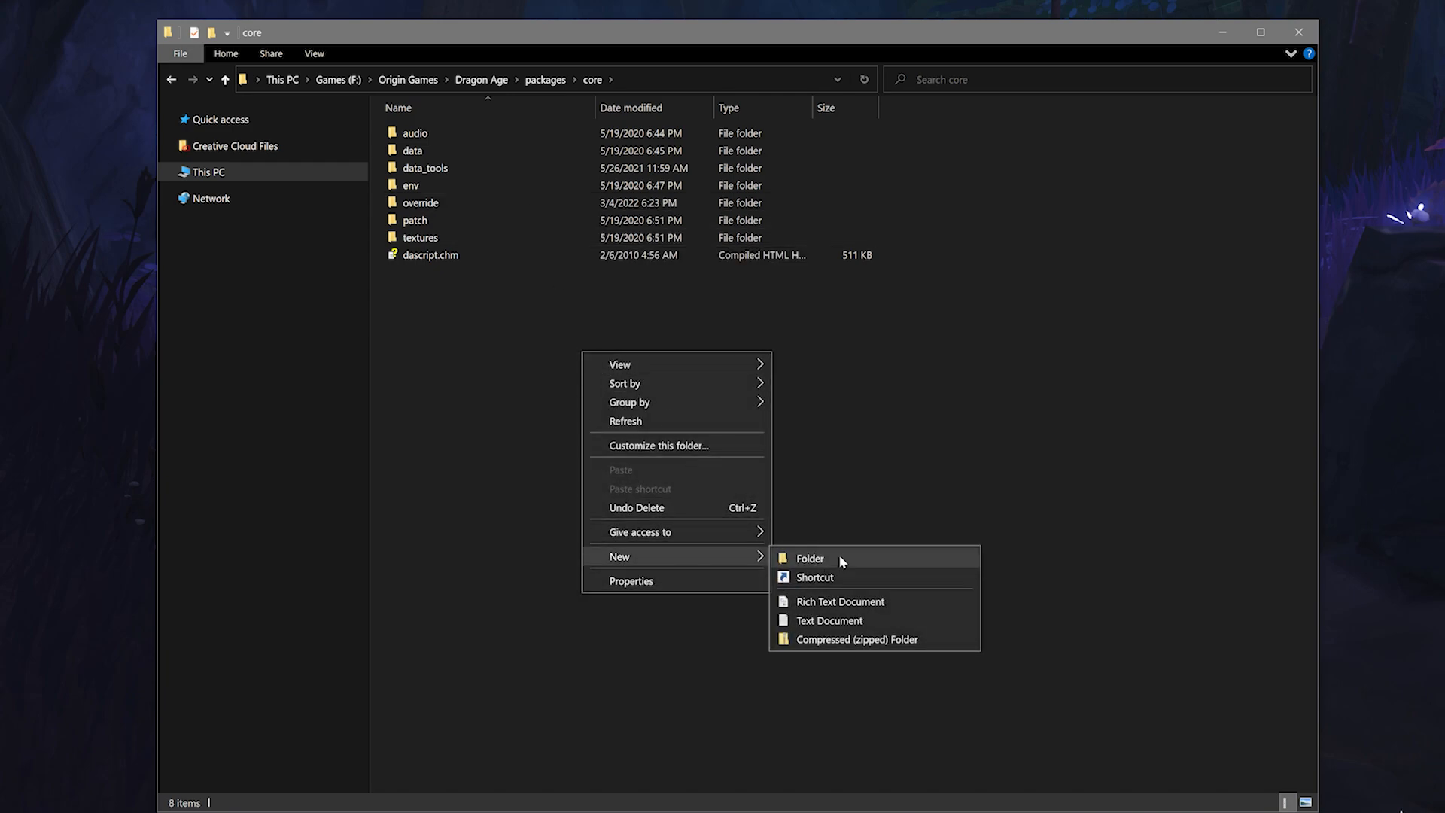
{"action": "left_click", "coordinate": [420, 202]}
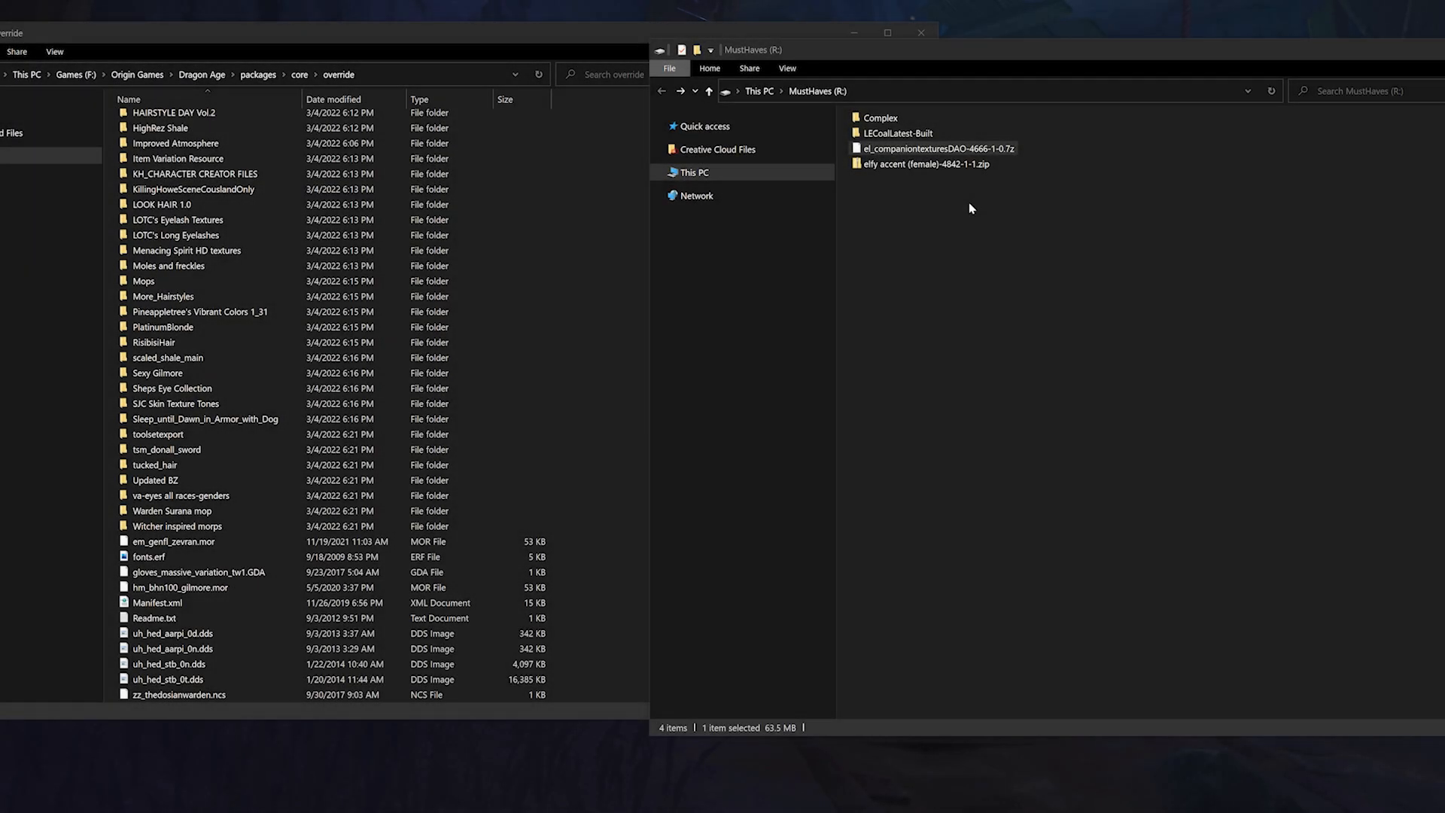
Step: Open the companion textures archive in 7-Zip and browse into el_companiontexturesDAO > el_textures
{"action": "right_click", "coordinate": [930, 147]}
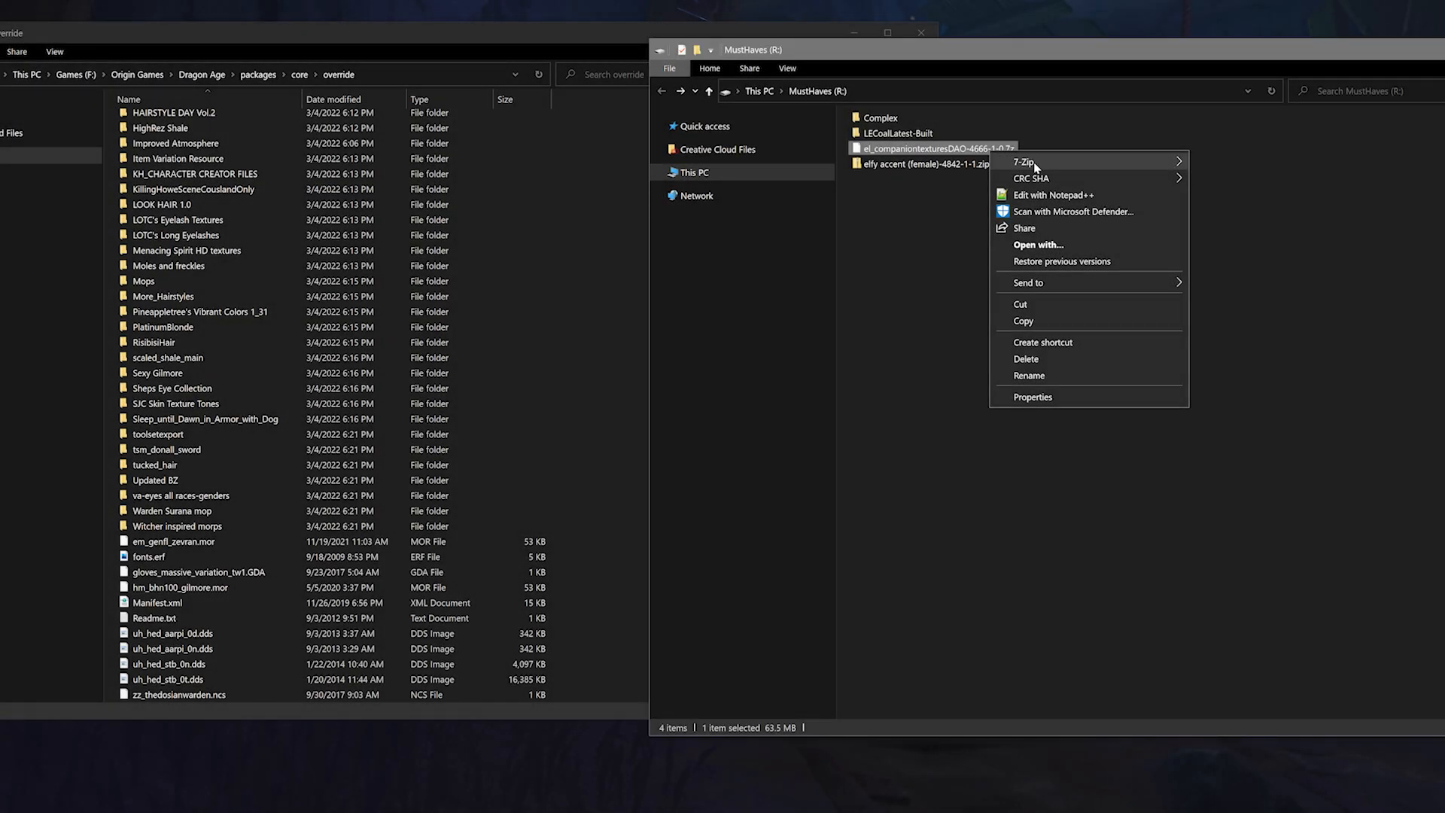
{"action": "left_click", "coordinate": [1023, 161]}
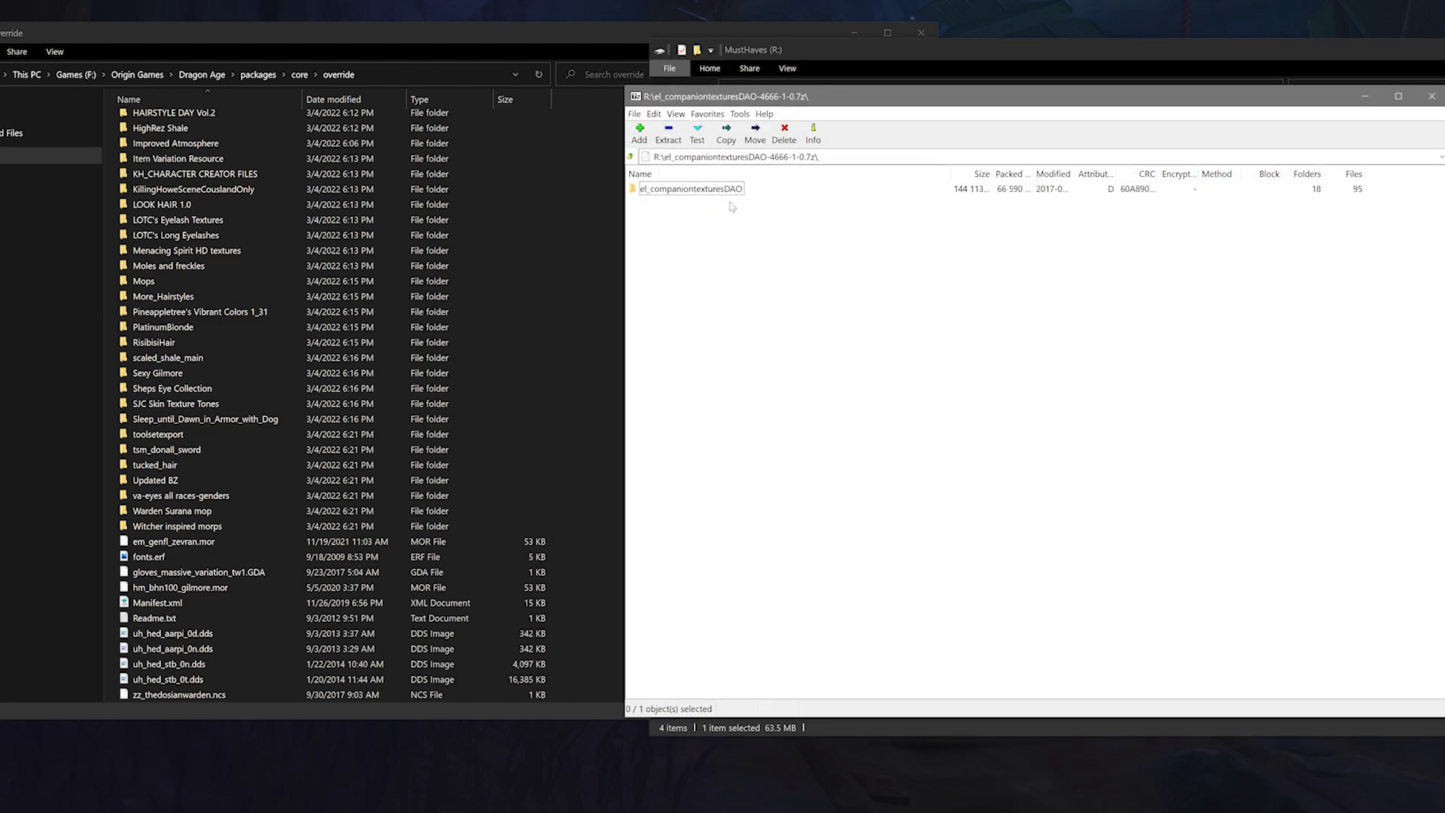
{"action": "double_click", "coordinate": [691, 188]}
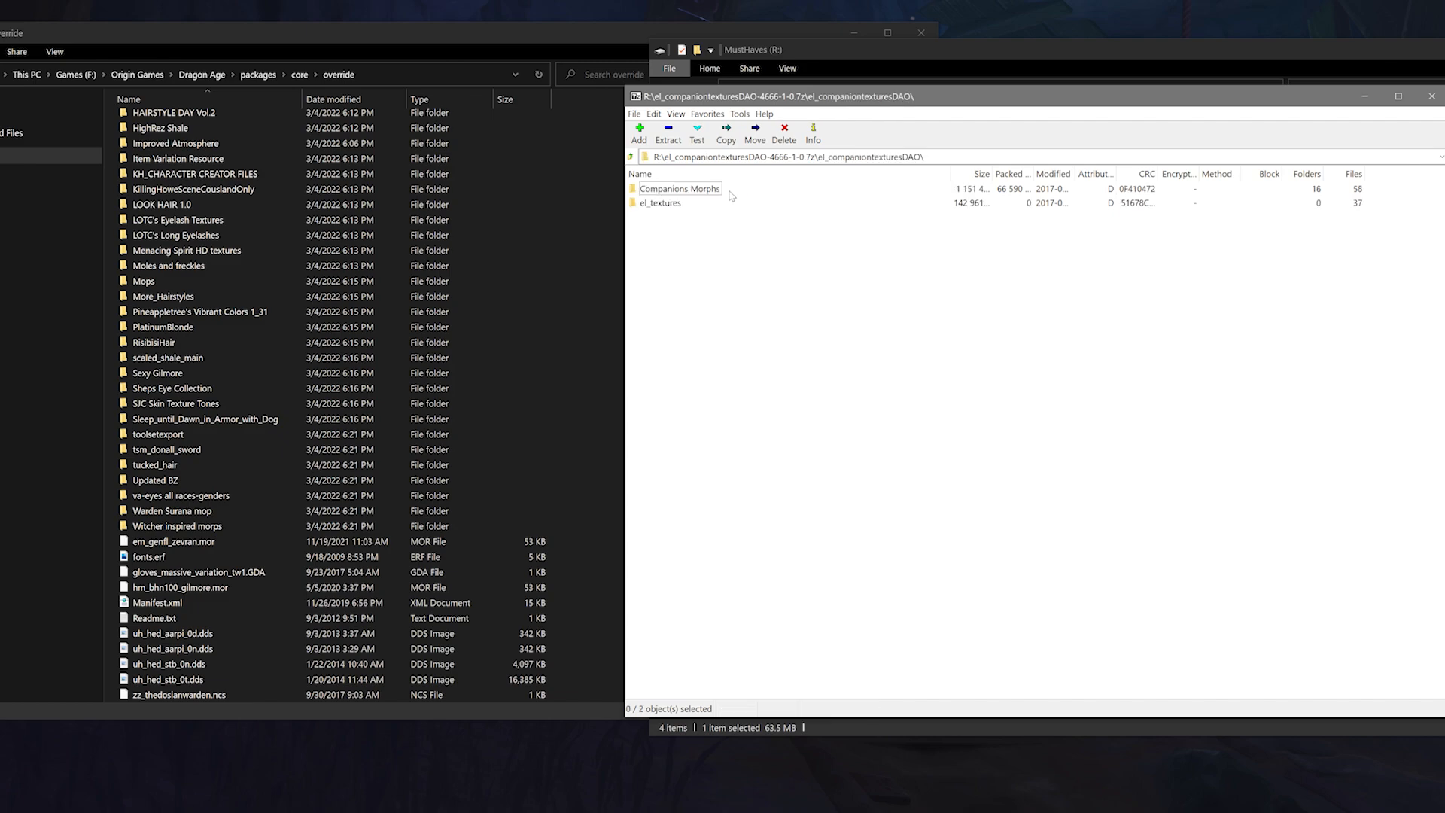
{"action": "double_click", "coordinate": [659, 203]}
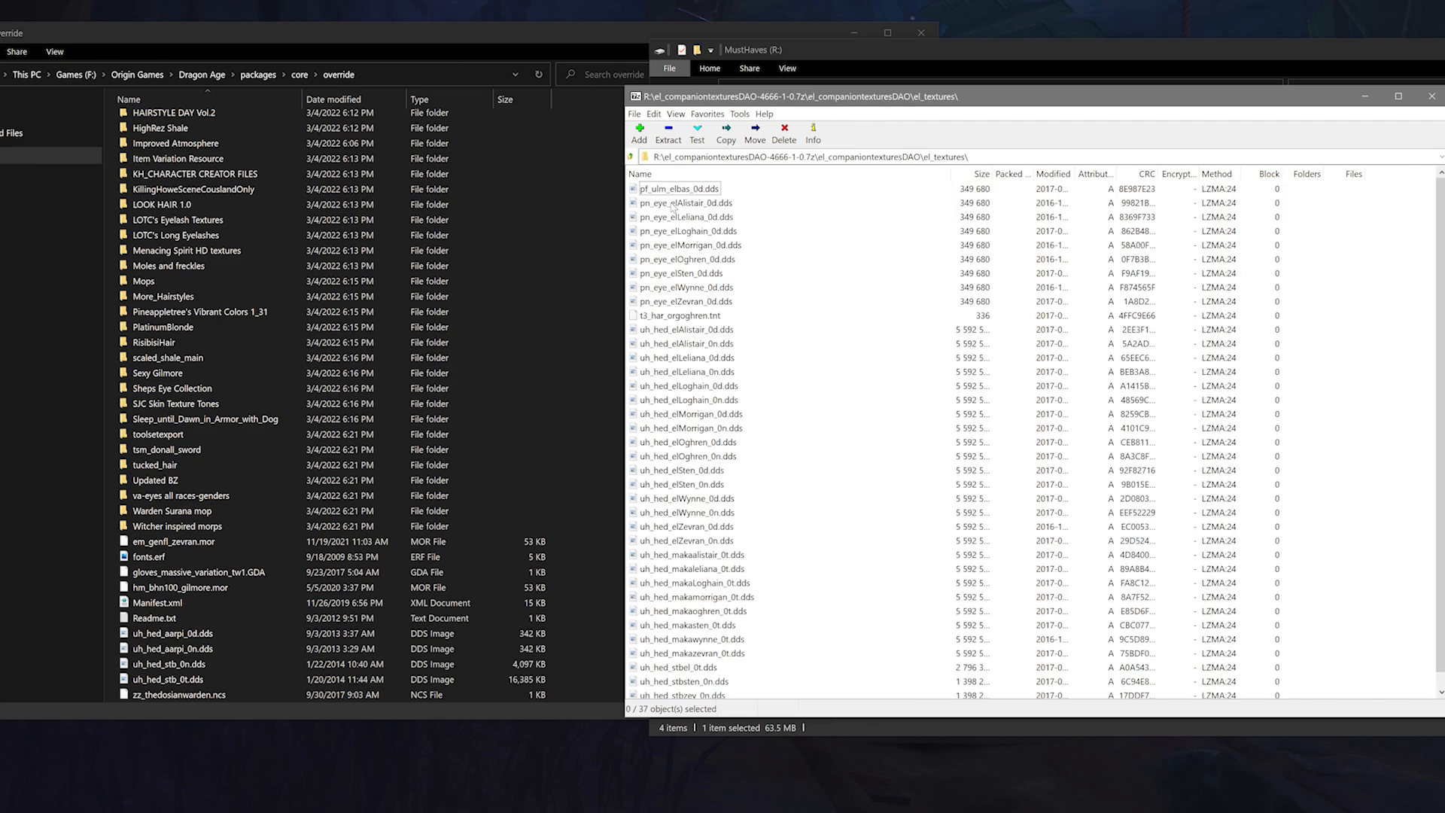
{"action": "left_click", "coordinate": [629, 158]}
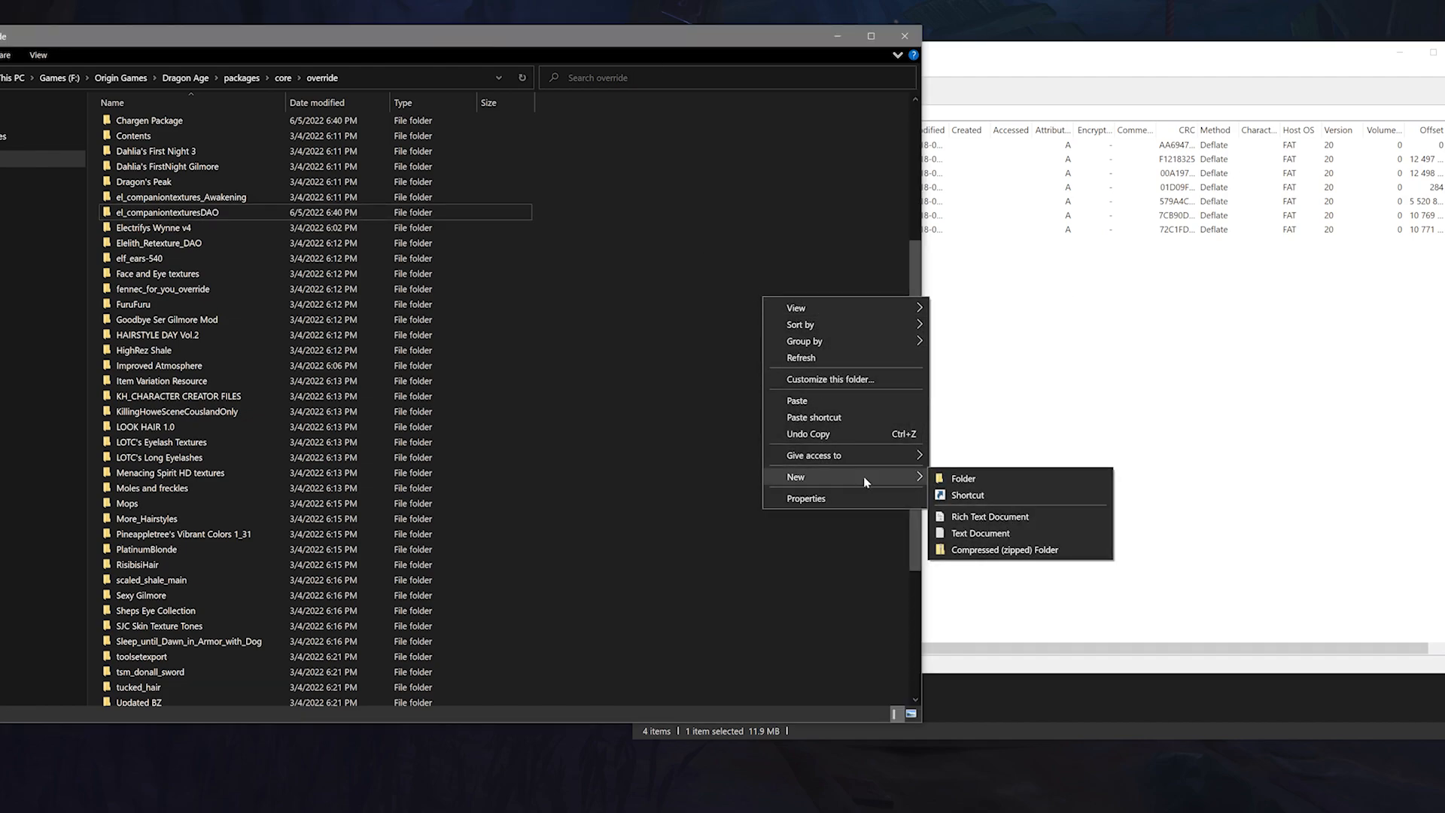
Step: Create a new Elfy Voice folder inside override and bring up its actions
{"action": "left_click", "coordinate": [963, 479]}
{"action": "type", "text": "Elfy Voice"}
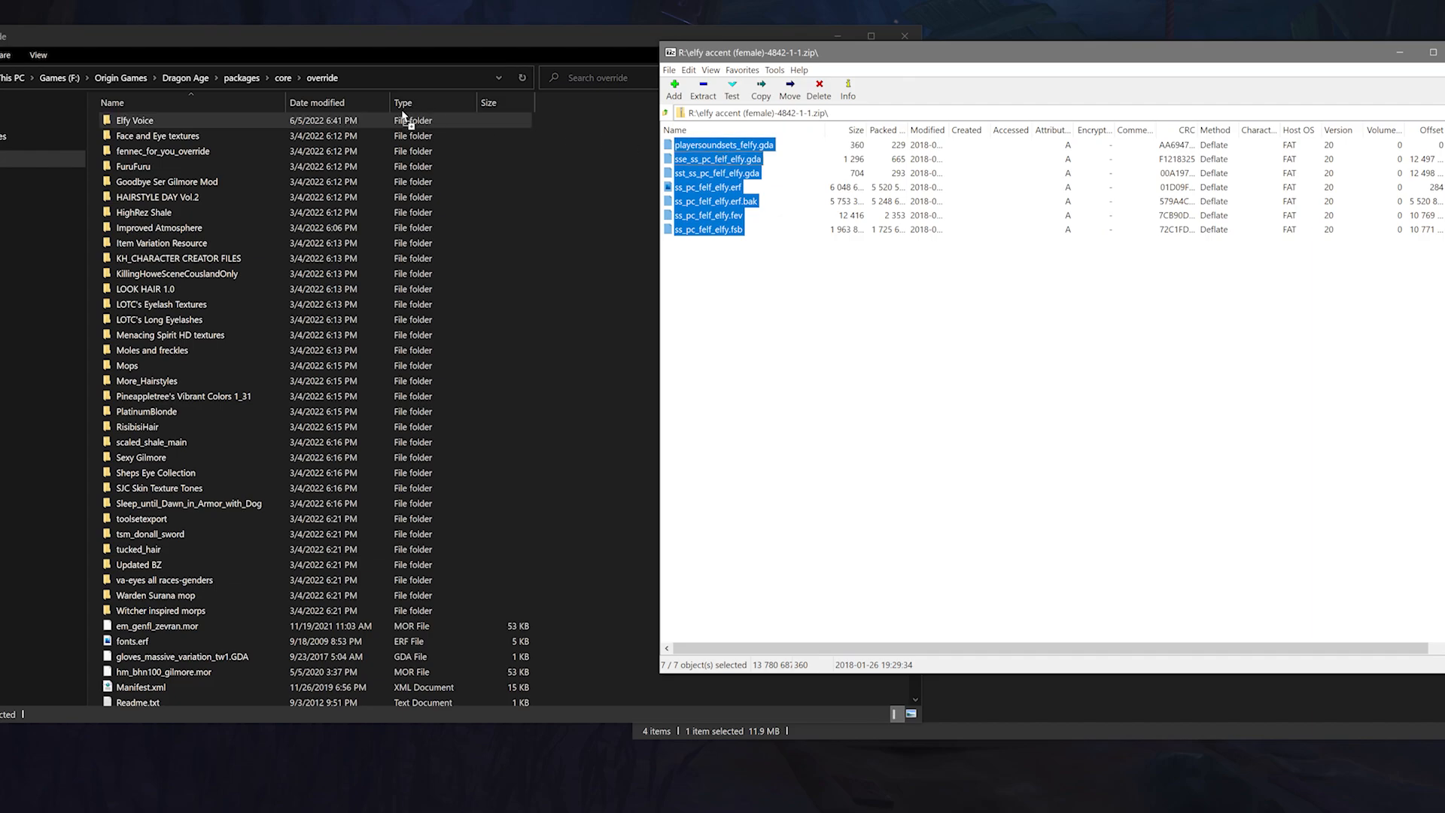
{"action": "right_click", "coordinate": [187, 483]}
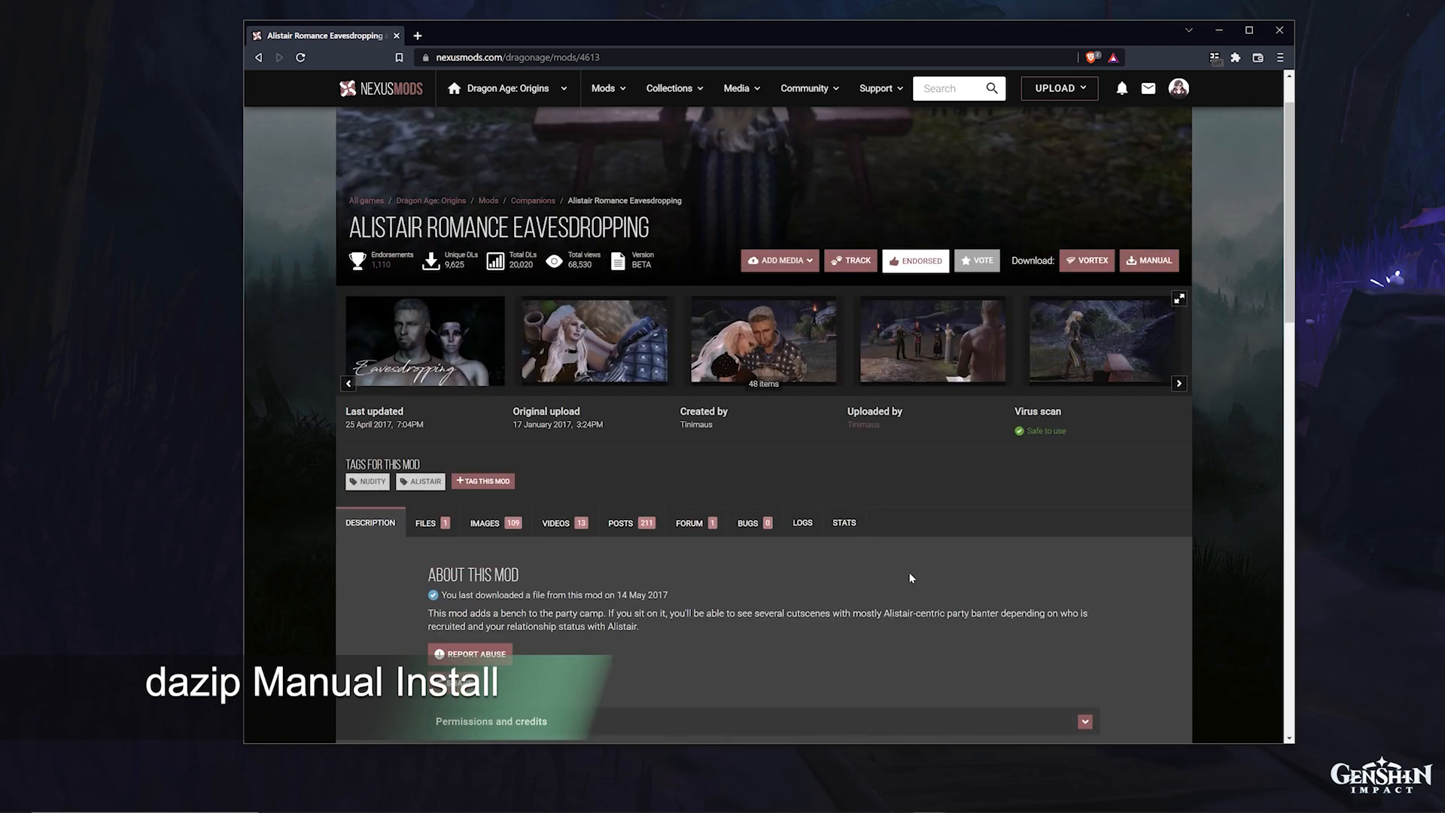
{"action": "scroll", "scroll_direction": "down", "scroll_amount": 3}
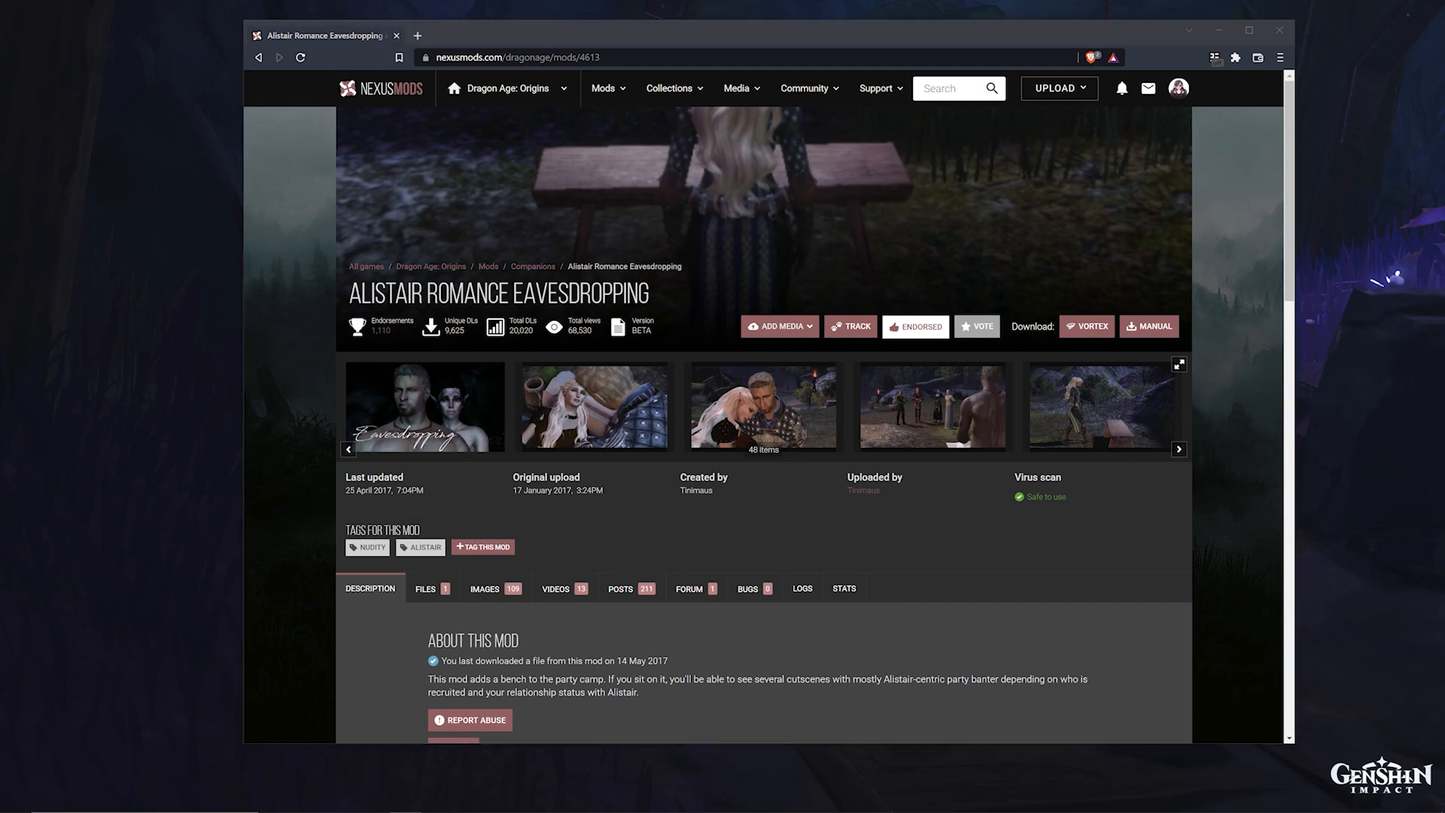
{"action": "mouse_move", "coordinate": [1070, 516]}
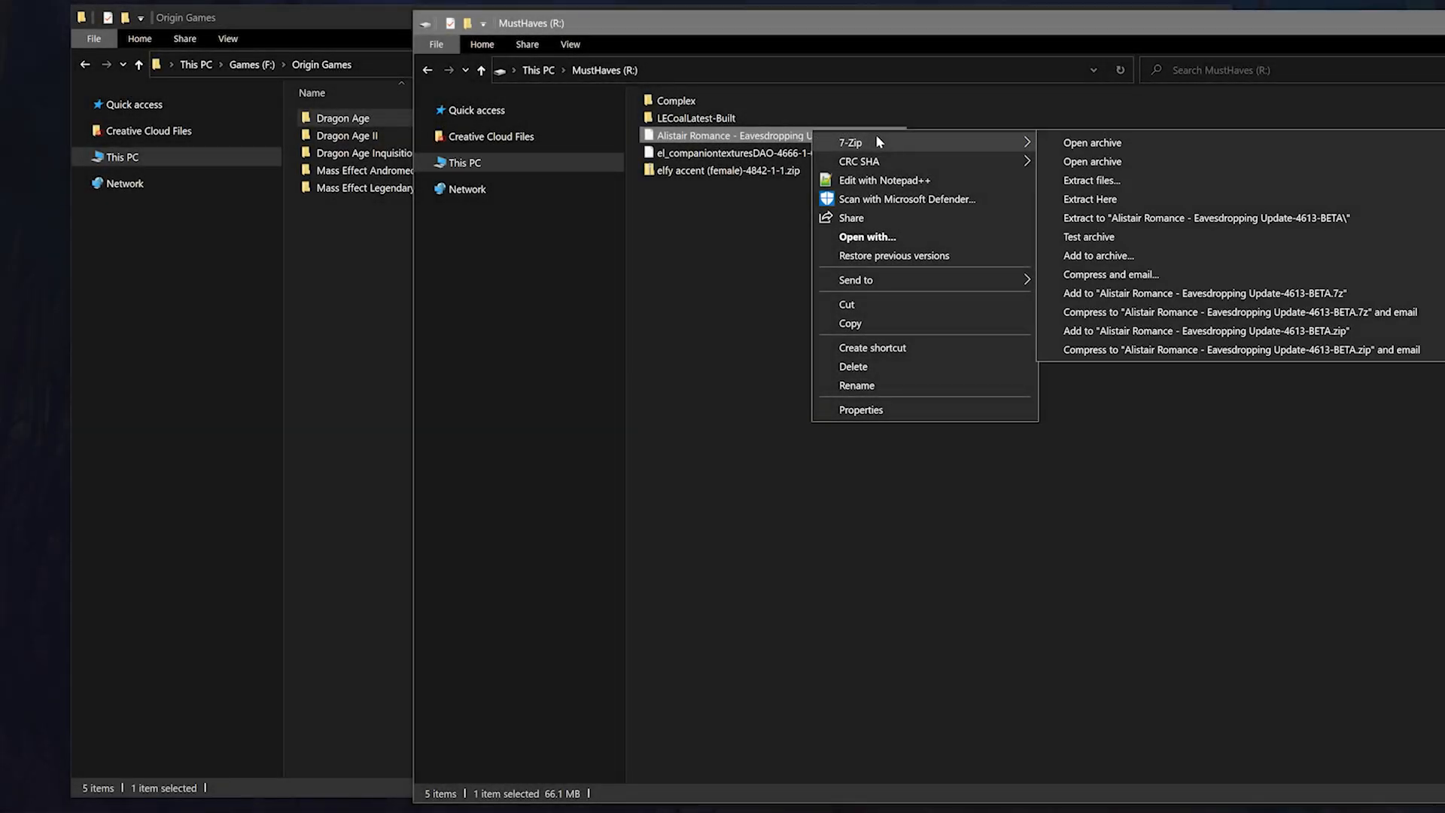
Step: Extract the Alistair Romance Eavesdropping archive's contents here
{"action": "left_click", "coordinate": [1092, 143]}
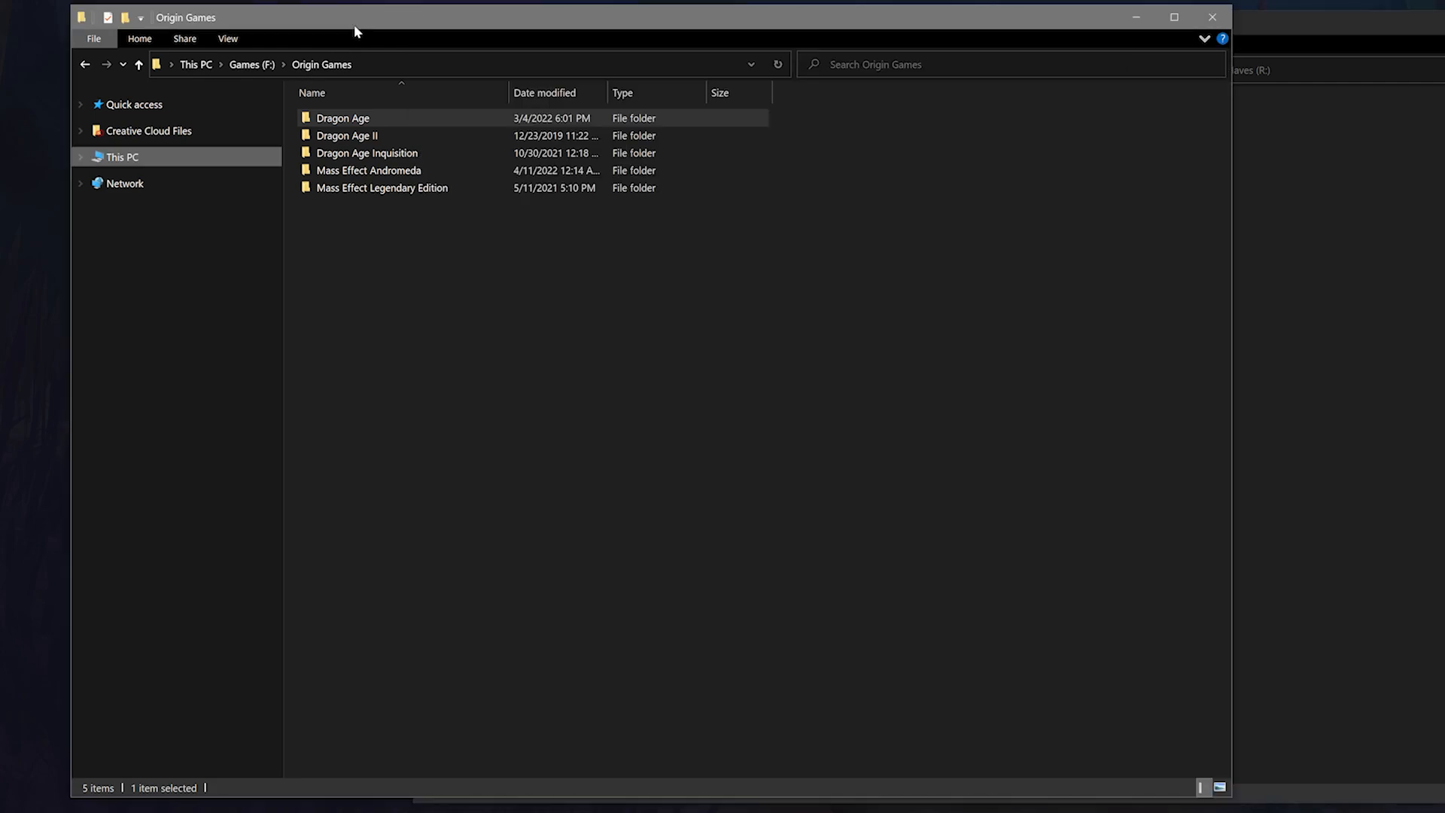
Step: Browse into Dragon Age > bin_ship and launch daupdater.exe
{"action": "double_click", "coordinate": [343, 117]}
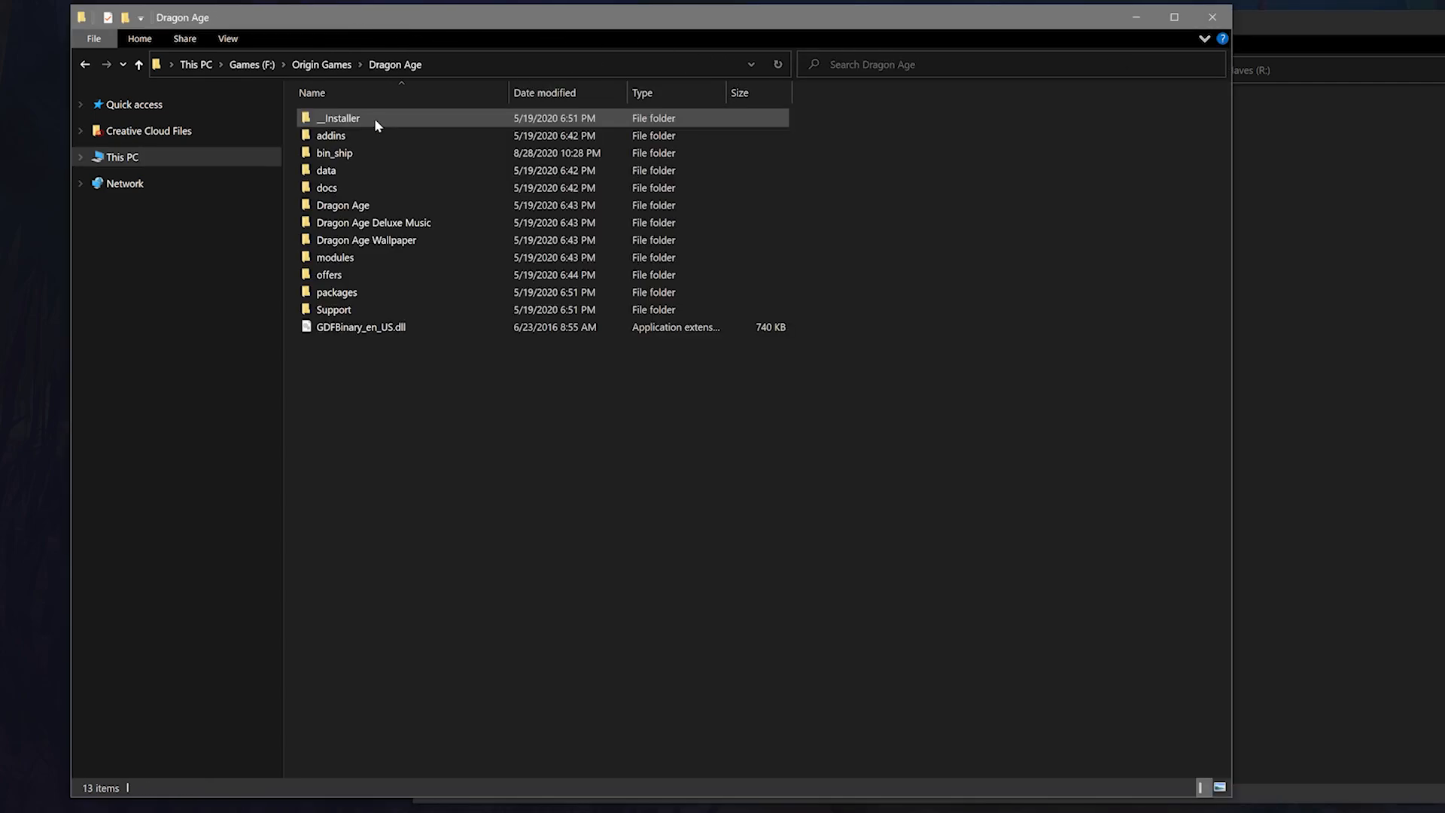
{"action": "double_click", "coordinate": [335, 153]}
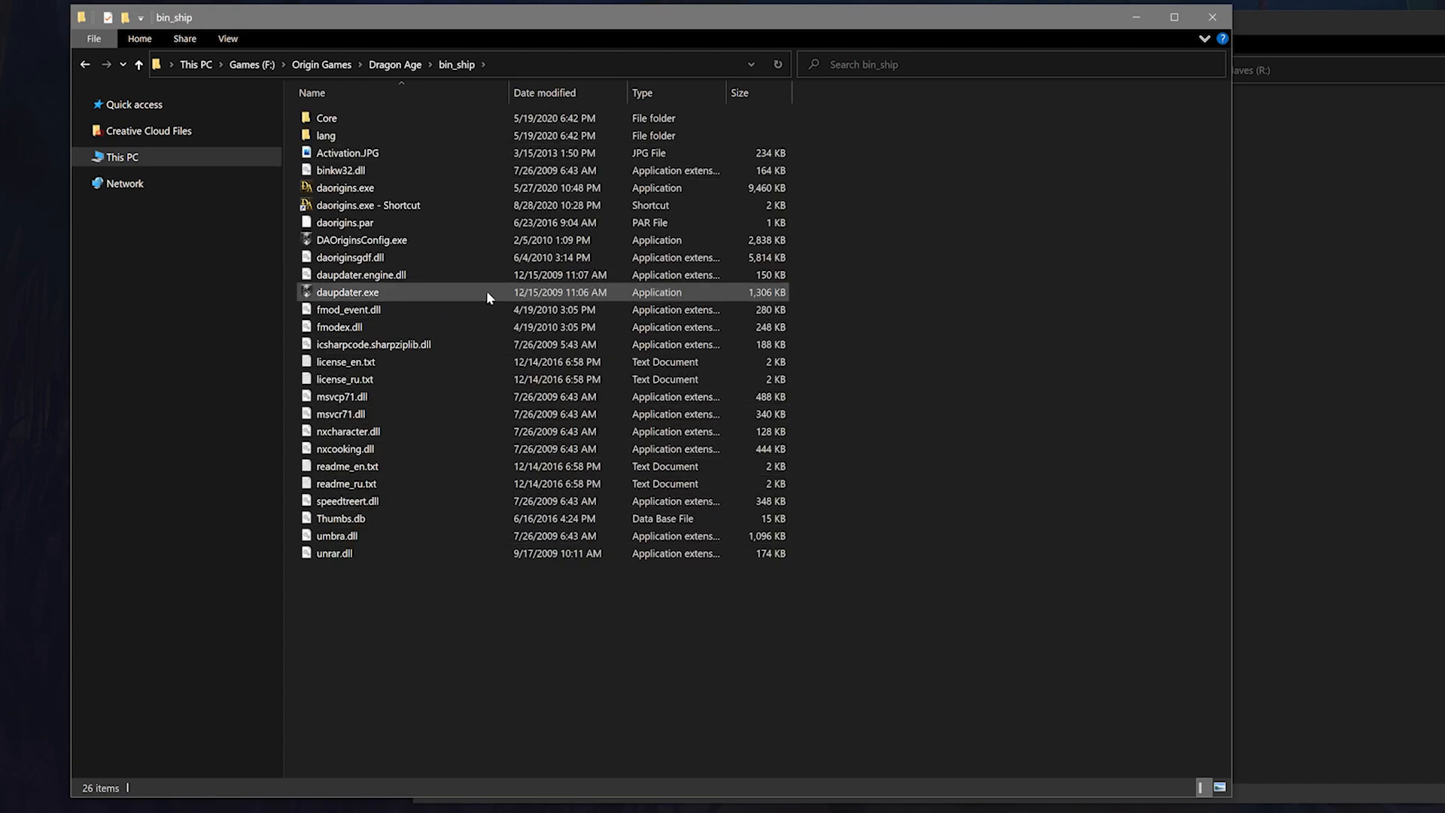
{"action": "mouse_move", "coordinate": [489, 297]}
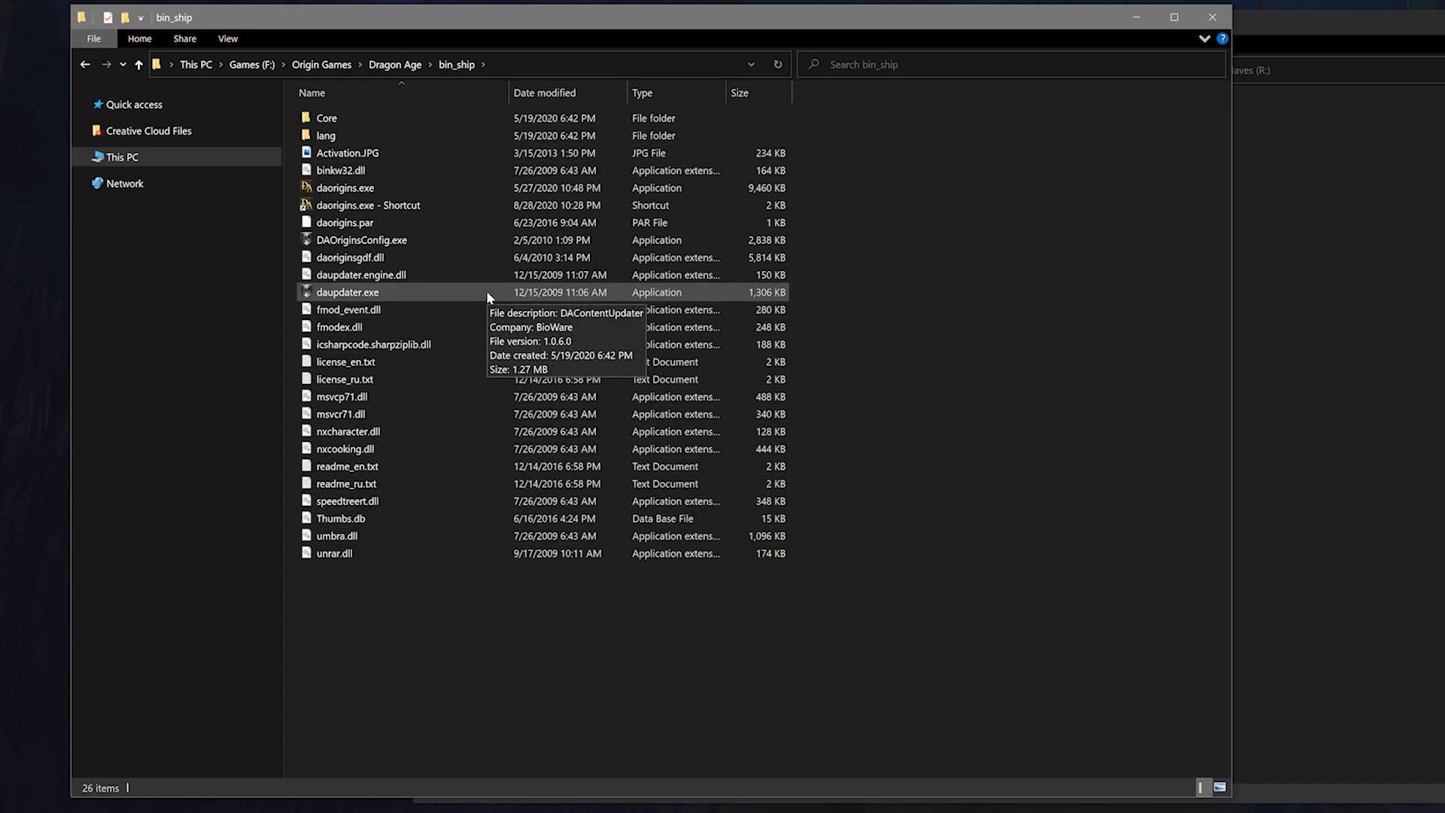
{"action": "left_click", "coordinate": [347, 292]}
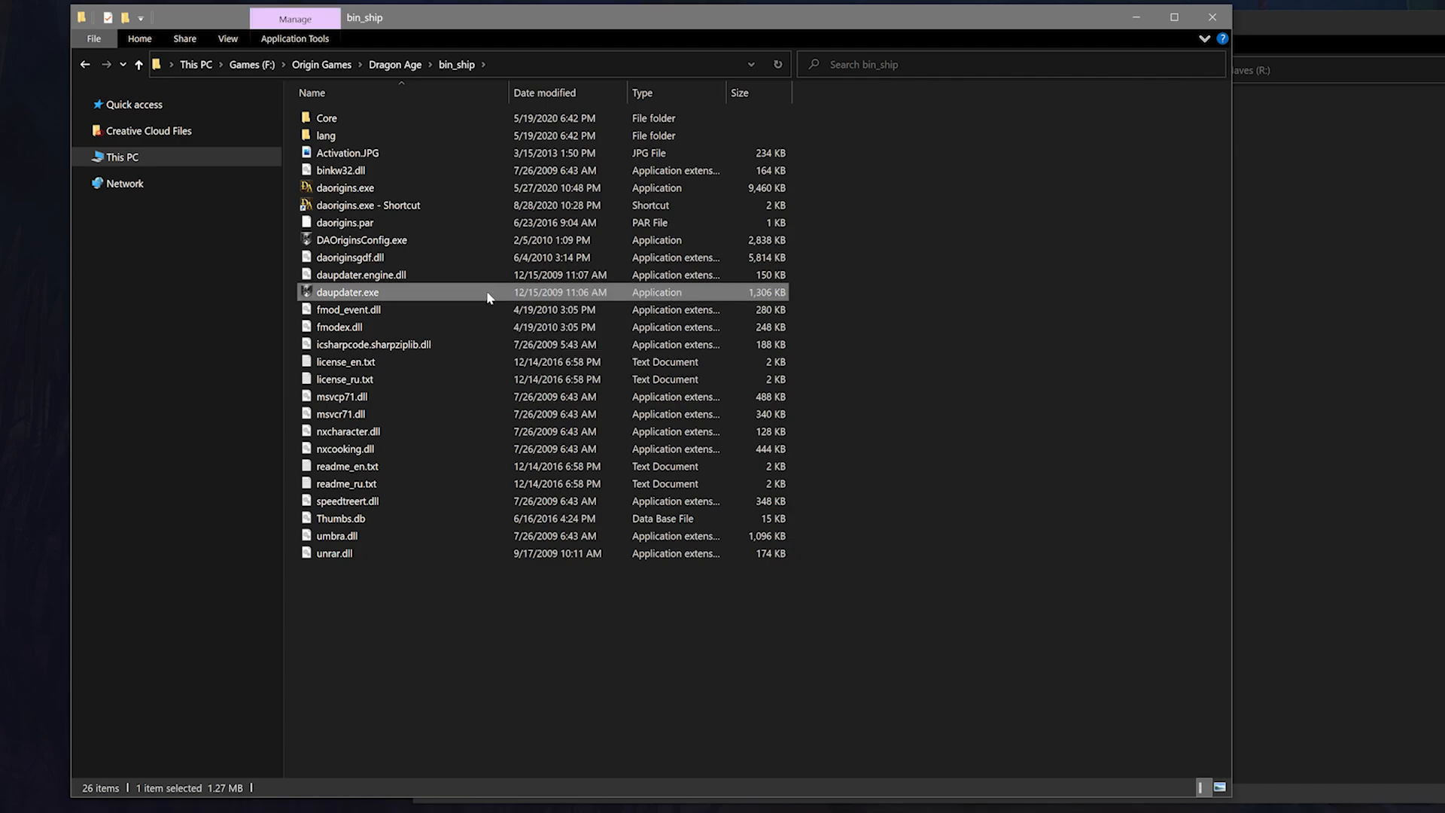
{"action": "double_click", "coordinate": [348, 291]}
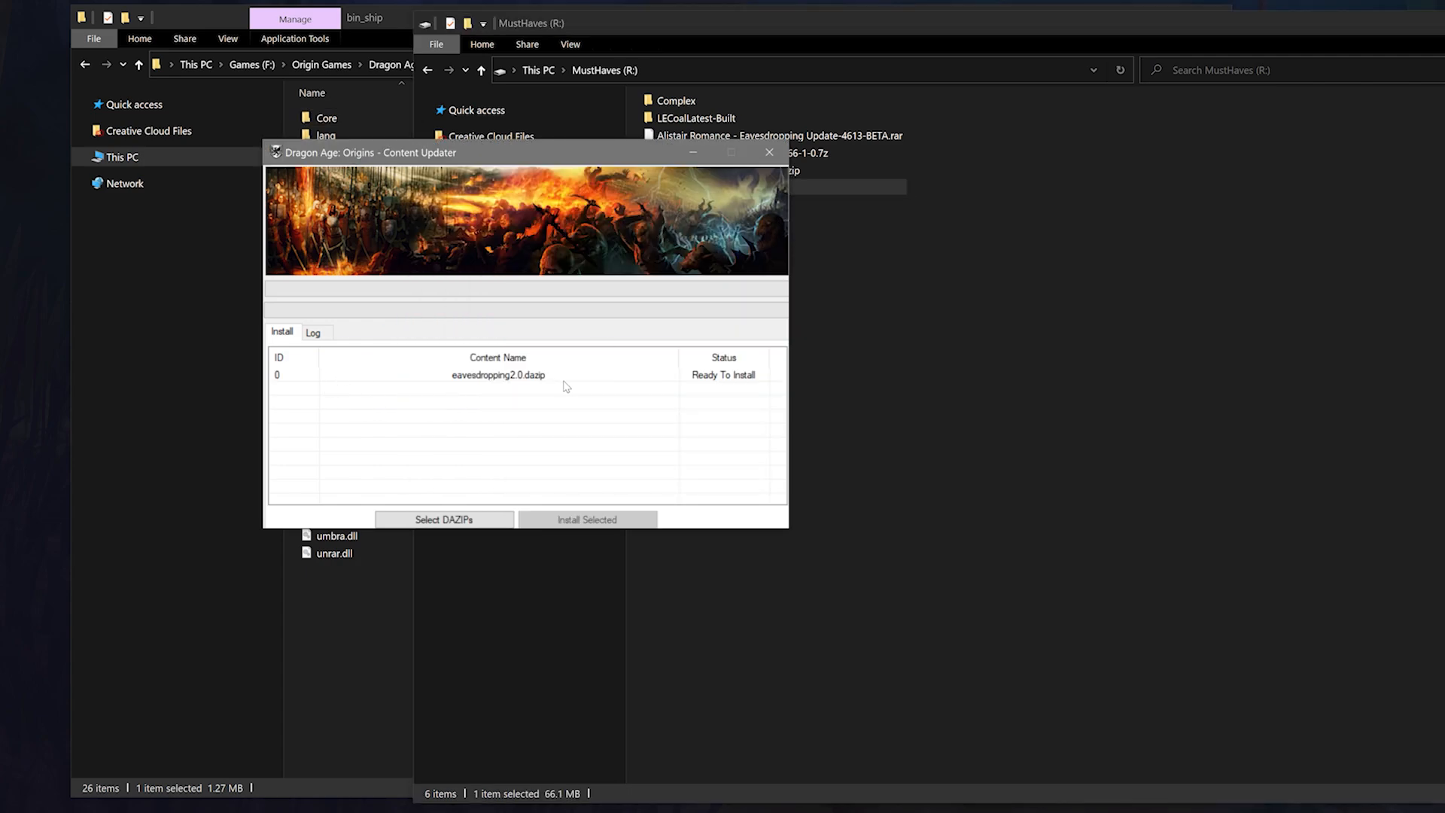
Step: Select eavesdropping2.0.dazip and start installing it
{"action": "left_click", "coordinate": [498, 375]}
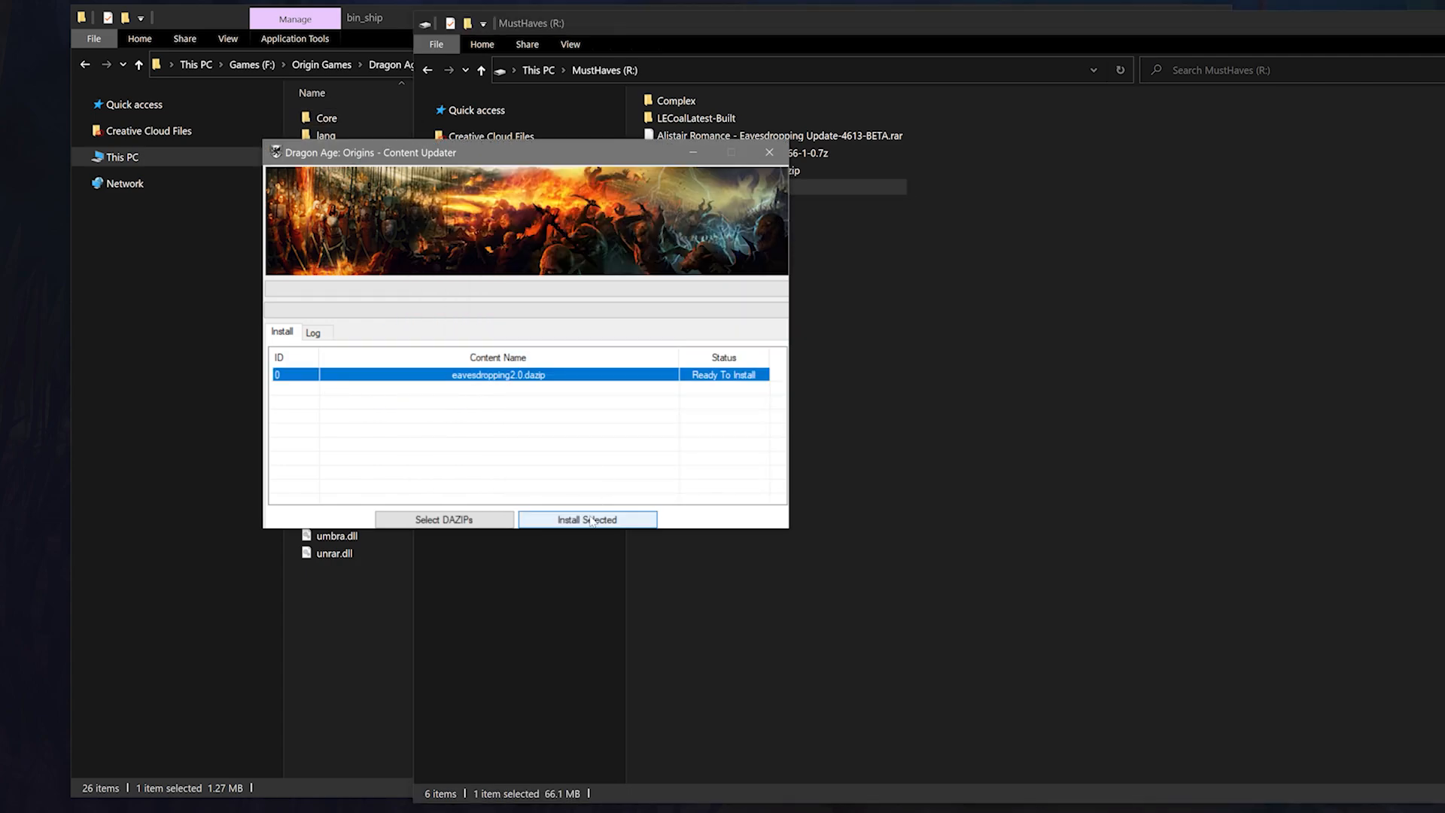
{"action": "left_click", "coordinate": [586, 520]}
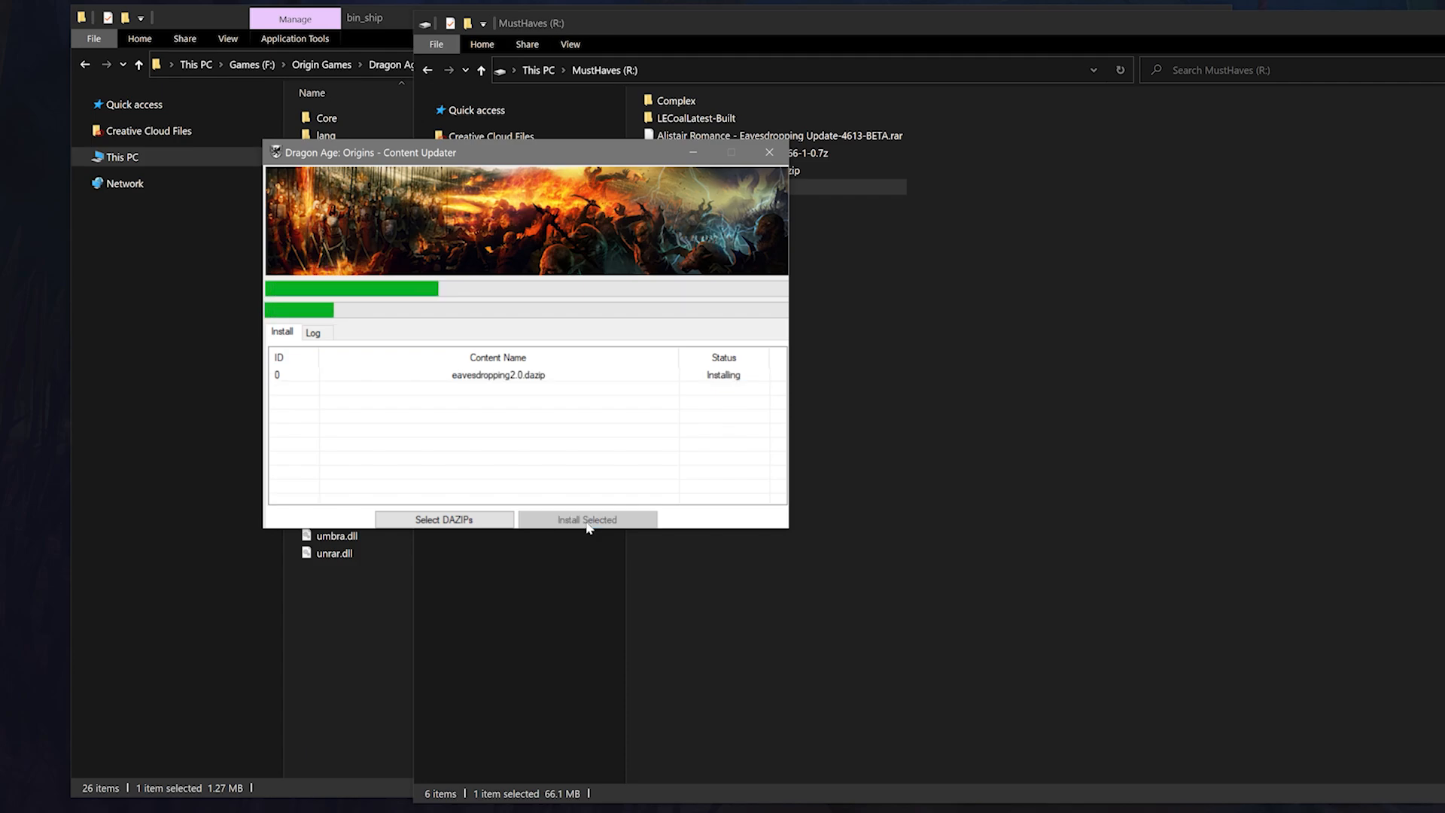
Step: Use Select DAZIPs to pick eavesdropping2.0.dazip from MustHaves and confirm
{"action": "left_click", "coordinate": [443, 519]}
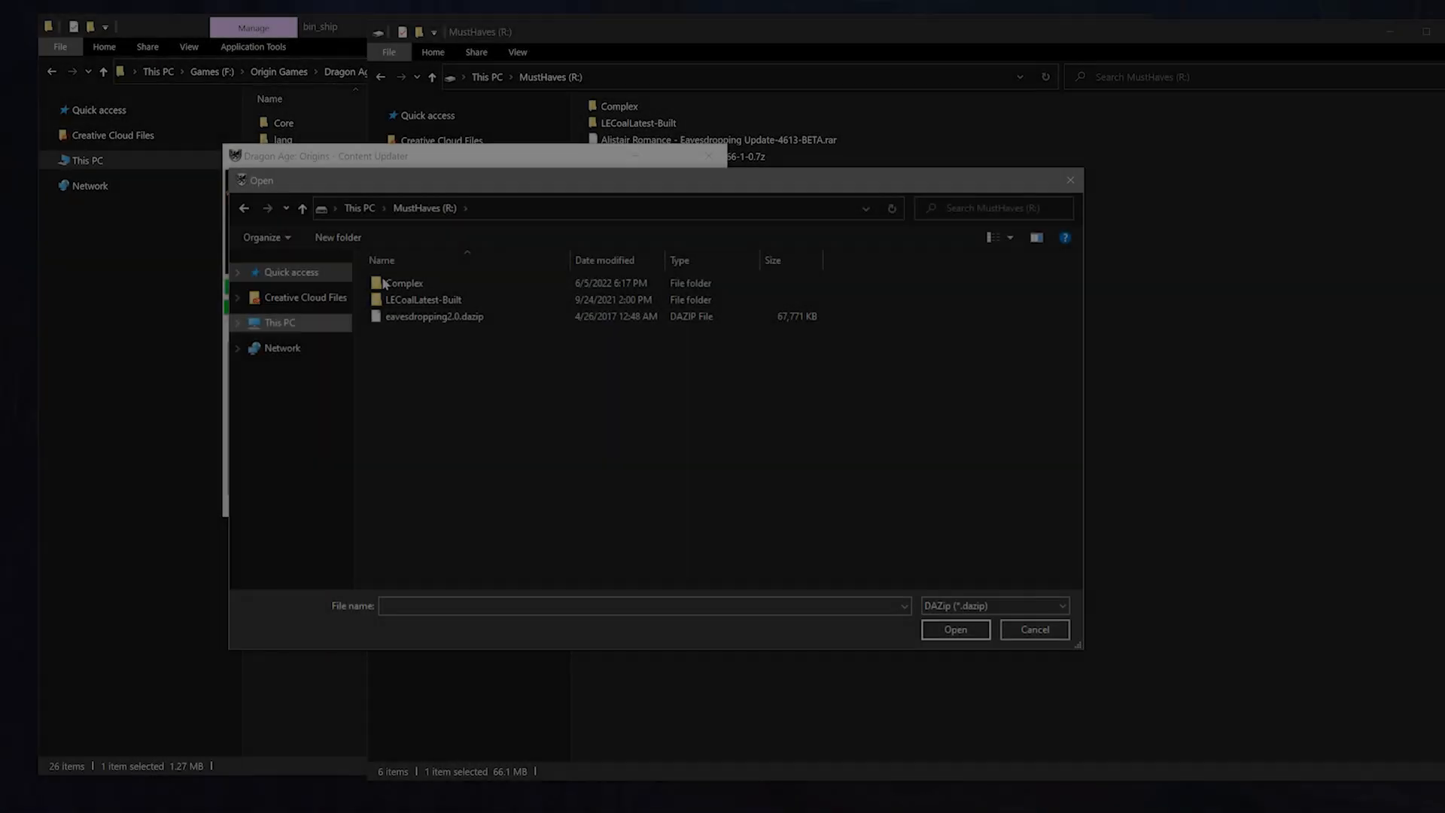
{"action": "left_click", "coordinate": [433, 316]}
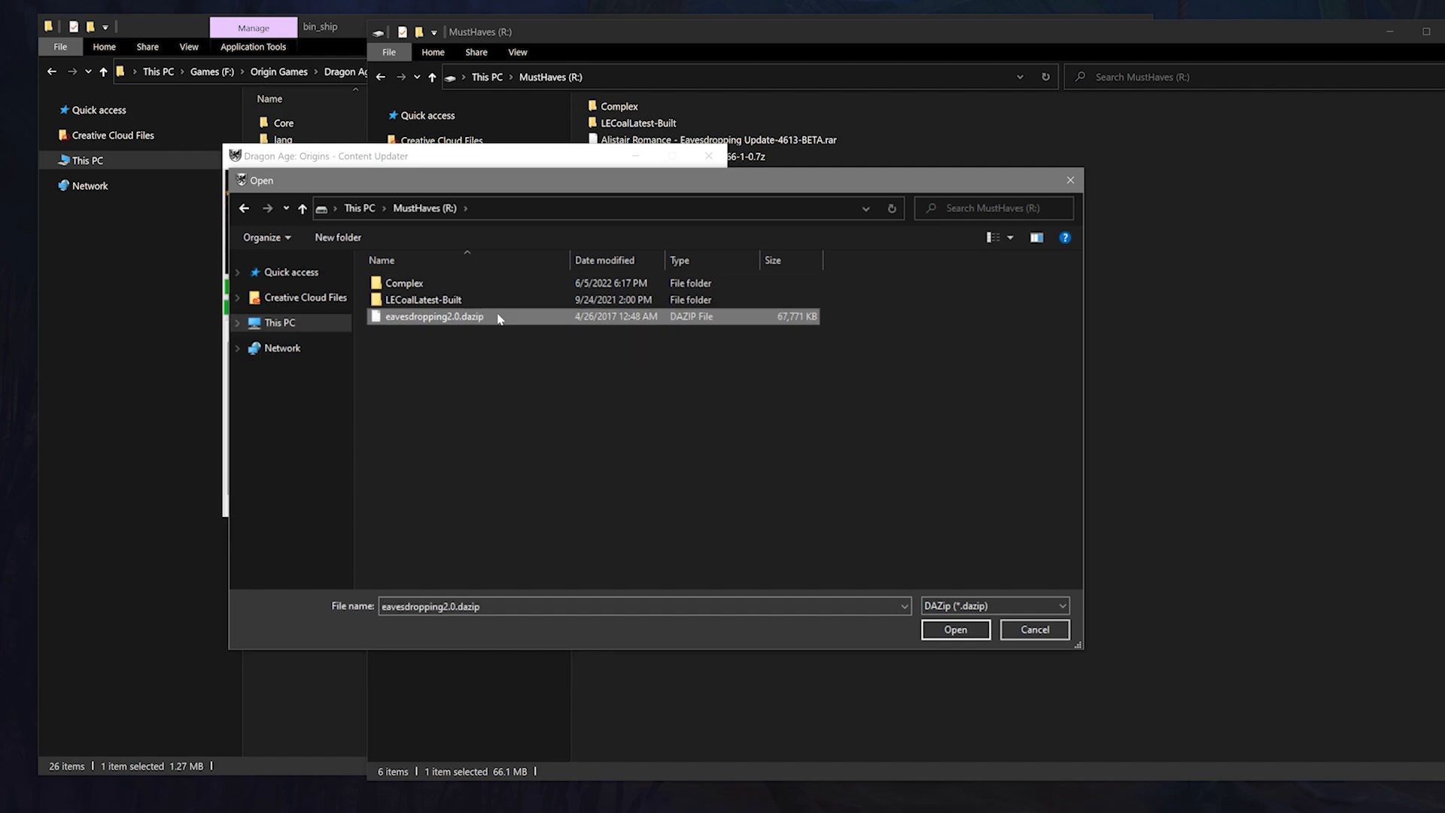
{"action": "left_click", "coordinate": [955, 629]}
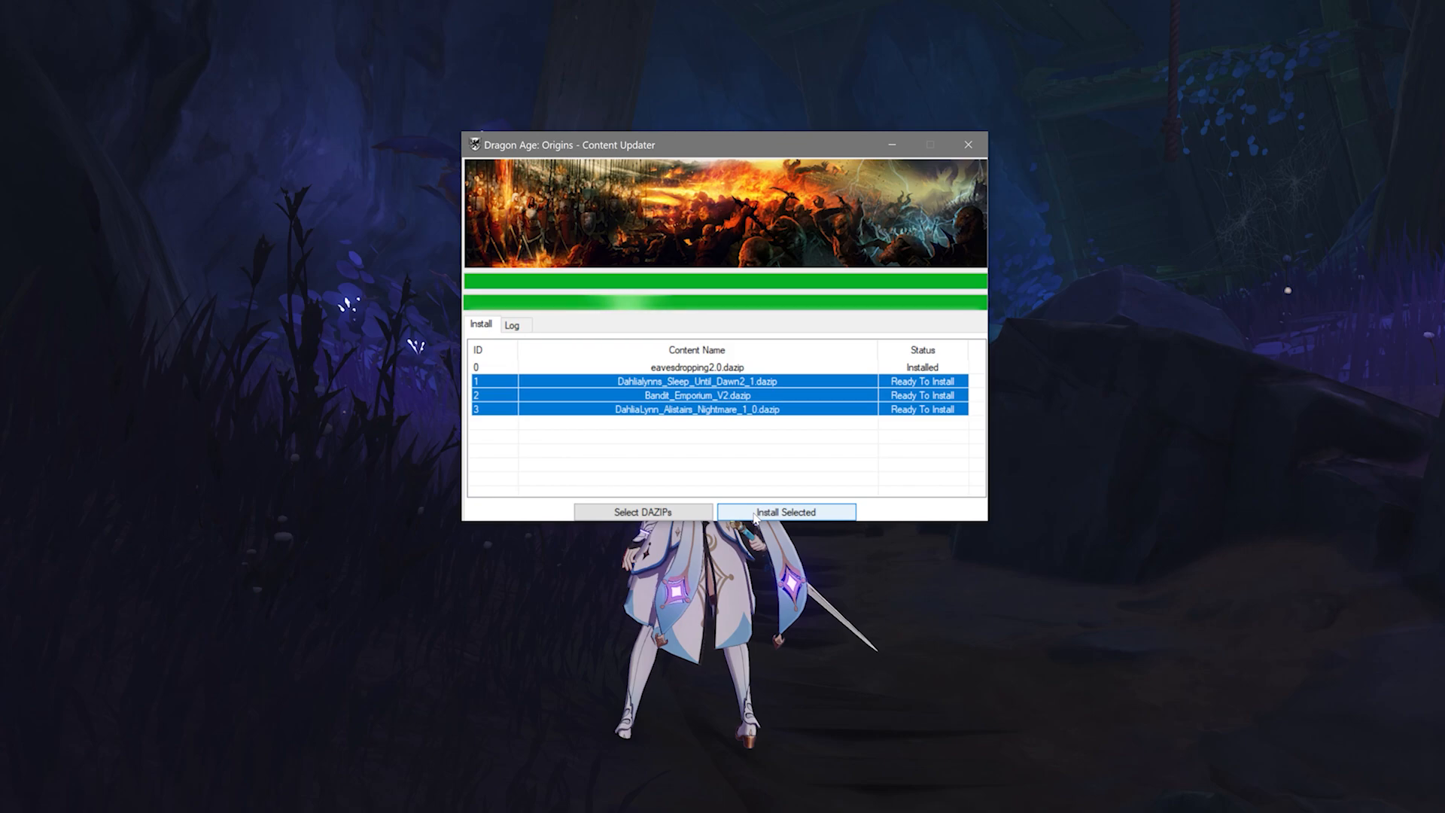
{"action": "left_click", "coordinate": [785, 511]}
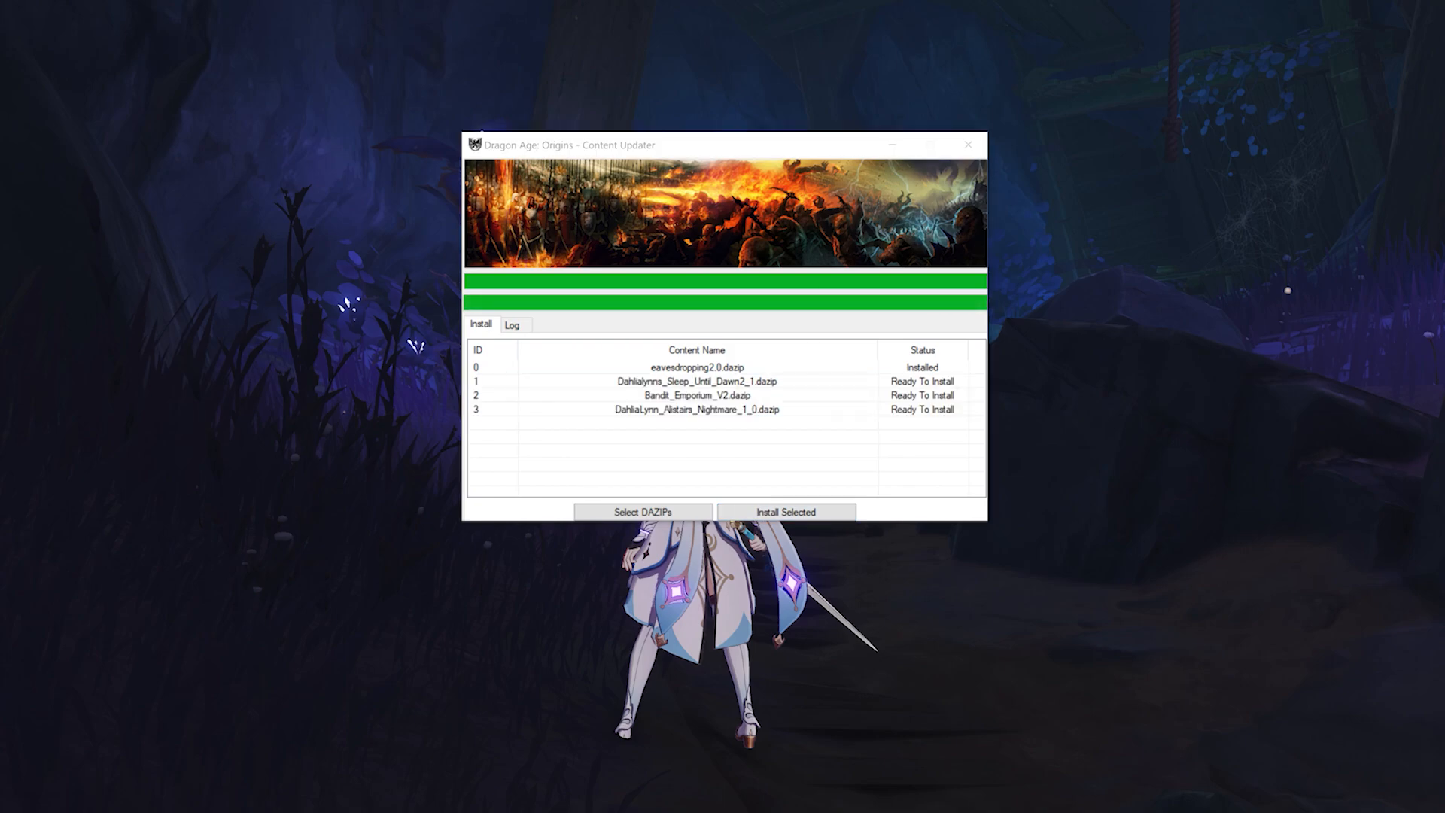
{"action": "mouse_move", "coordinate": [853, 83]}
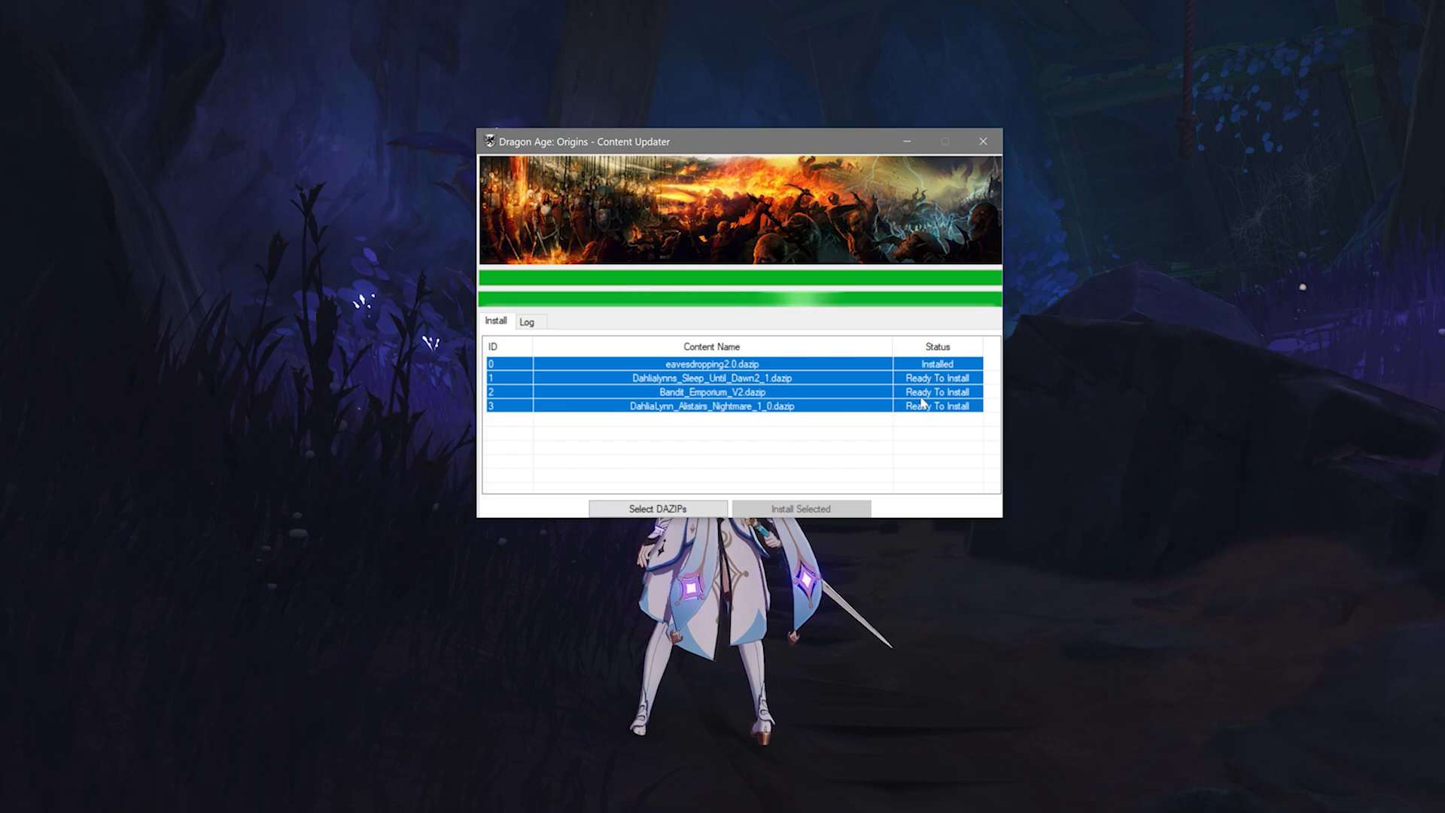
{"action": "mouse_move", "coordinate": [852, 453]}
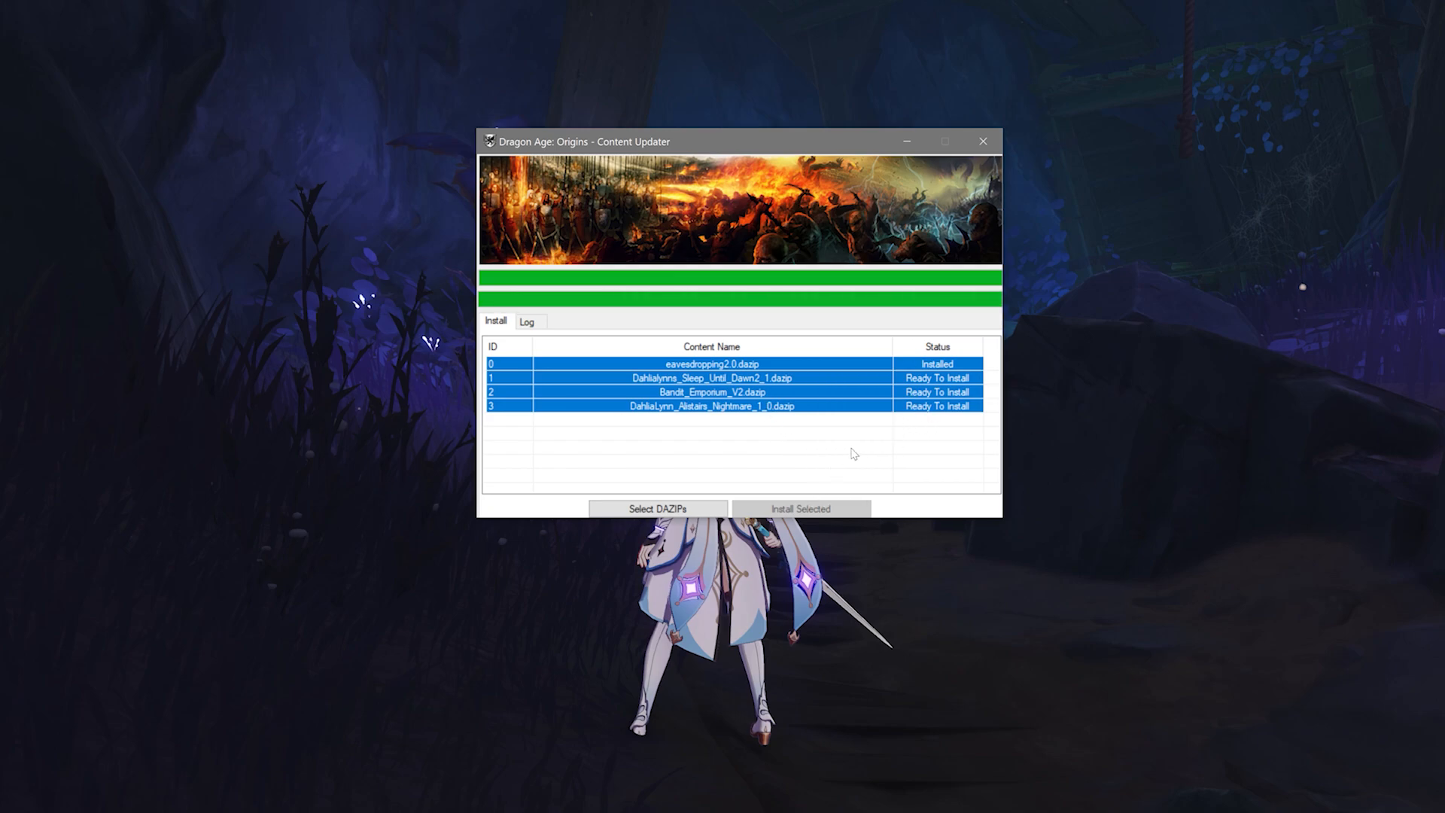
{"action": "left_click", "coordinate": [711, 362]}
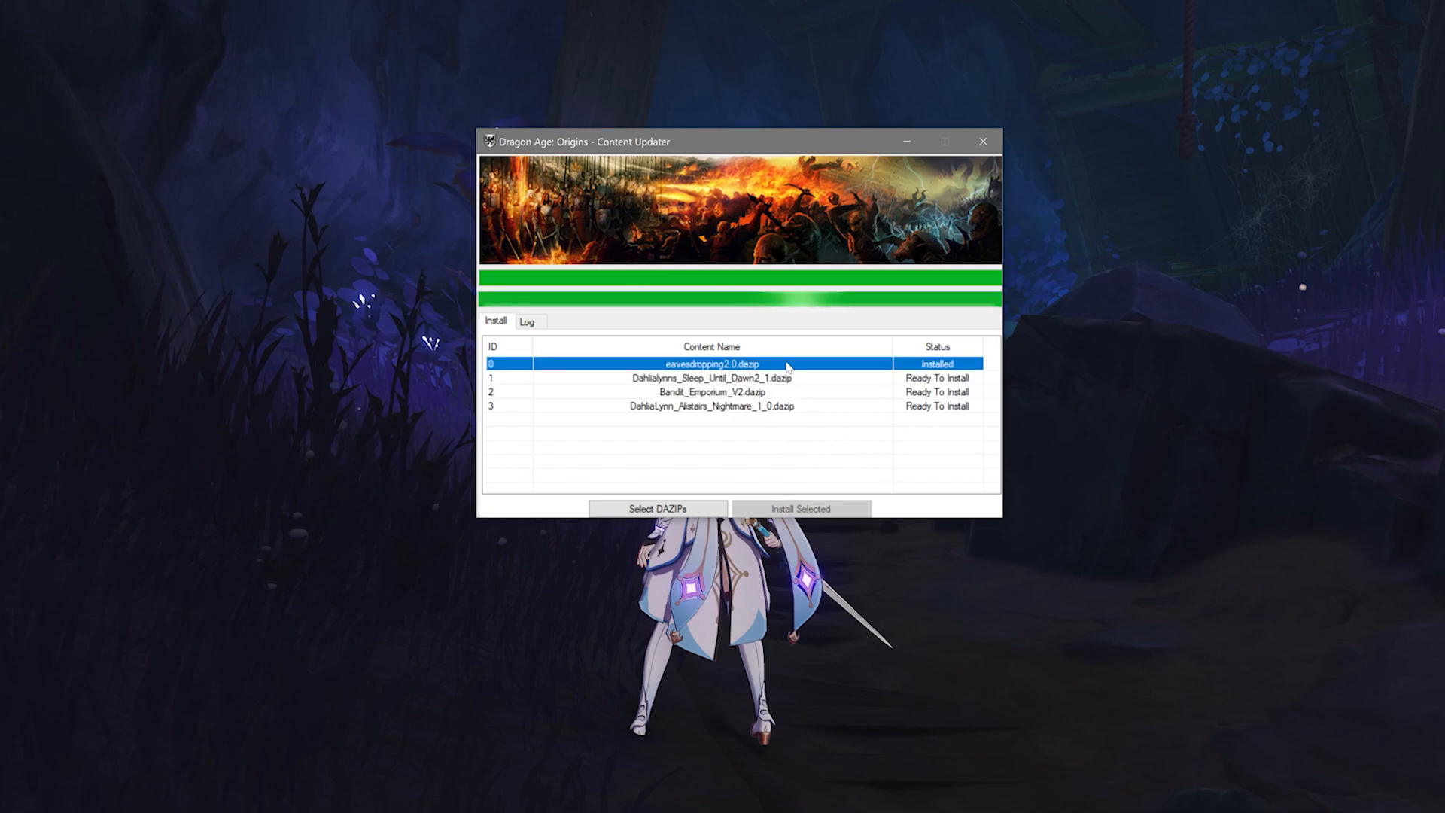
{"action": "mouse_move", "coordinate": [758, 361]}
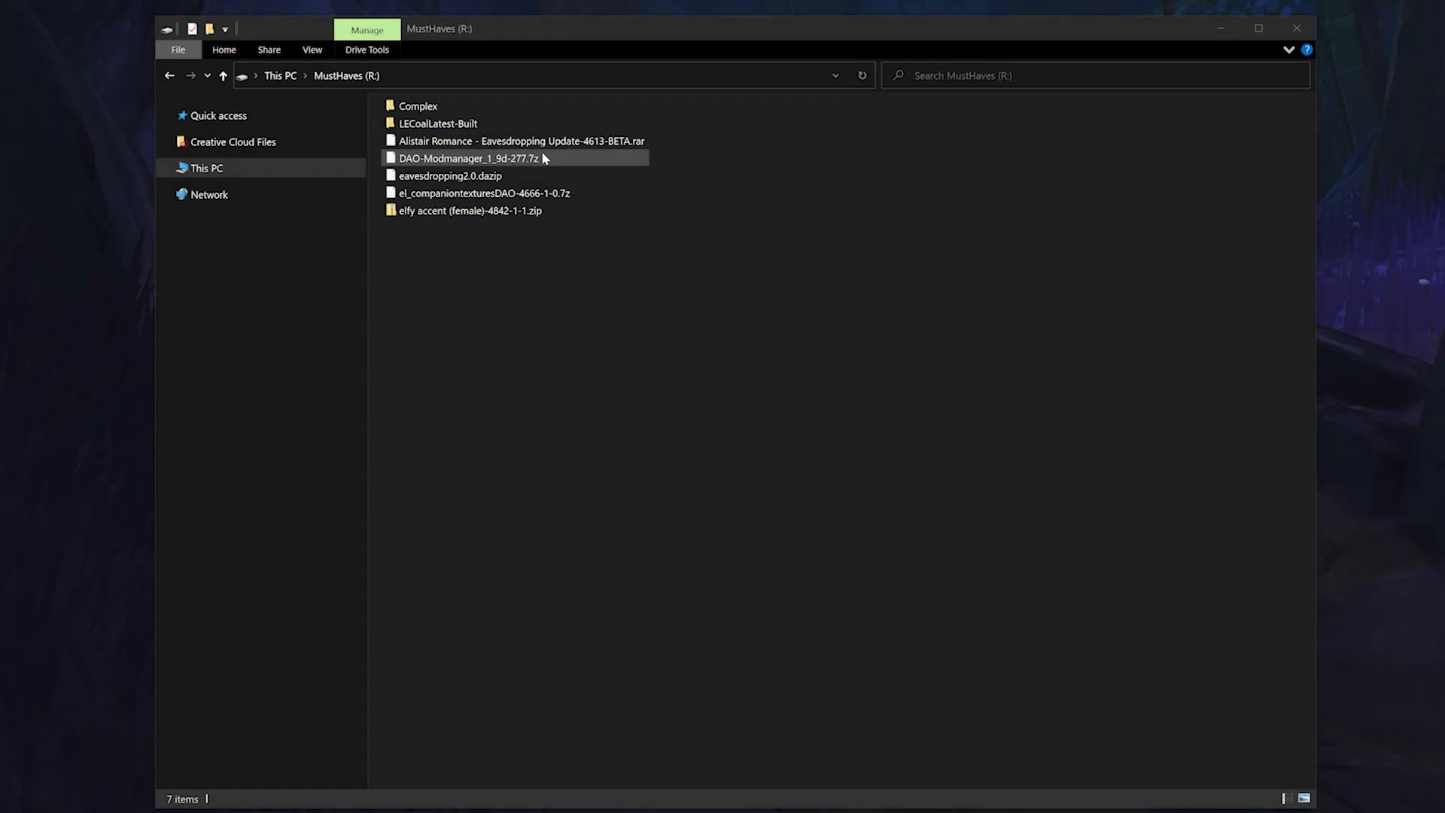
Step: Open the DAO Modmanager archive in 7-Zip and create a DAO Mod Manager folder on MustHaves
{"action": "right_click", "coordinate": [495, 159]}
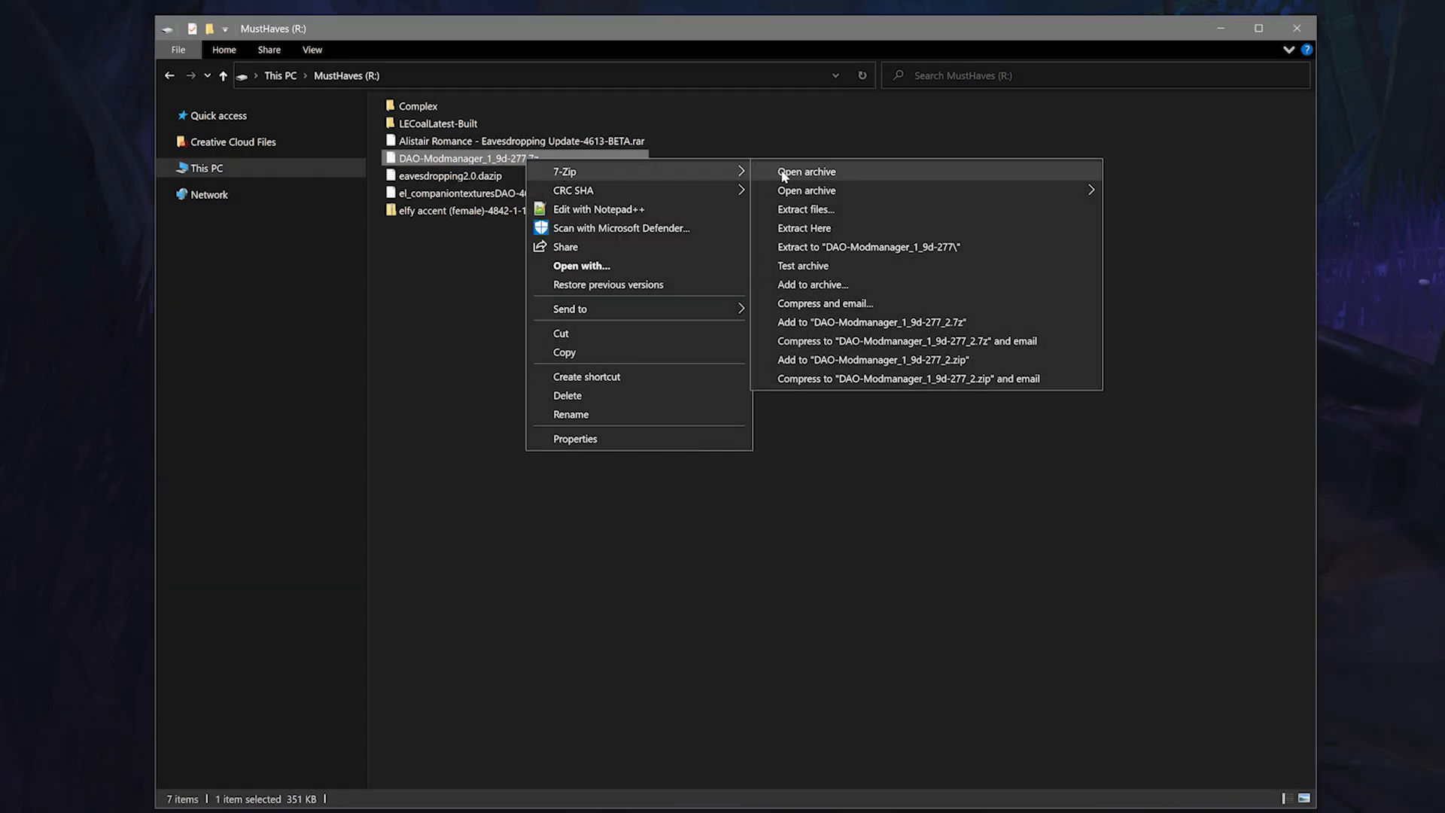
{"action": "left_click", "coordinate": [805, 171]}
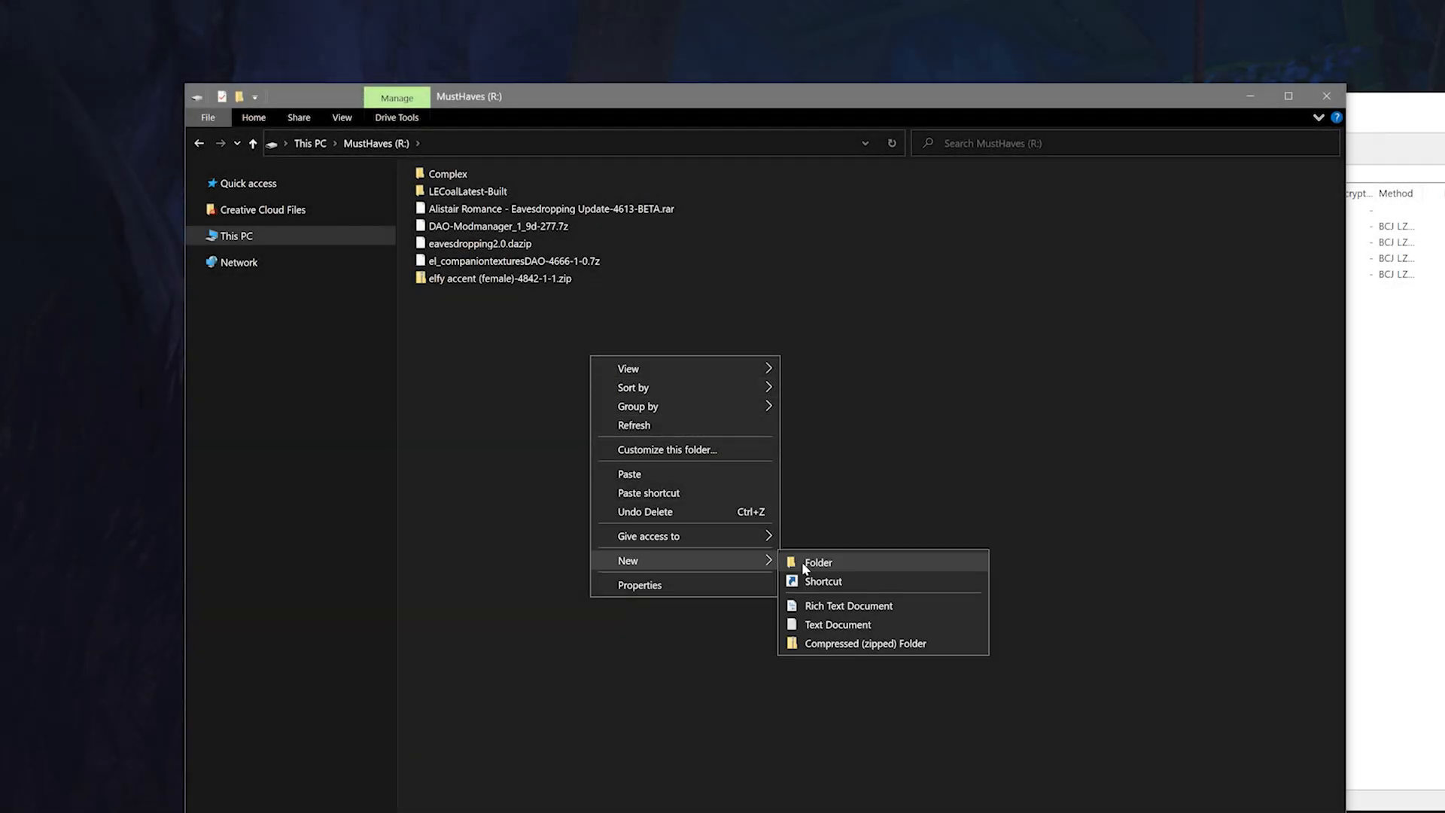
{"action": "left_click", "coordinate": [819, 562]}
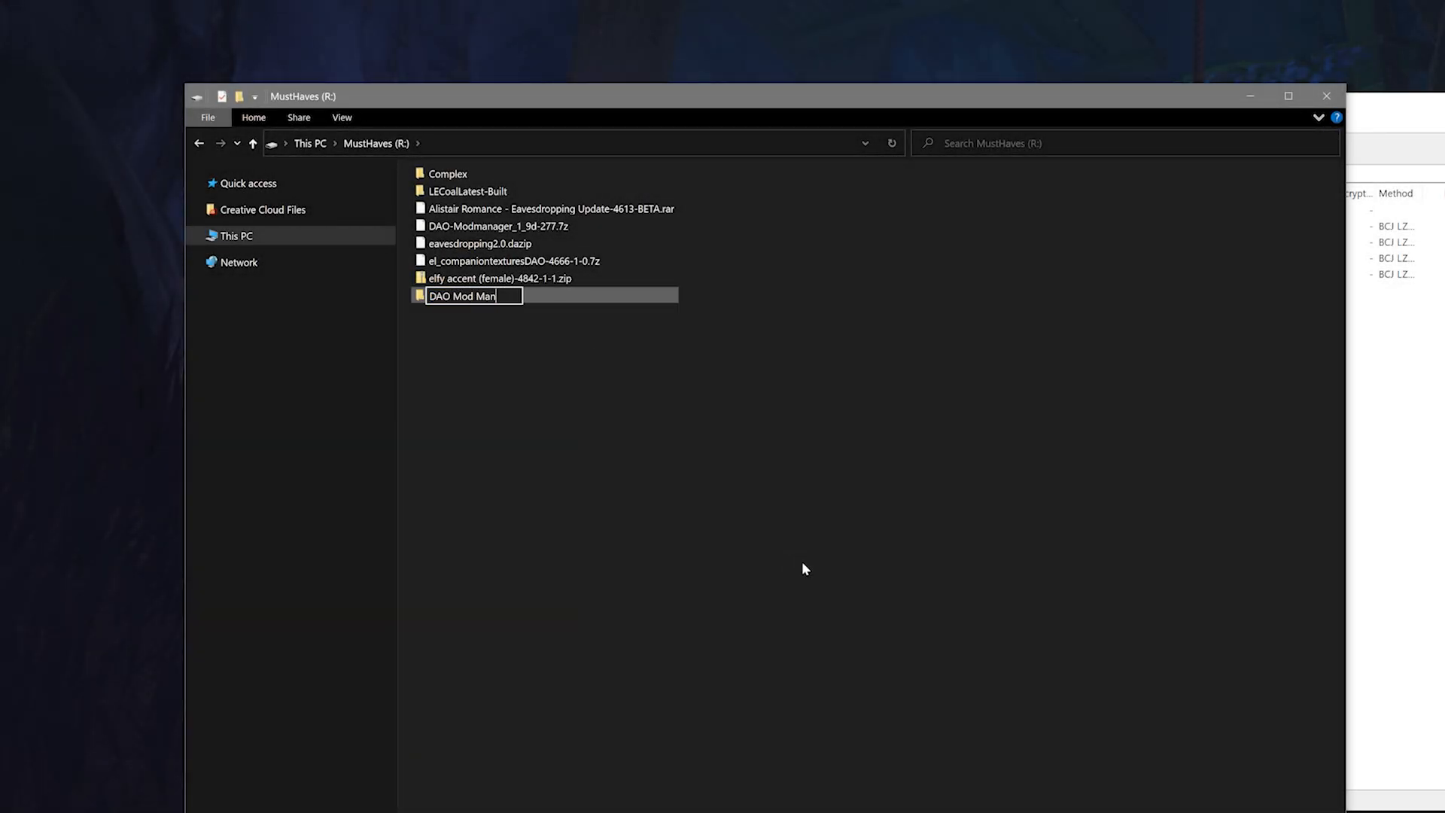
{"action": "key", "text": "Enter"}
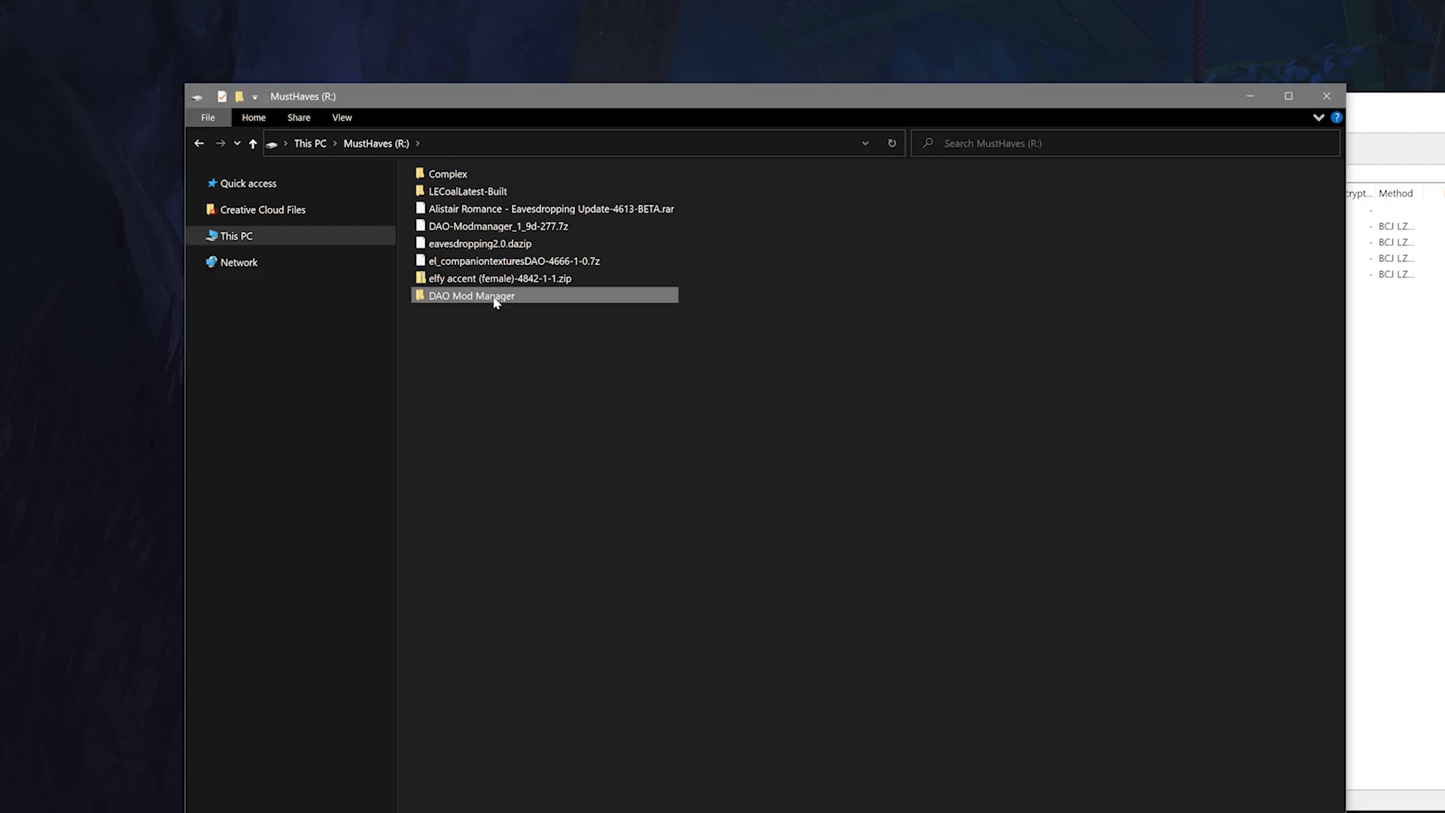
Step: Open the DAO Mod Manager folder and select DAO-Modmanager.exe
{"action": "double_click", "coordinate": [472, 295]}
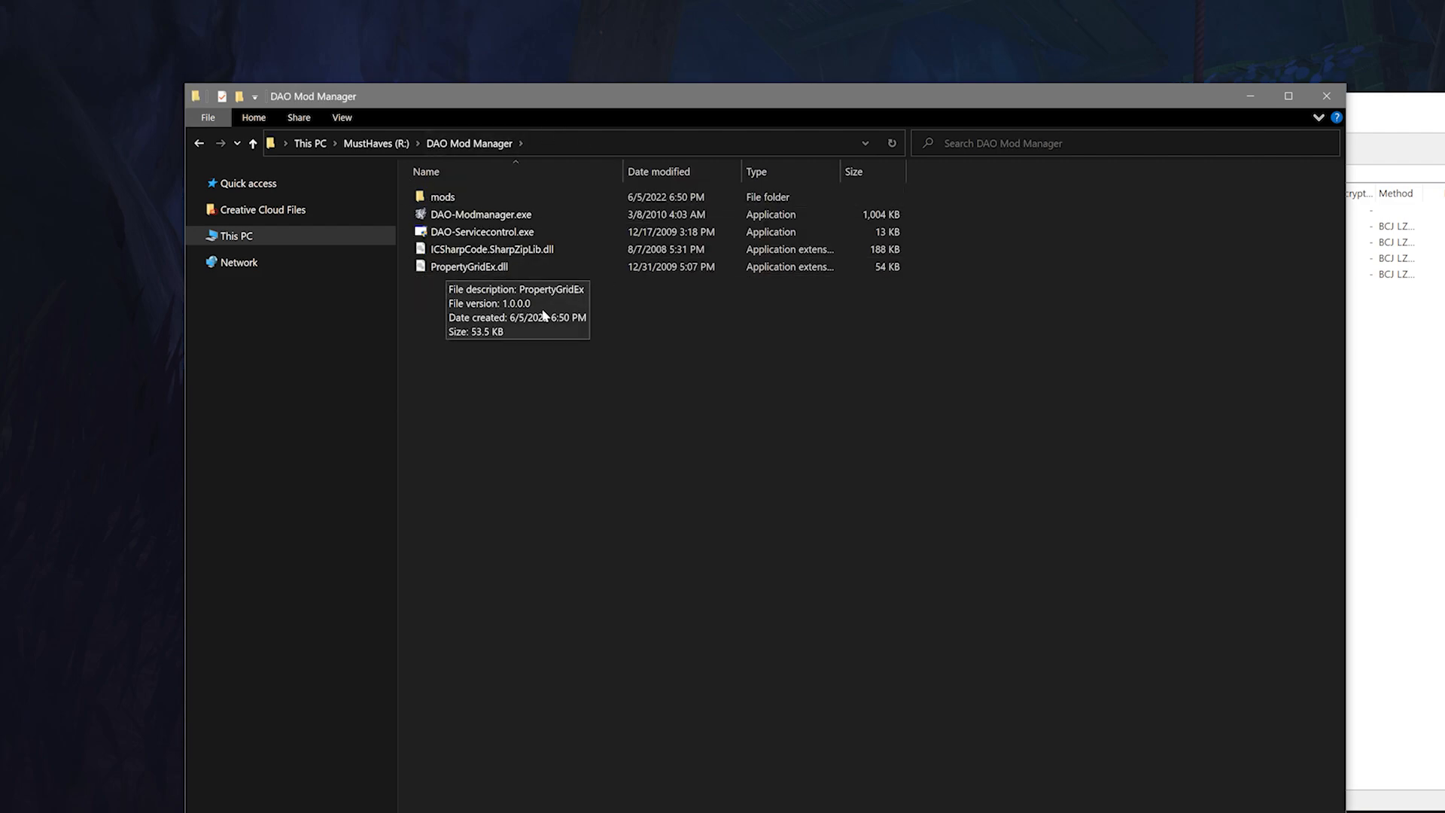
{"action": "left_click", "coordinate": [482, 214]}
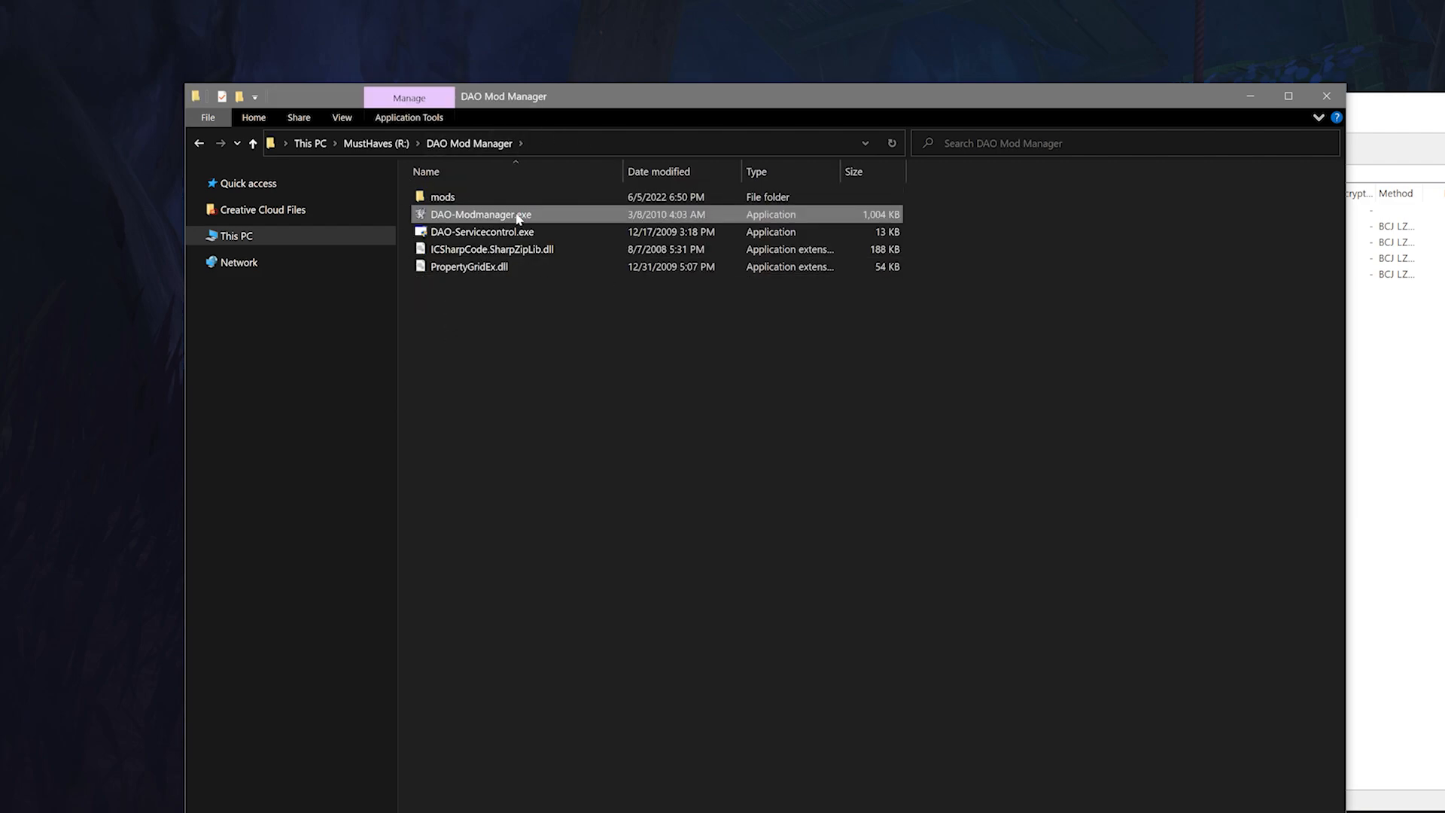
Step: Launch DAO-Modmanager.exe, enlarge its window on Options, and open the mods folder
{"action": "double_click", "coordinate": [478, 214]}
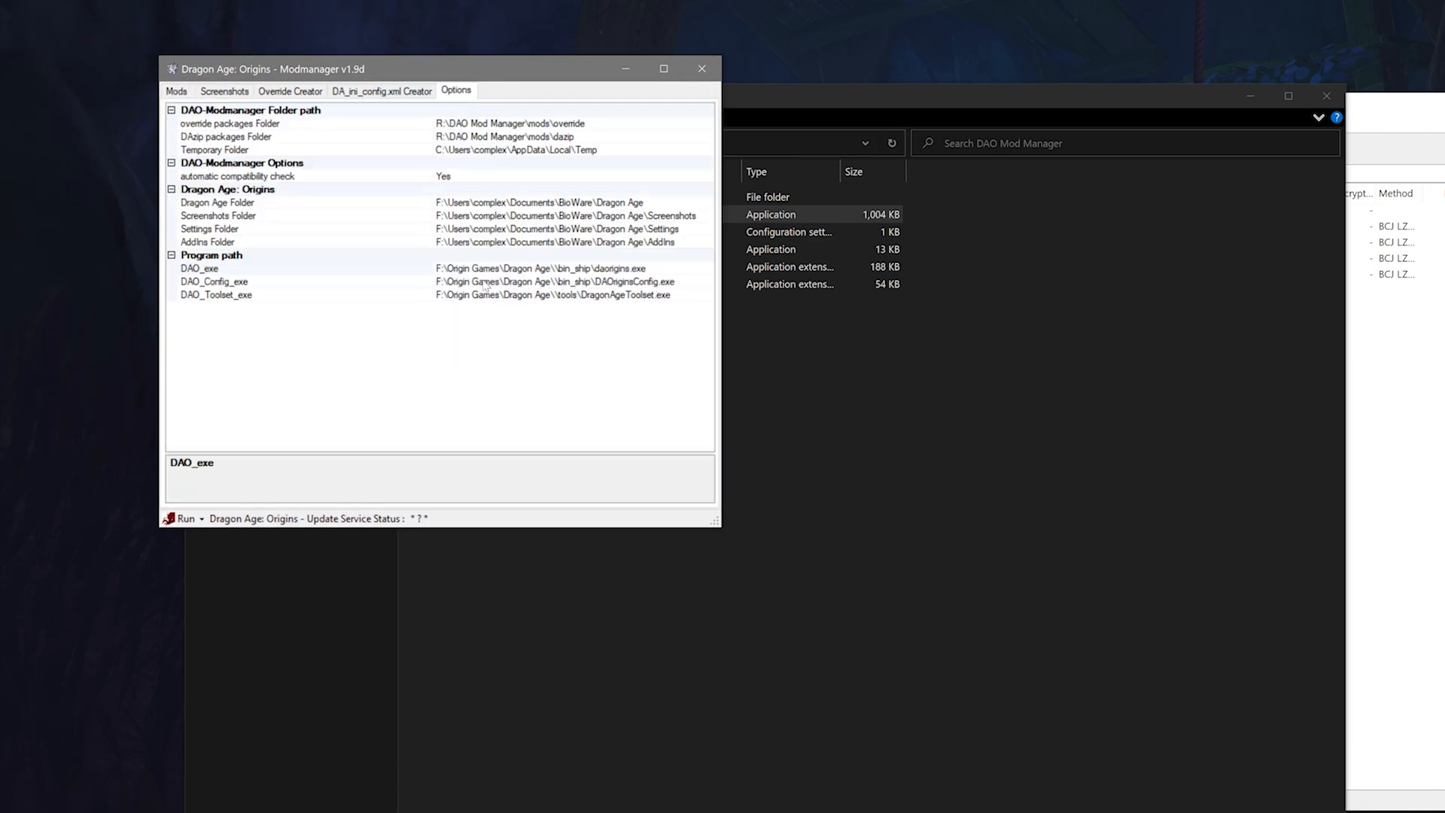
{"action": "left_click_drag", "start_coordinate": [716, 526], "coordinate": [907, 638]}
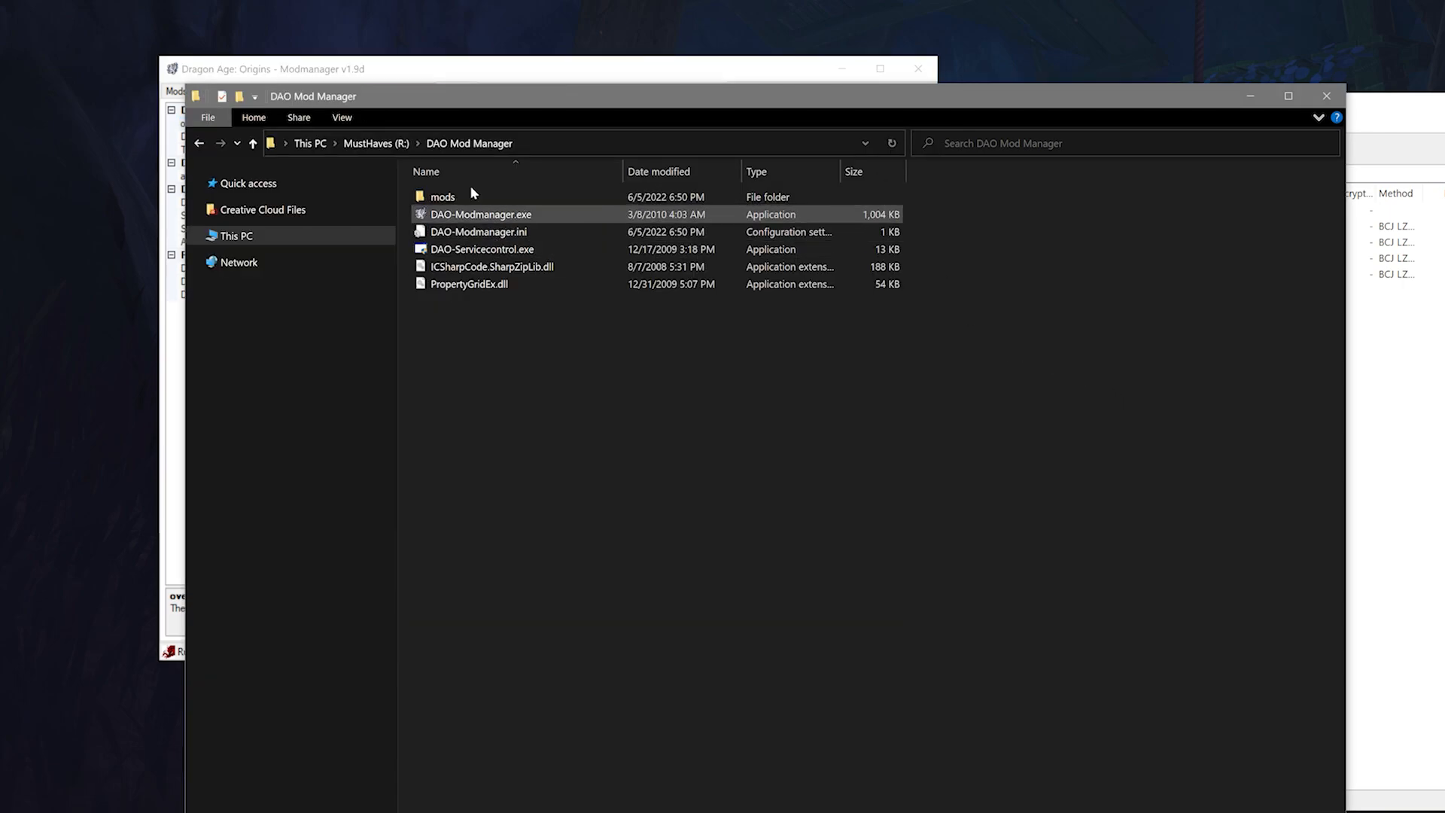
{"action": "double_click", "coordinate": [442, 195]}
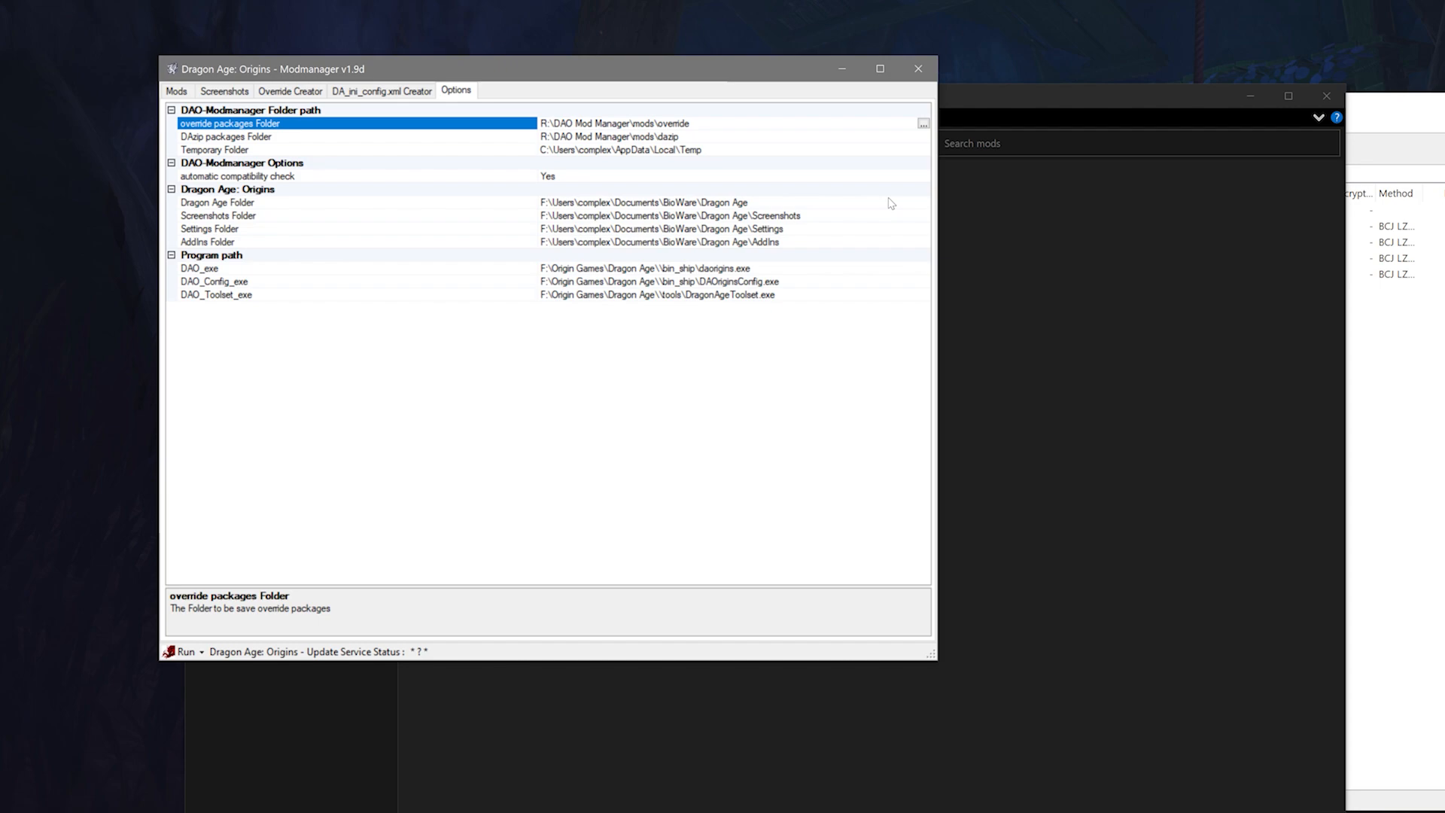
{"action": "mouse_move", "coordinate": [882, 198]}
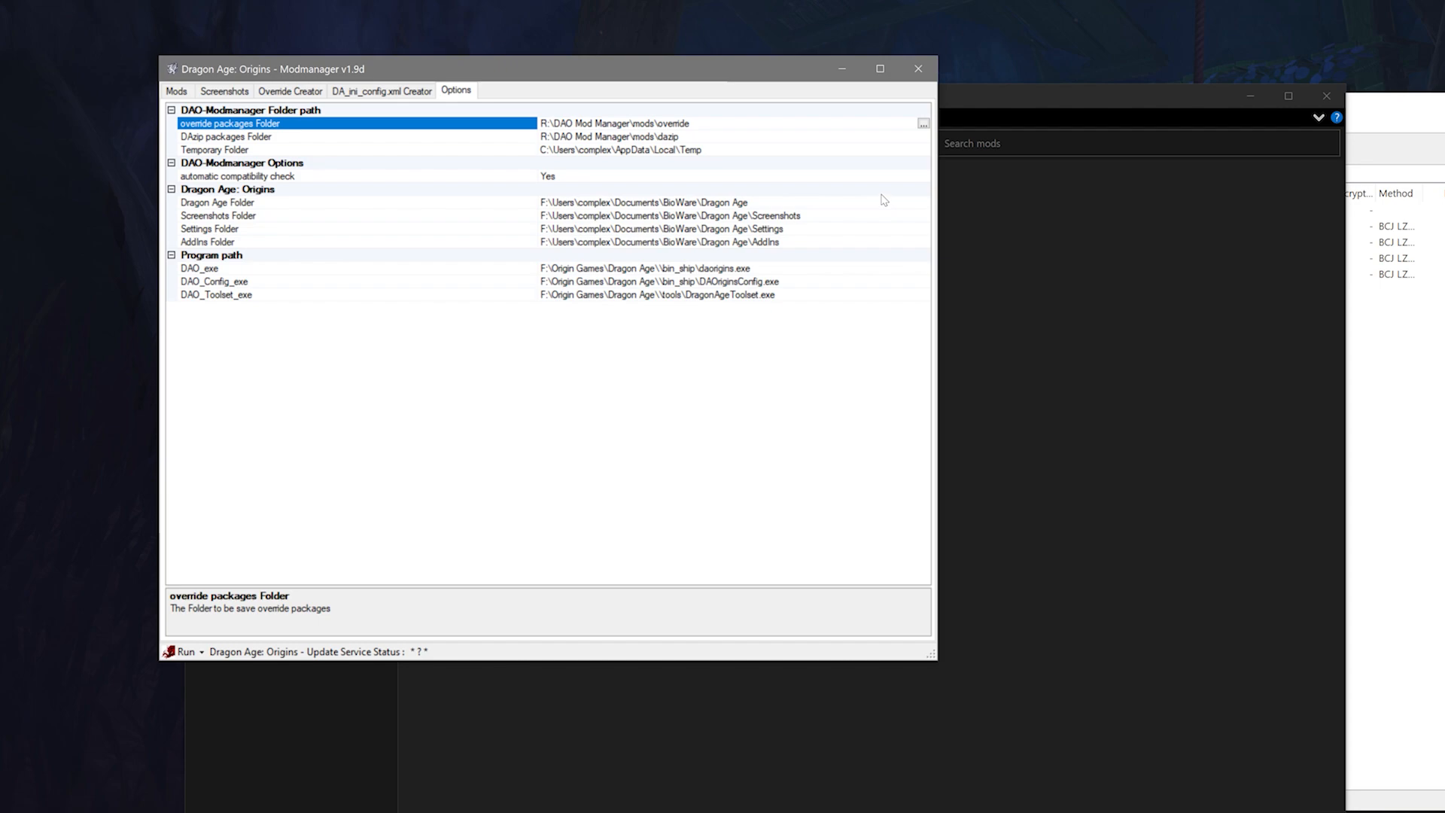
{"action": "mouse_move", "coordinate": [880, 203]}
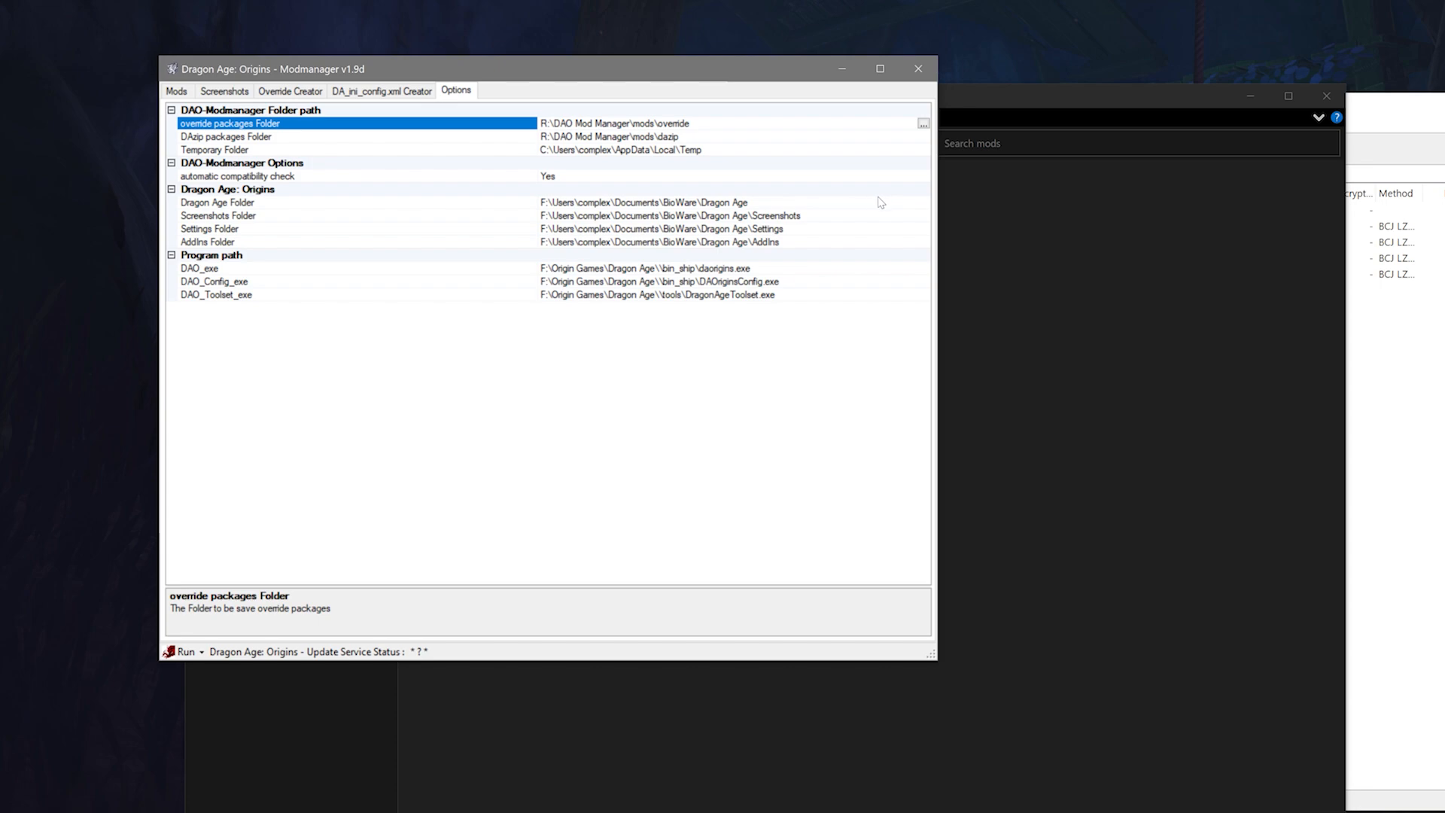
{"action": "mouse_move", "coordinate": [1189, 476]}
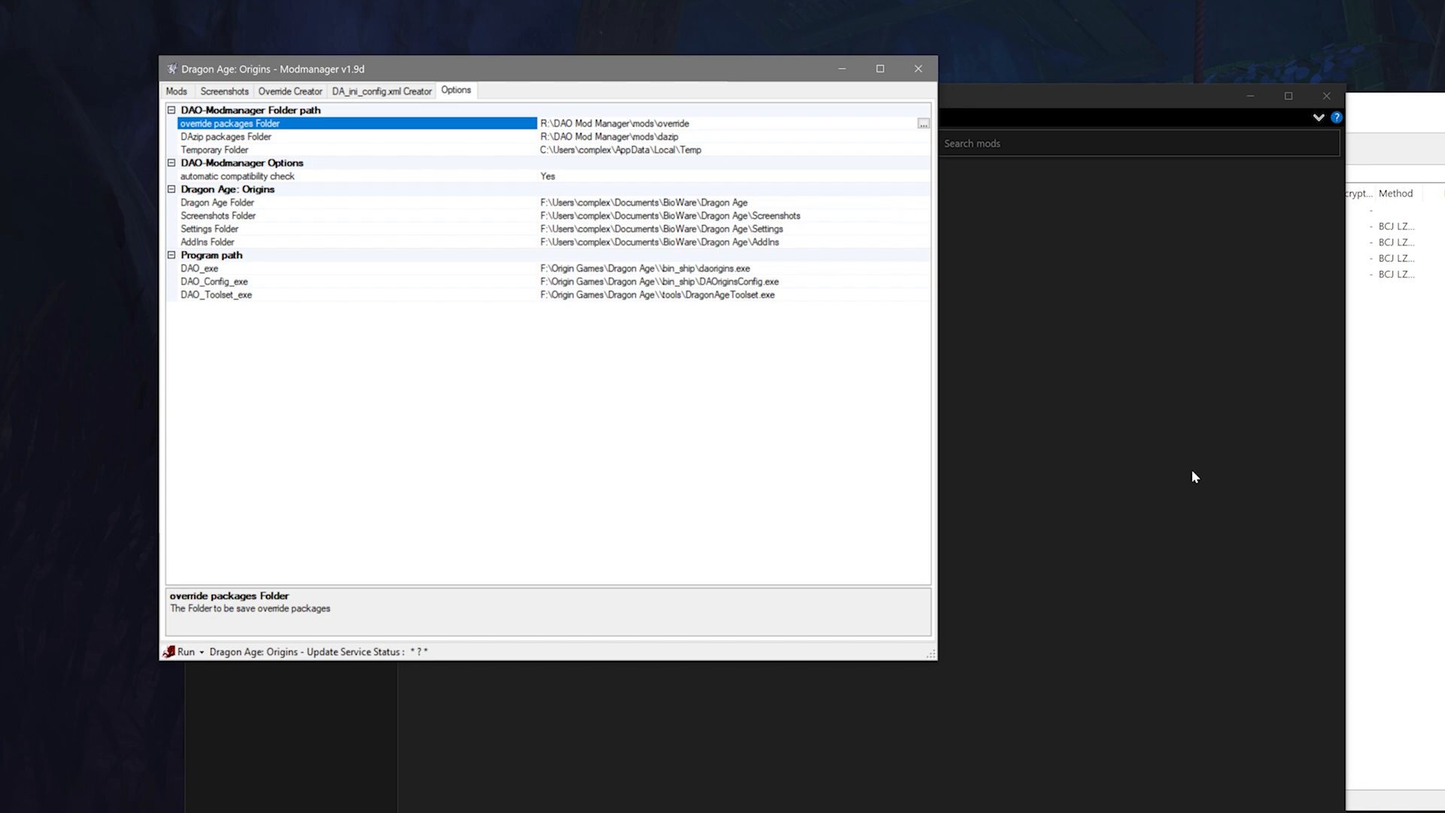
Step: Show the Mods list of installed DAzips, such as Awakening, and look down through it
{"action": "left_click", "coordinate": [176, 90]}
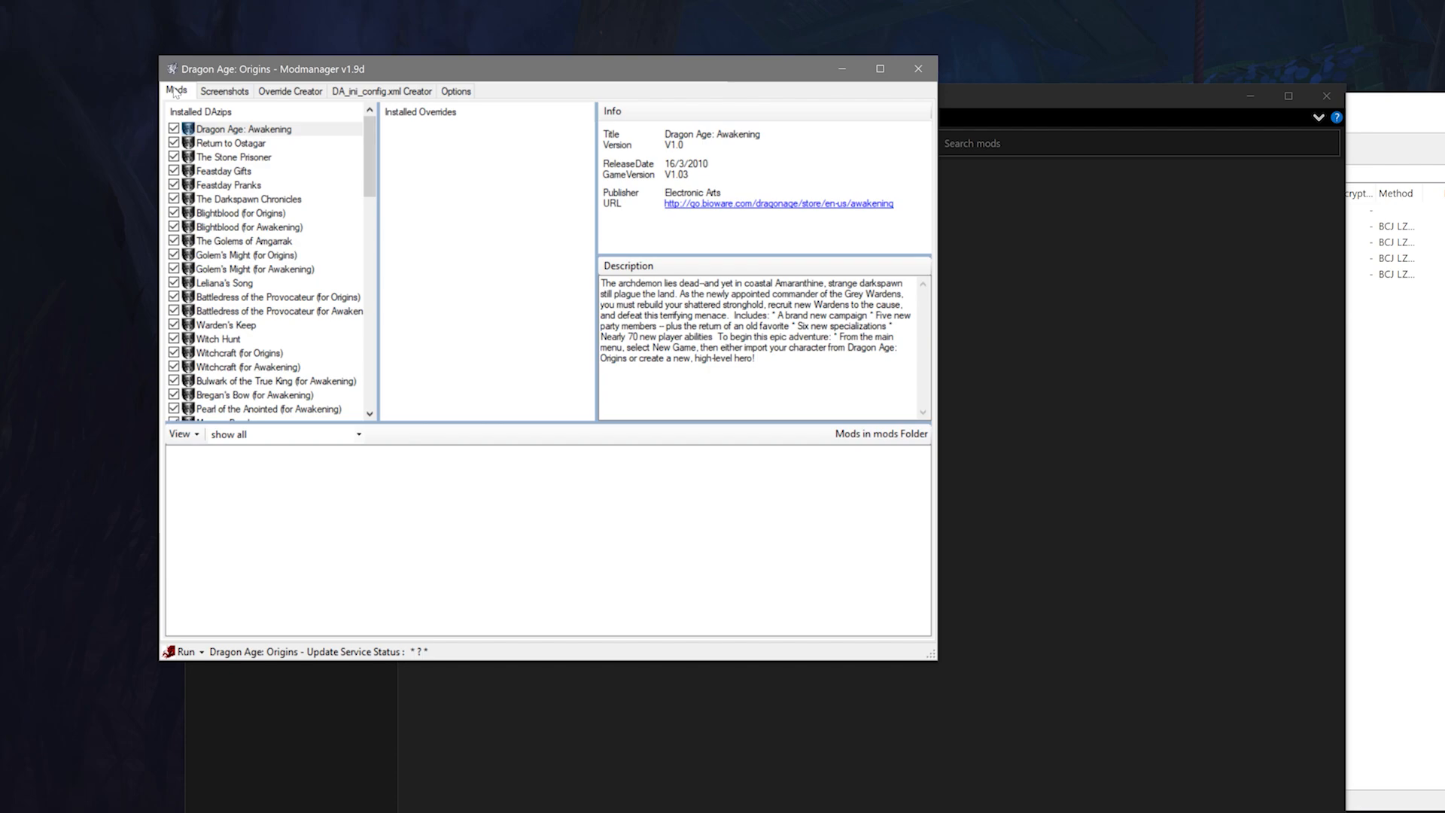
{"action": "scroll", "scroll_direction": "down", "scroll_amount": 3}
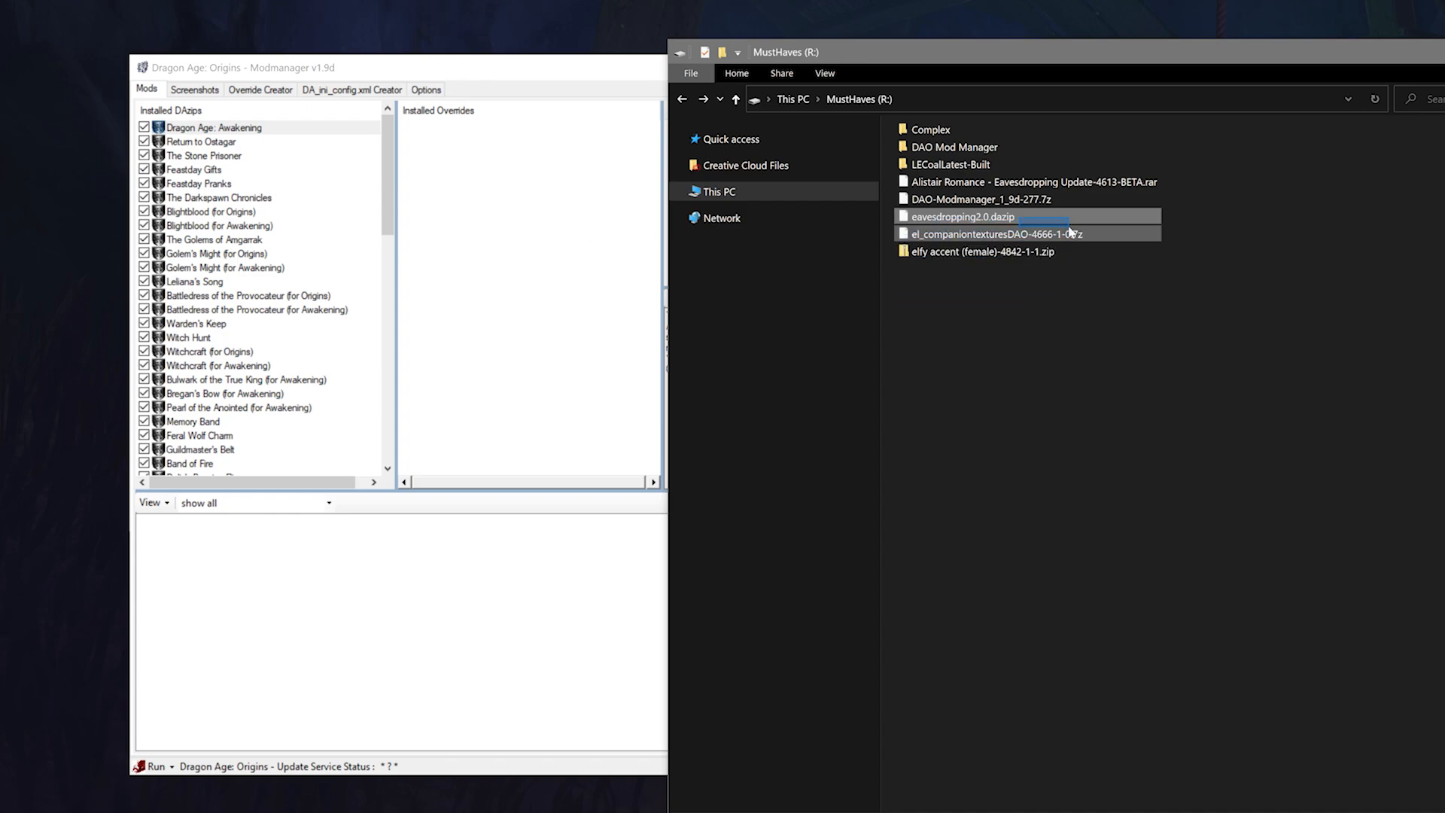
Step: Drop eavesdropping2.0.dazip into the manager, accept the not-an-override warning, confirm the install, then view The Stone Prisoner
{"action": "left_click", "coordinate": [963, 217]}
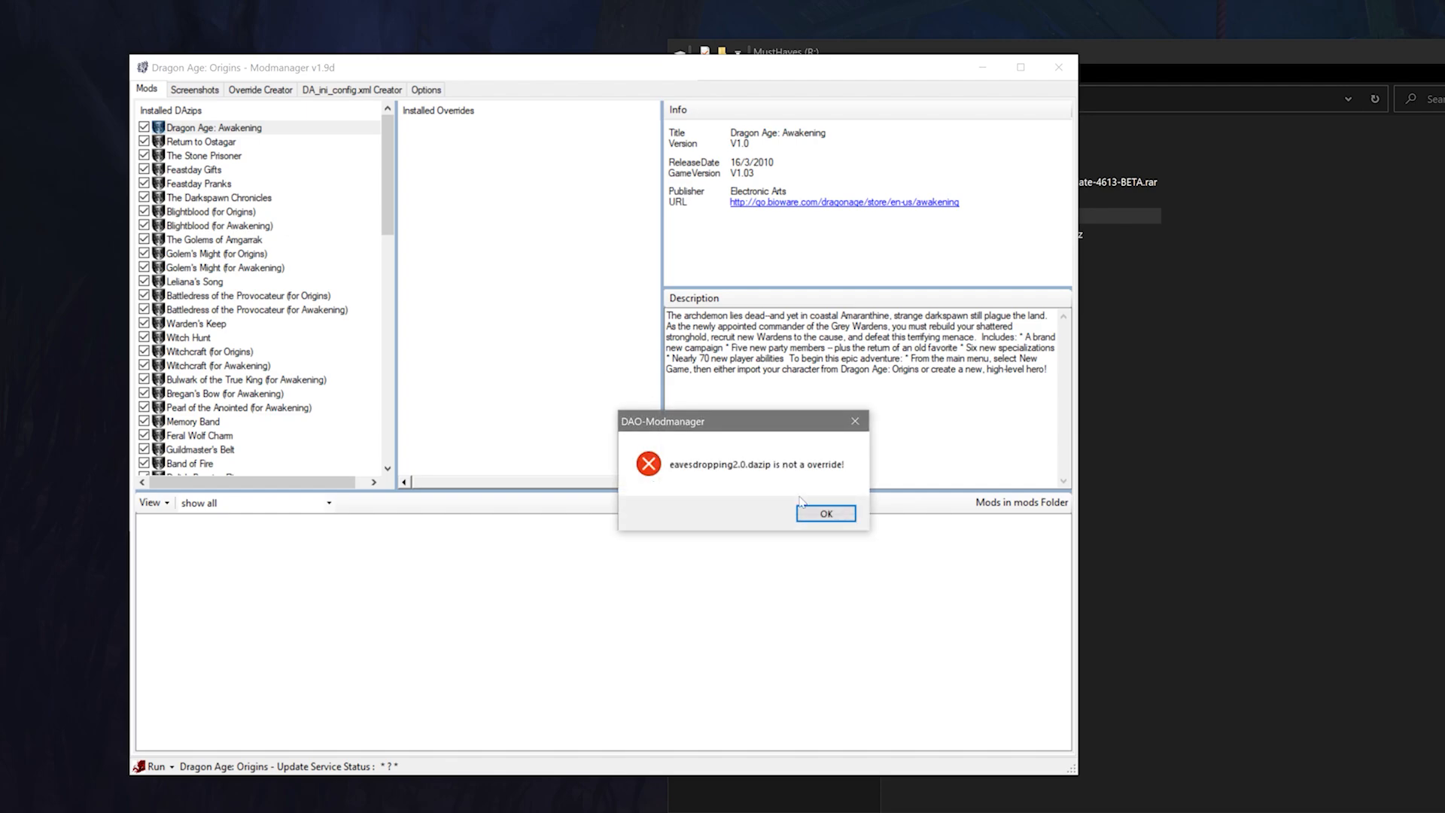
{"action": "left_click", "coordinate": [824, 513]}
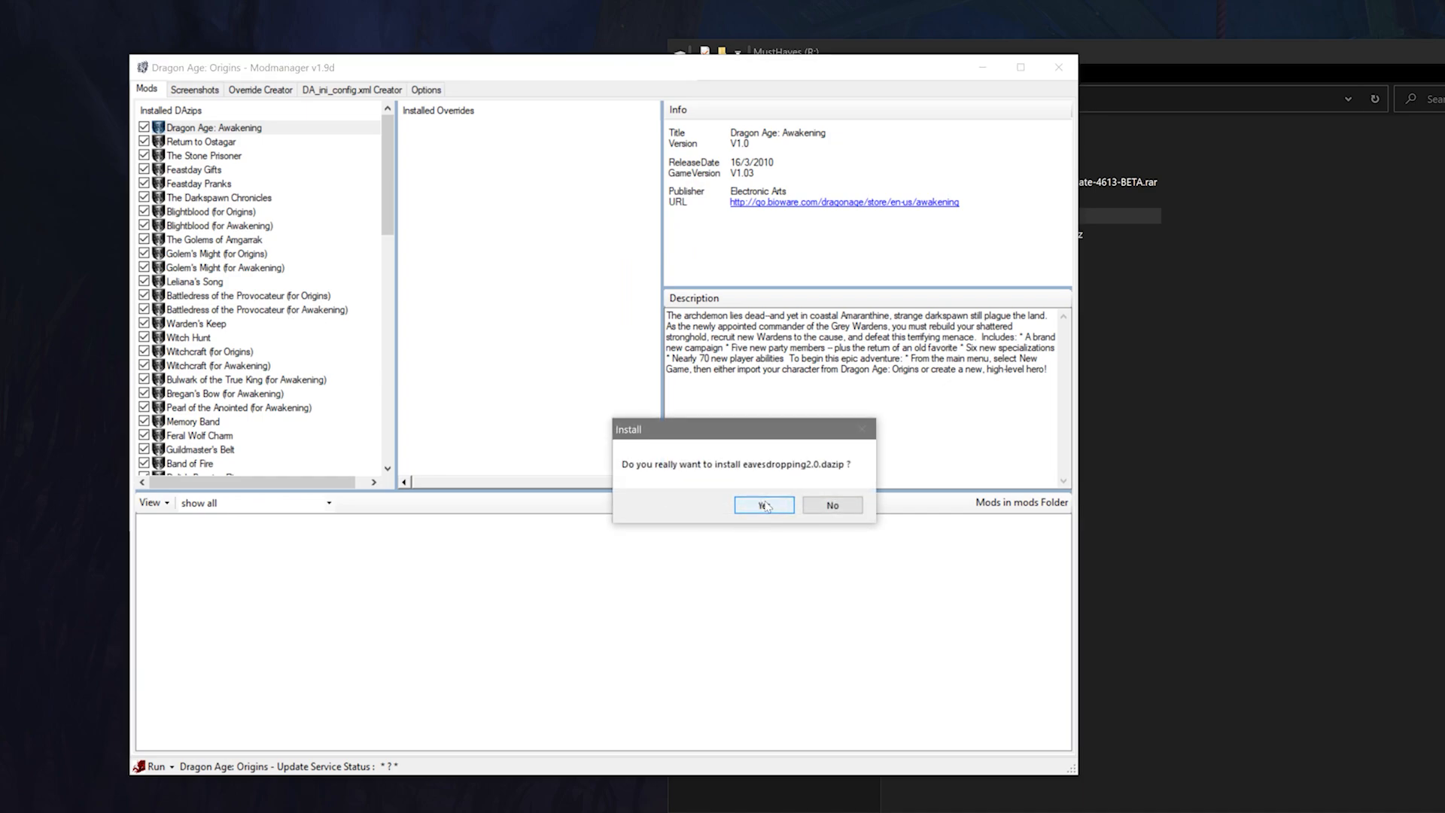
{"action": "left_click", "coordinate": [762, 505]}
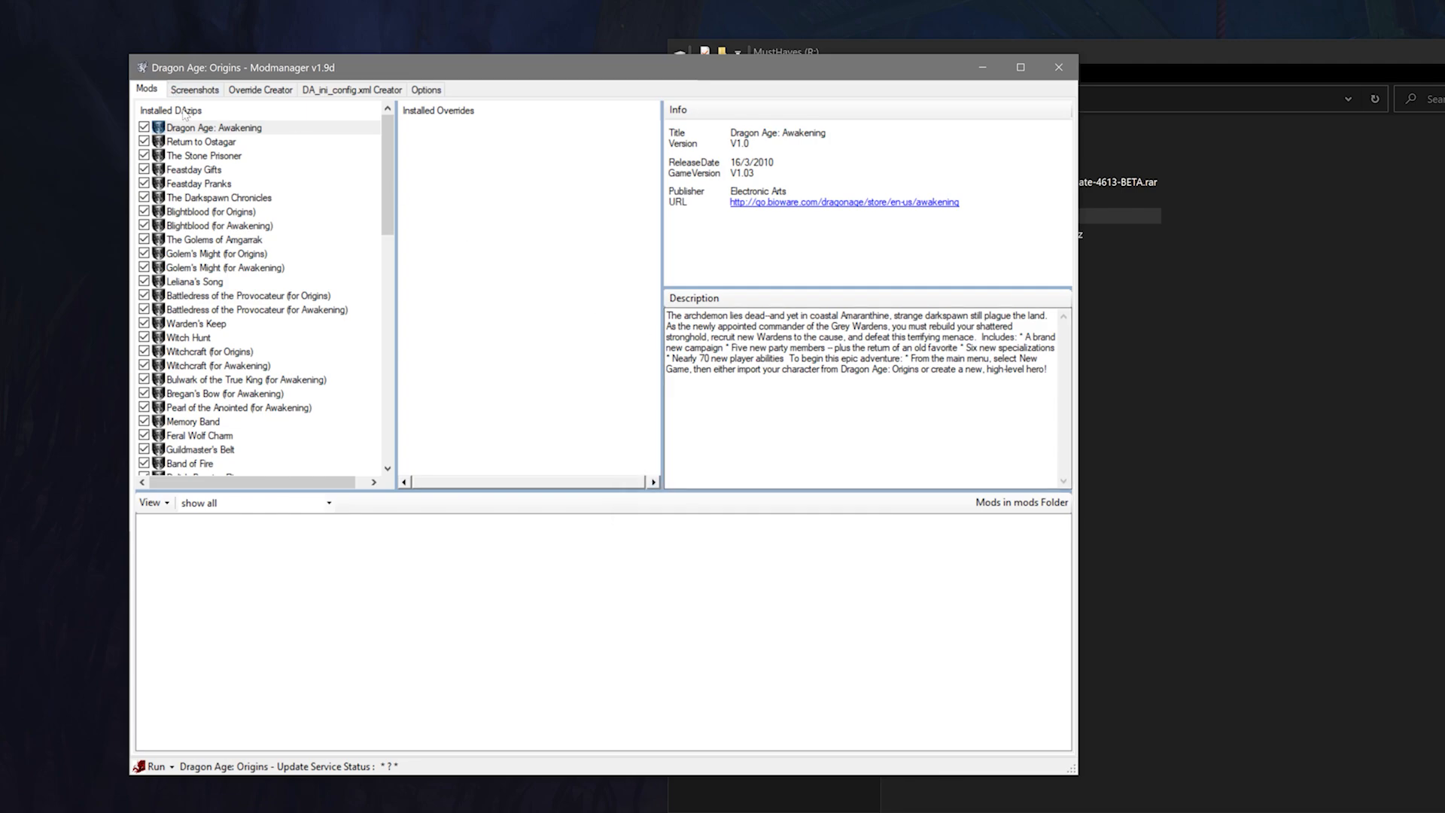
{"action": "left_click", "coordinate": [204, 155]}
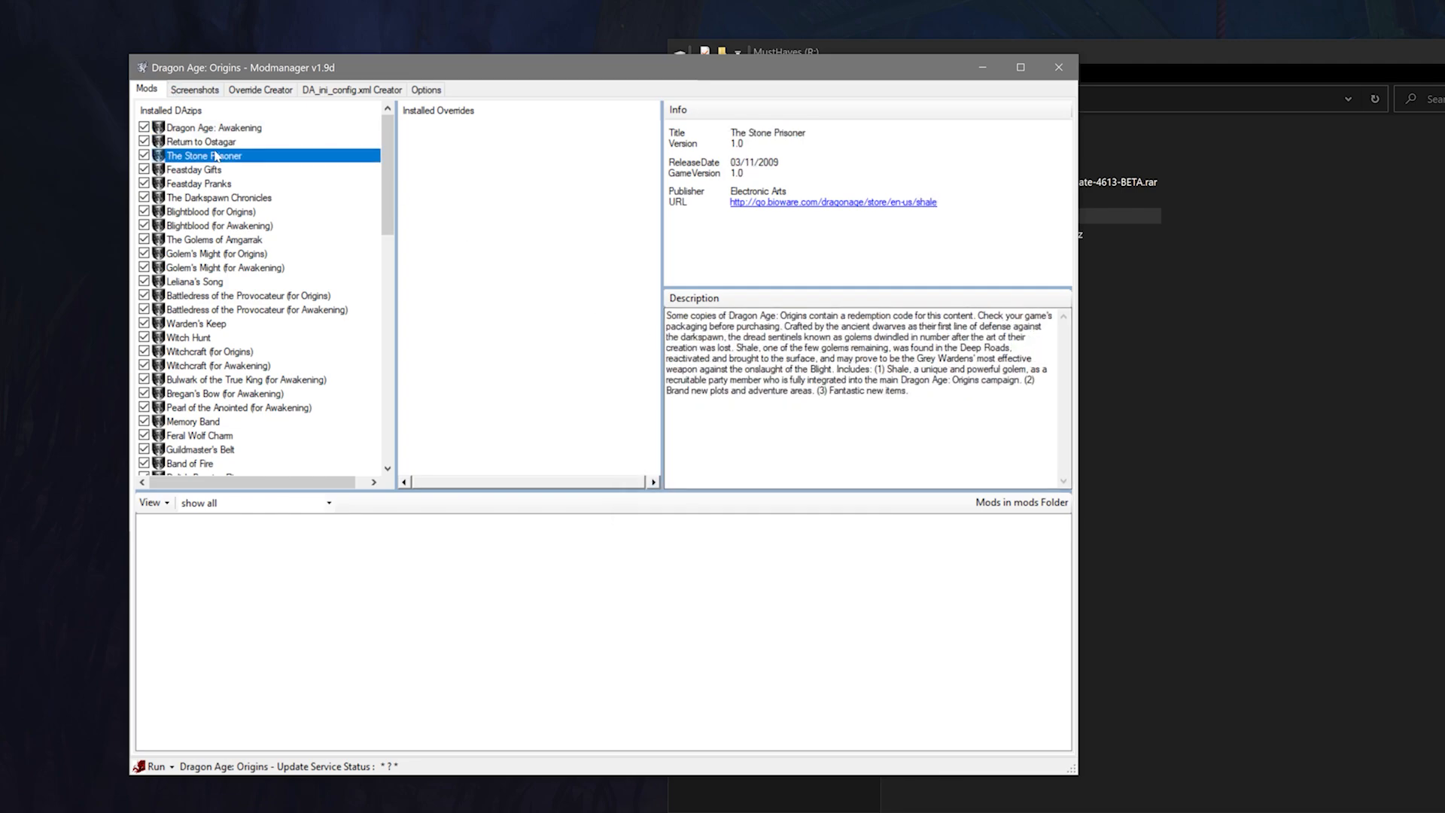
{"action": "mouse_move", "coordinate": [214, 155]}
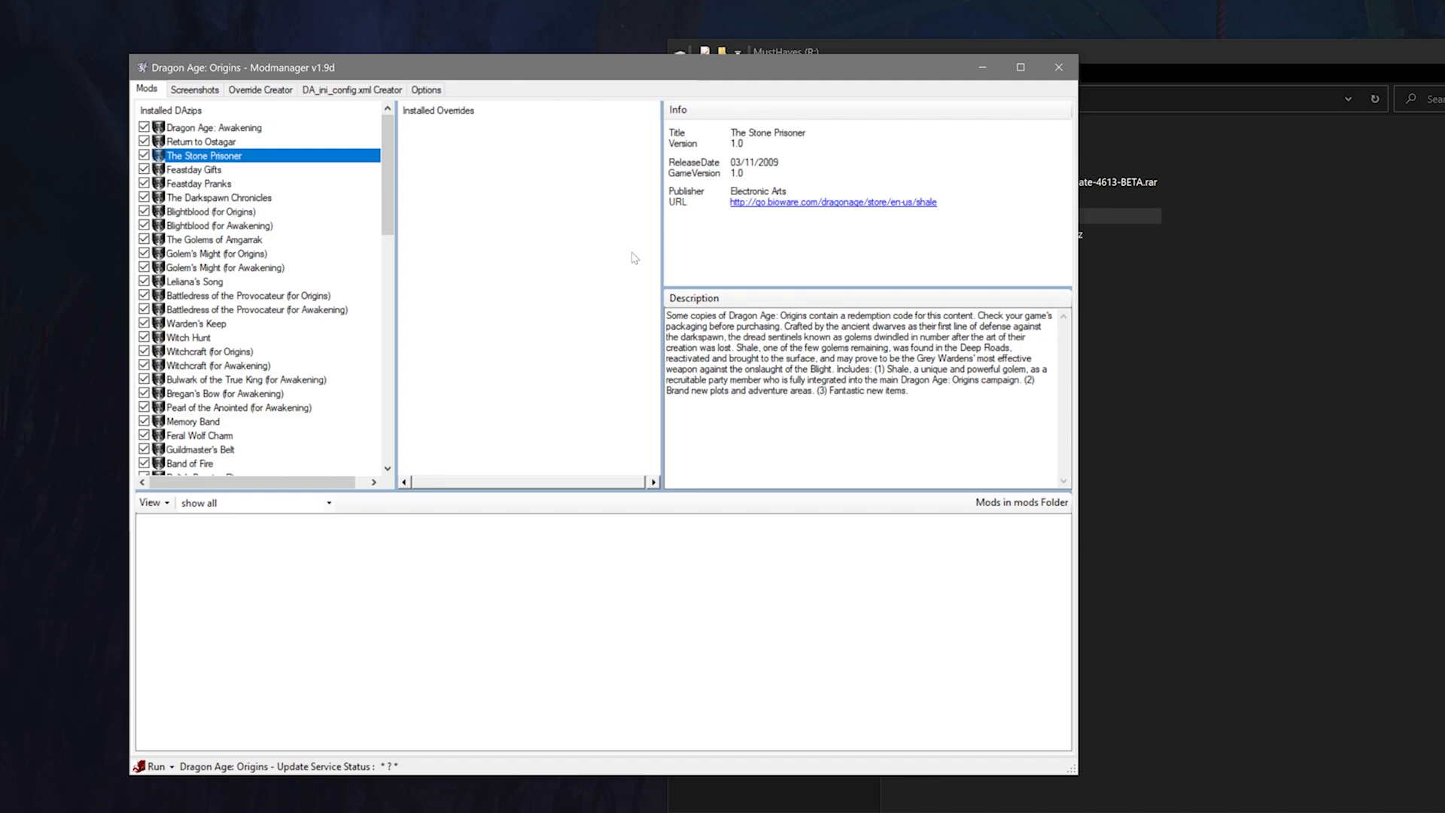
{"action": "mouse_move", "coordinate": [499, 424]}
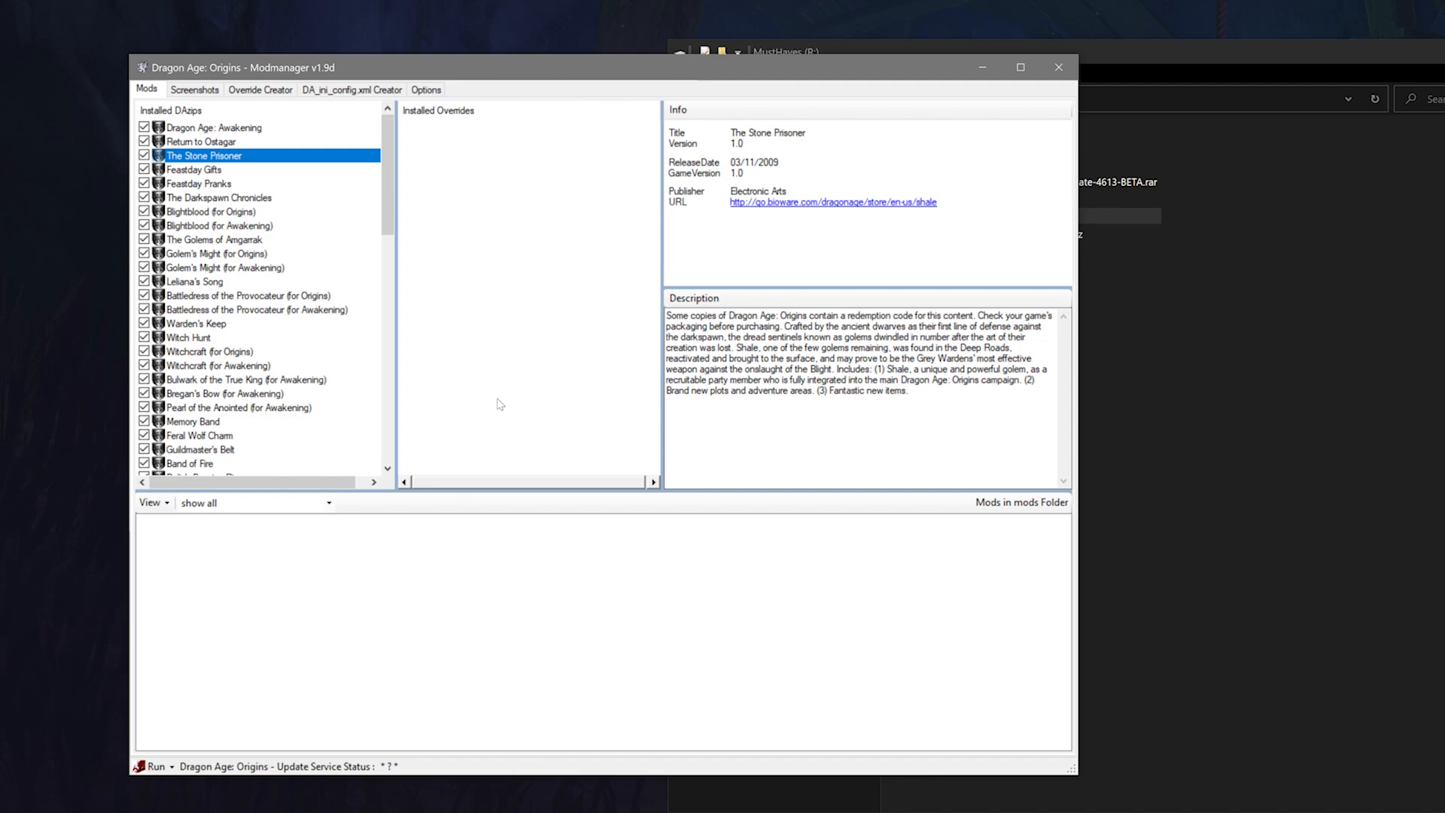
{"action": "mouse_move", "coordinate": [990, 629]}
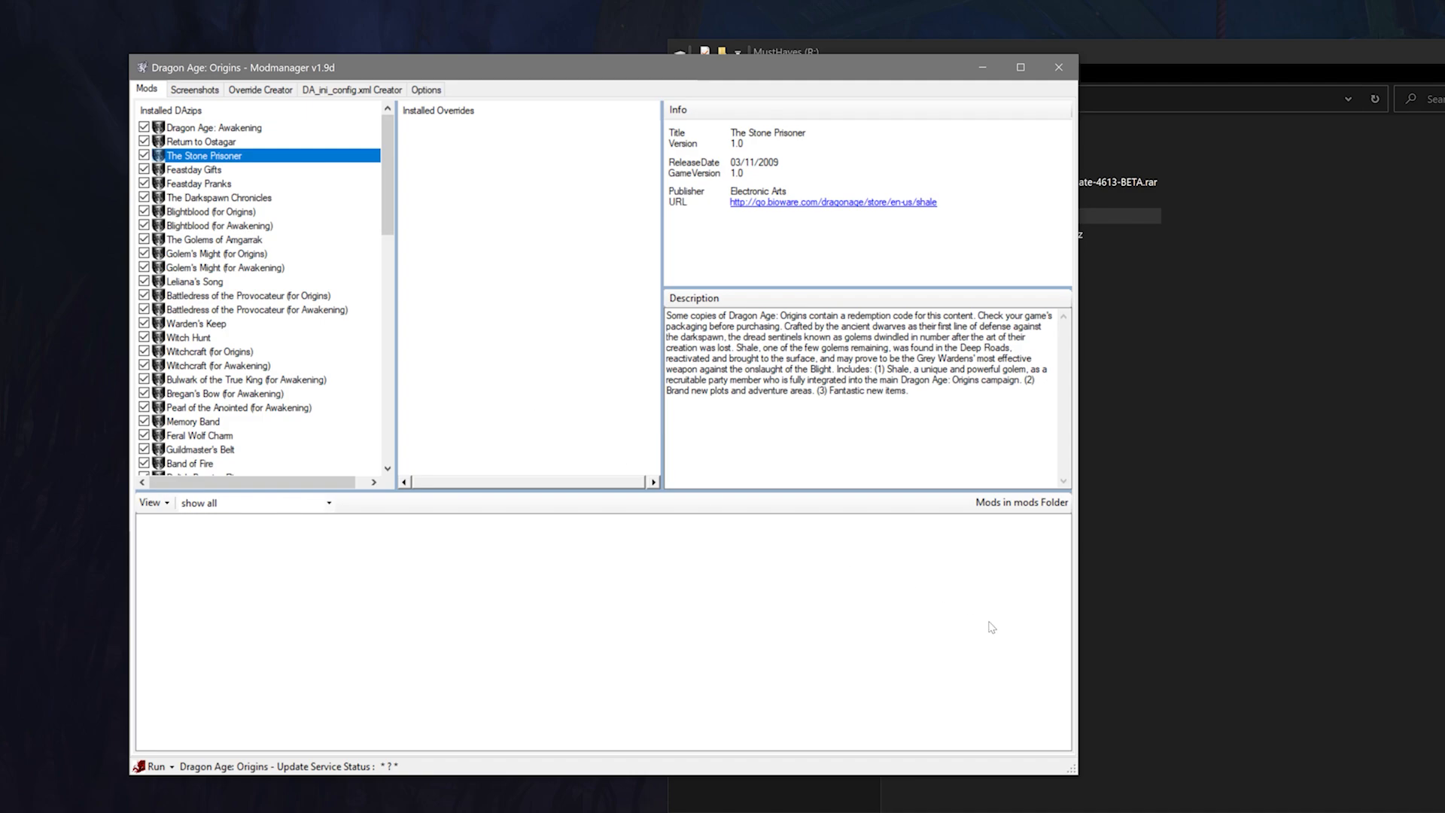
{"action": "left_click_drag", "start_coordinate": [1074, 770], "coordinate": [1161, 807]}
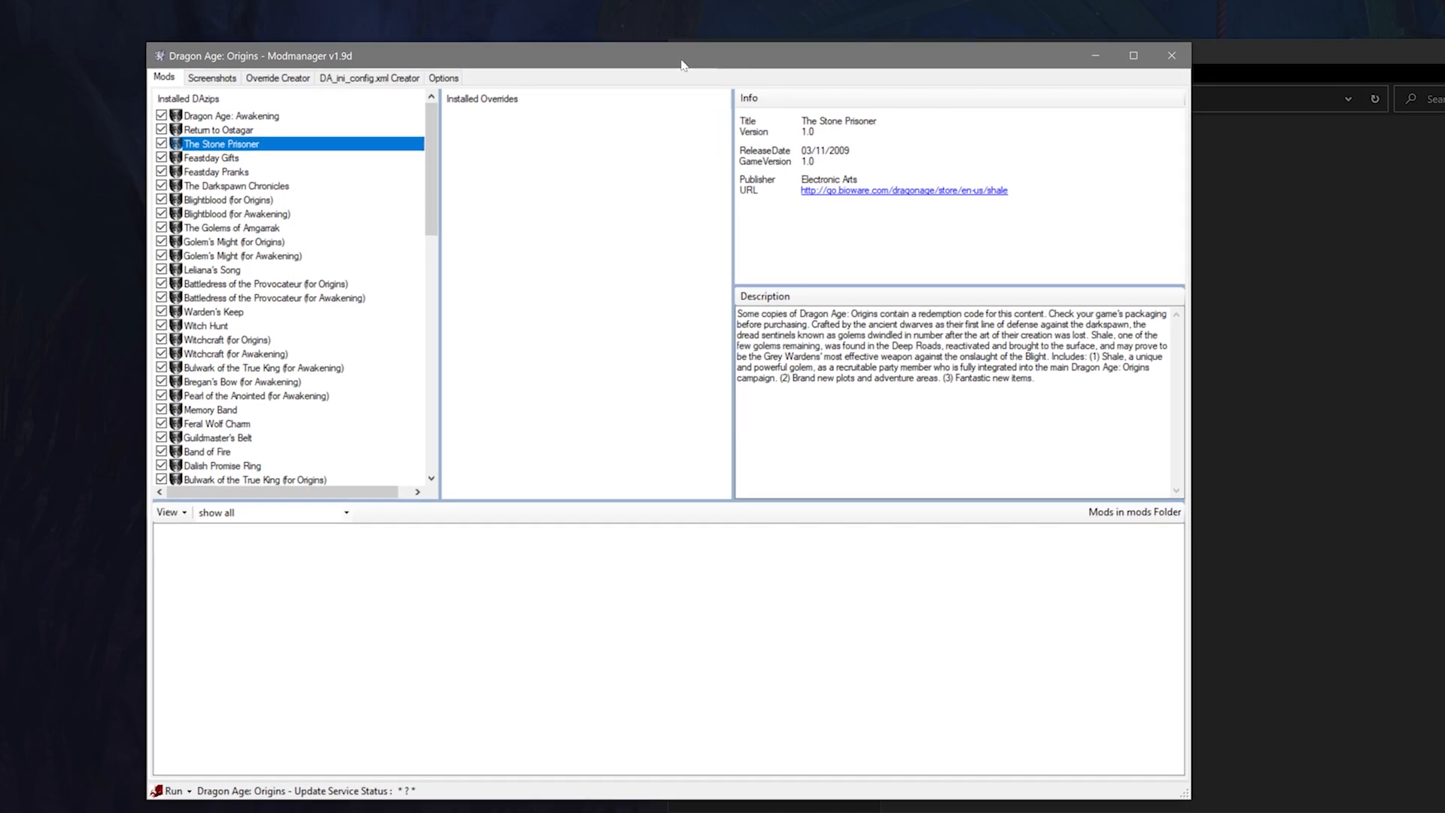
{"action": "mouse_move", "coordinate": [678, 68]}
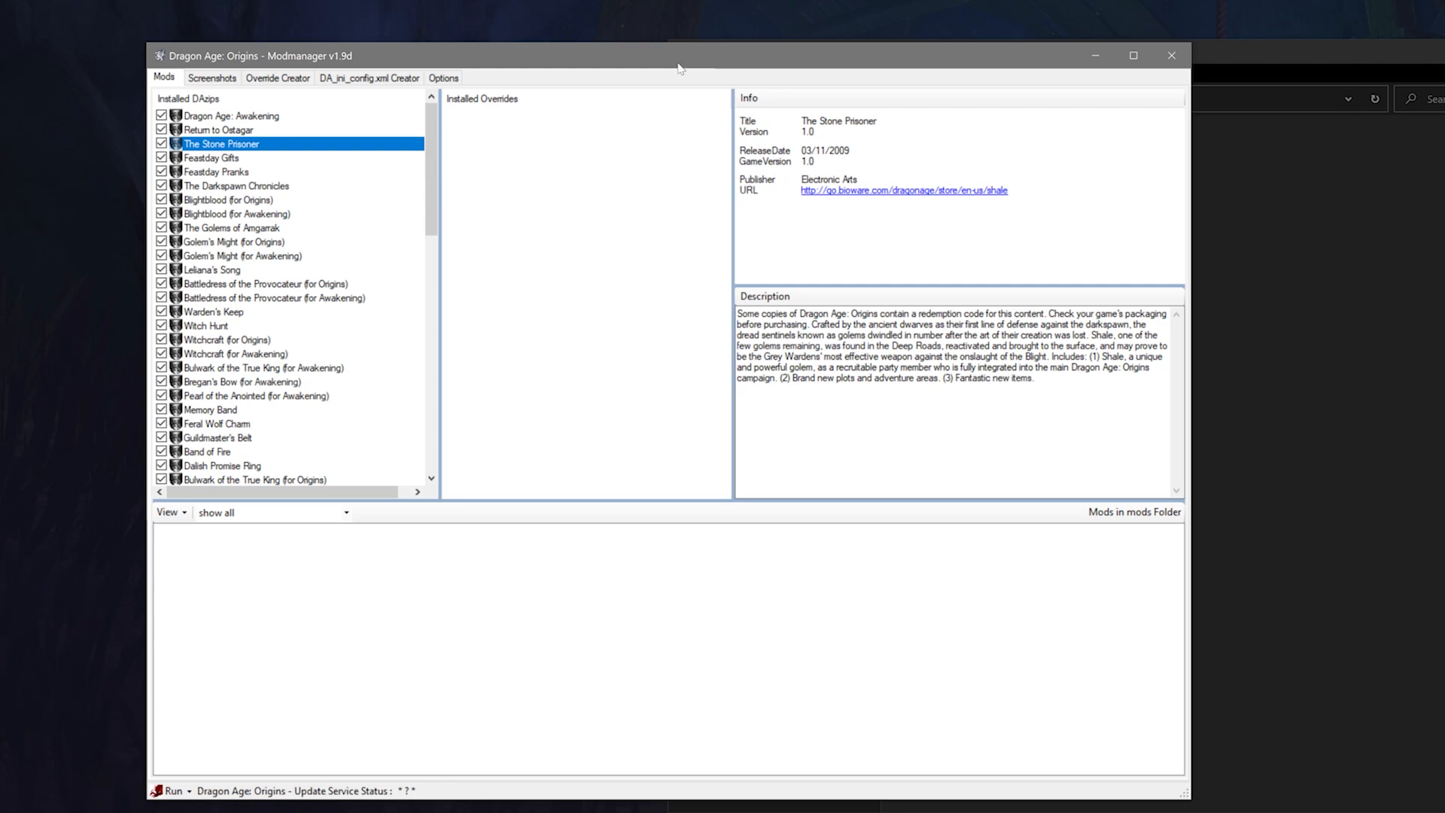
{"action": "right_click", "coordinate": [222, 143]}
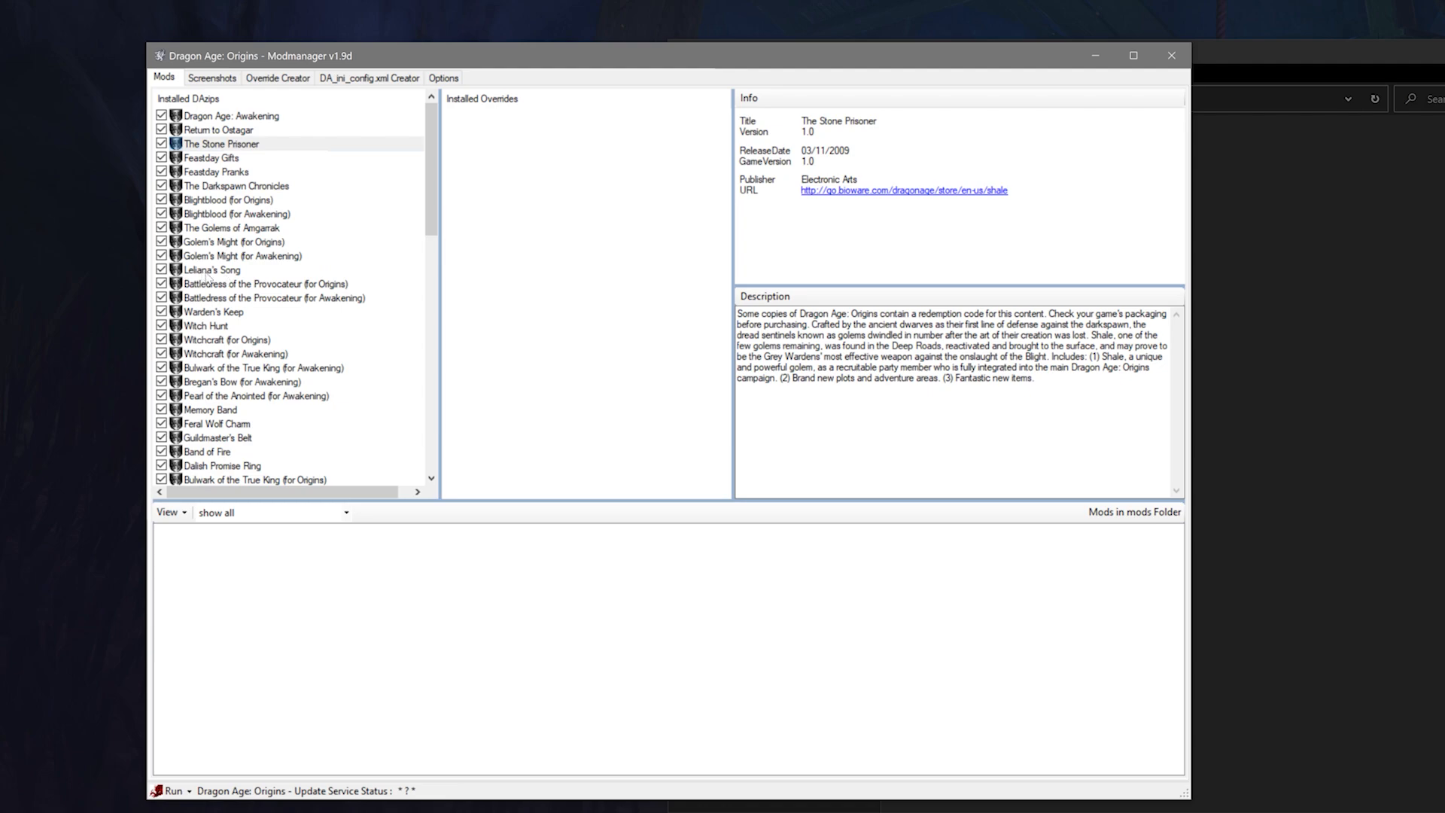
Step: Bring up uninstall options for Feral Wolf Charm, then for New Materials for IA (Origins version)
{"action": "right_click", "coordinate": [217, 423]}
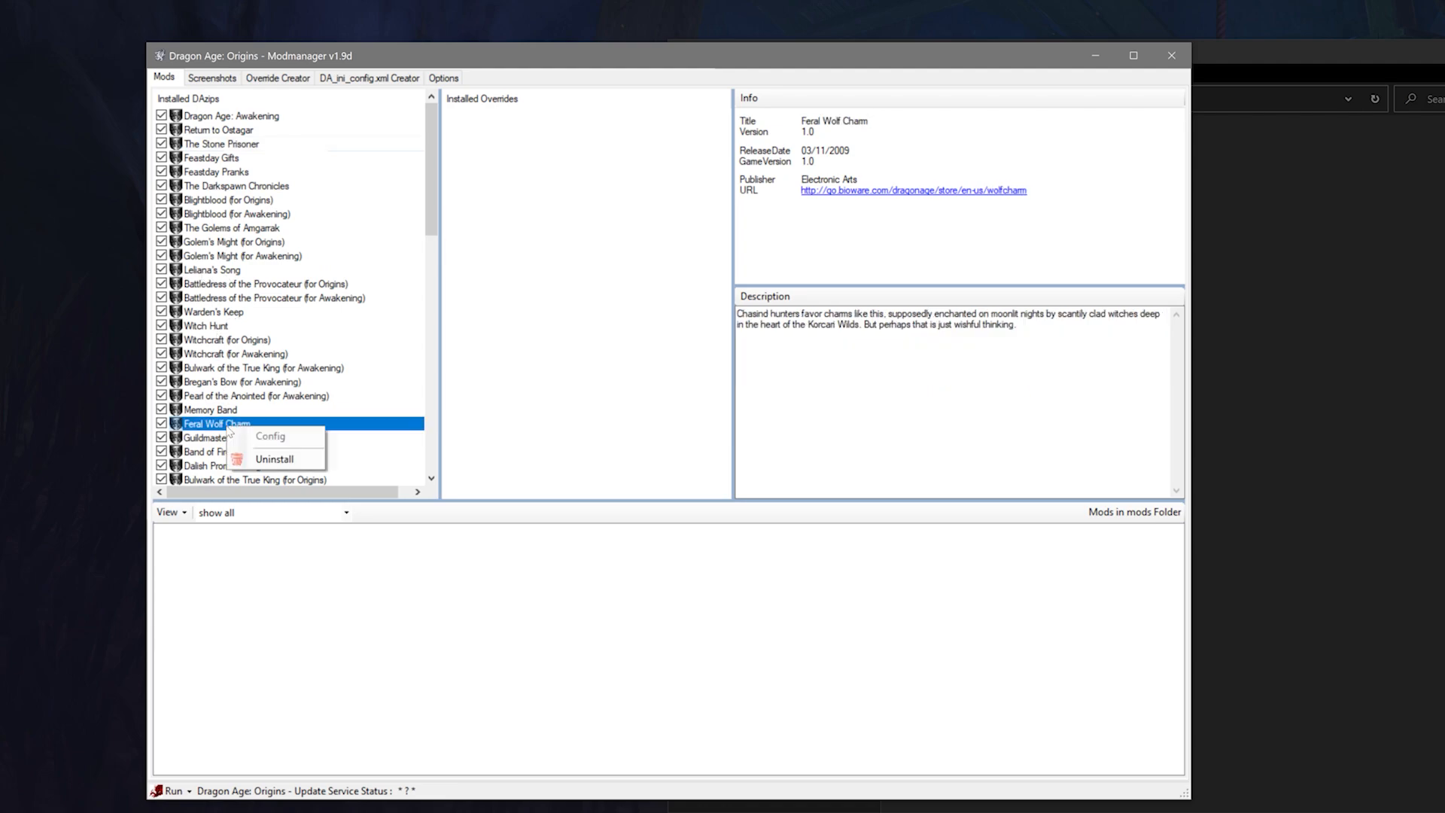
{"action": "mouse_move", "coordinate": [572, 379]}
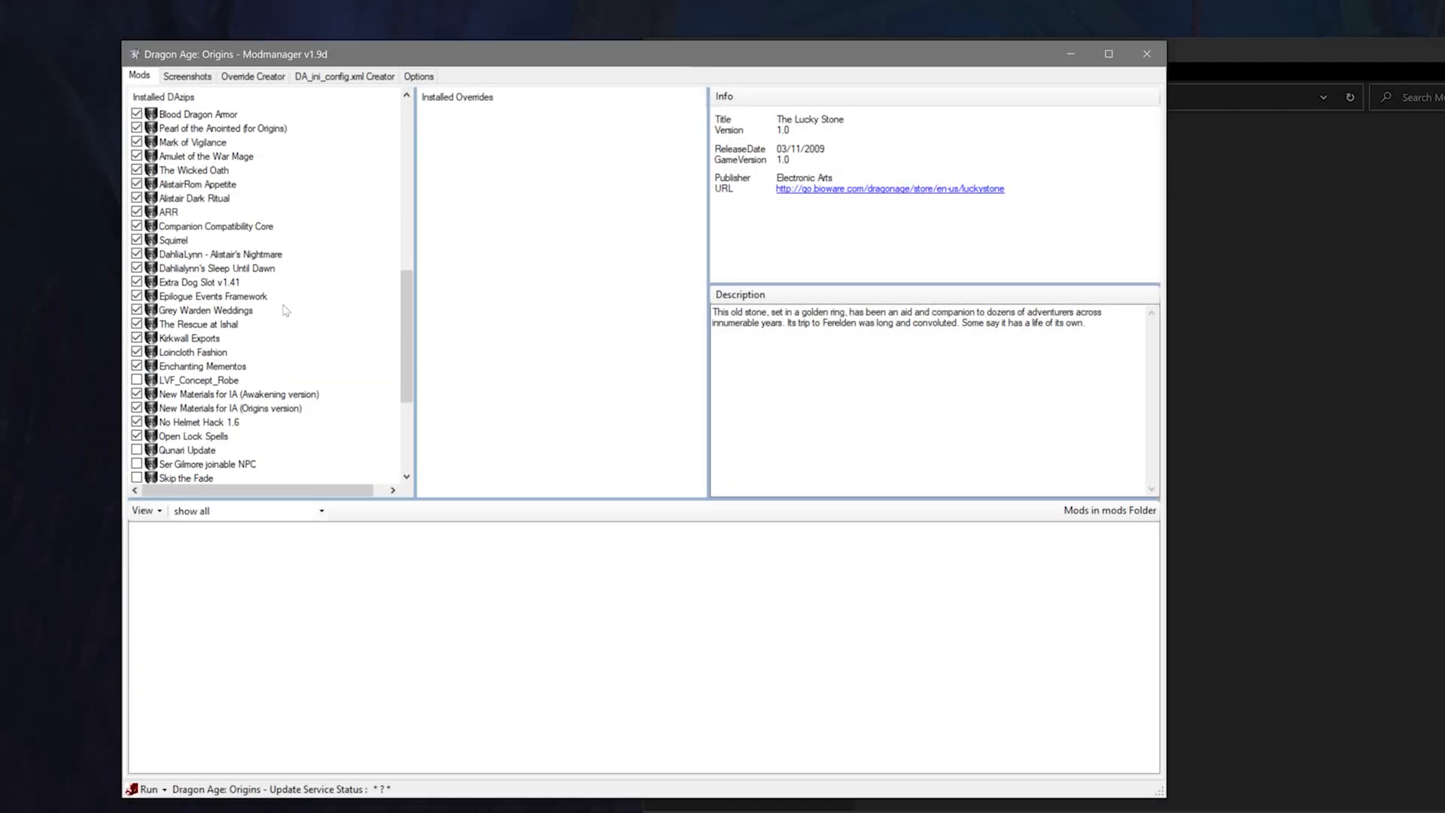
{"action": "right_click", "coordinate": [229, 408]}
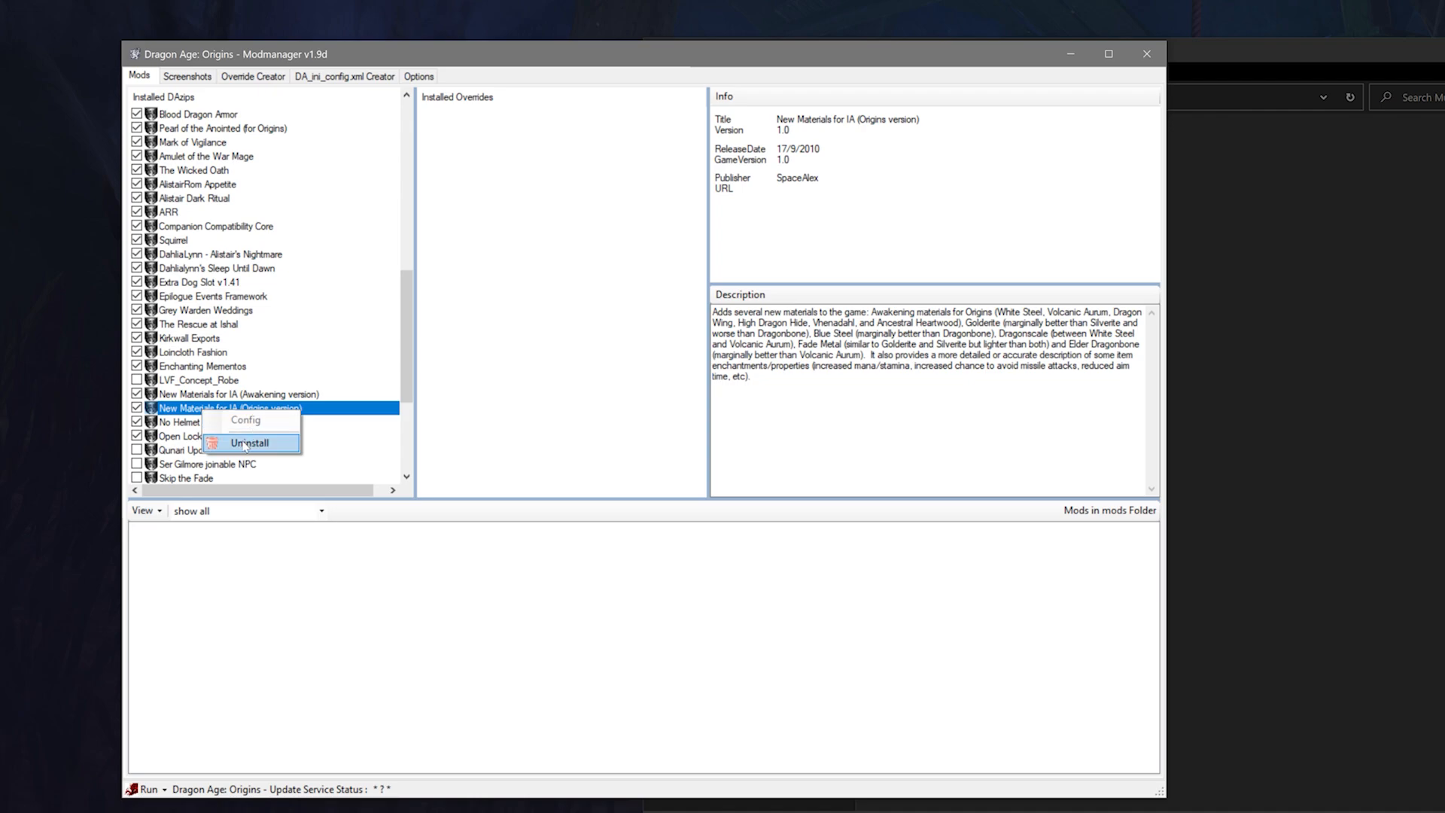
{"action": "mouse_move", "coordinate": [249, 442]}
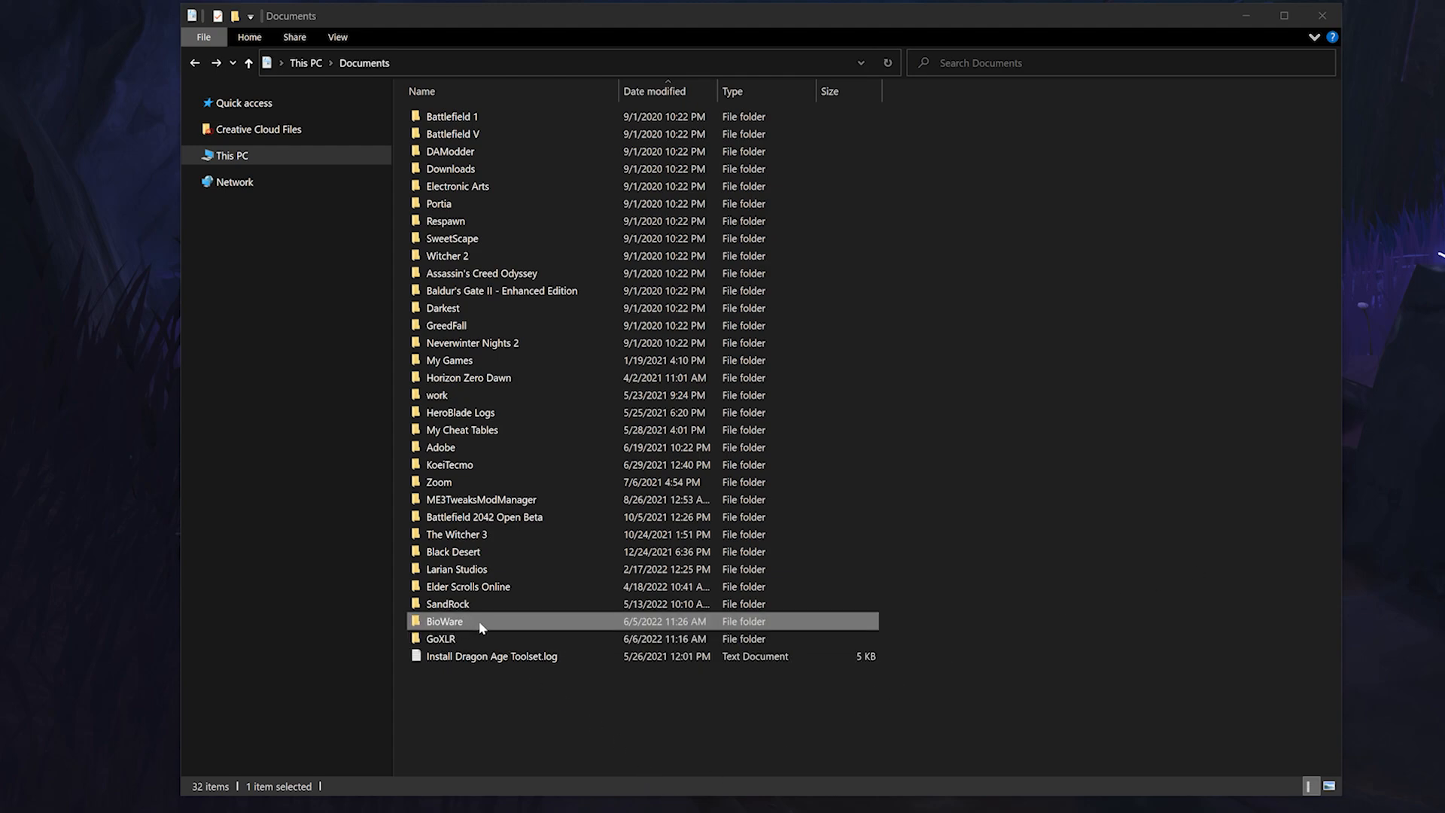
Step: Open BioWare, then Dragon Age, and reach the AddIns folder holding the 44 mod folders
{"action": "double_click", "coordinate": [442, 620]}
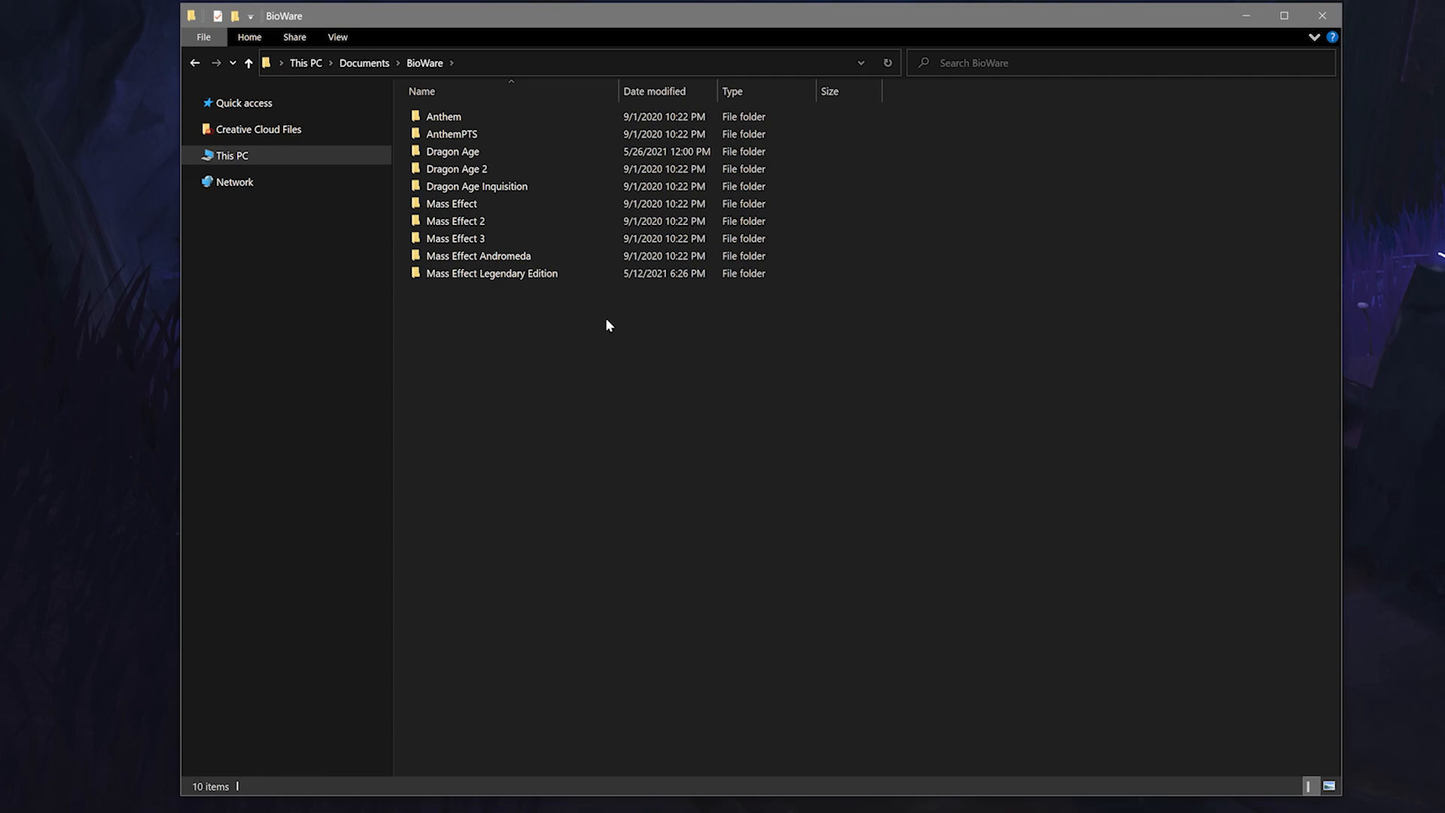
{"action": "left_click", "coordinate": [452, 150]}
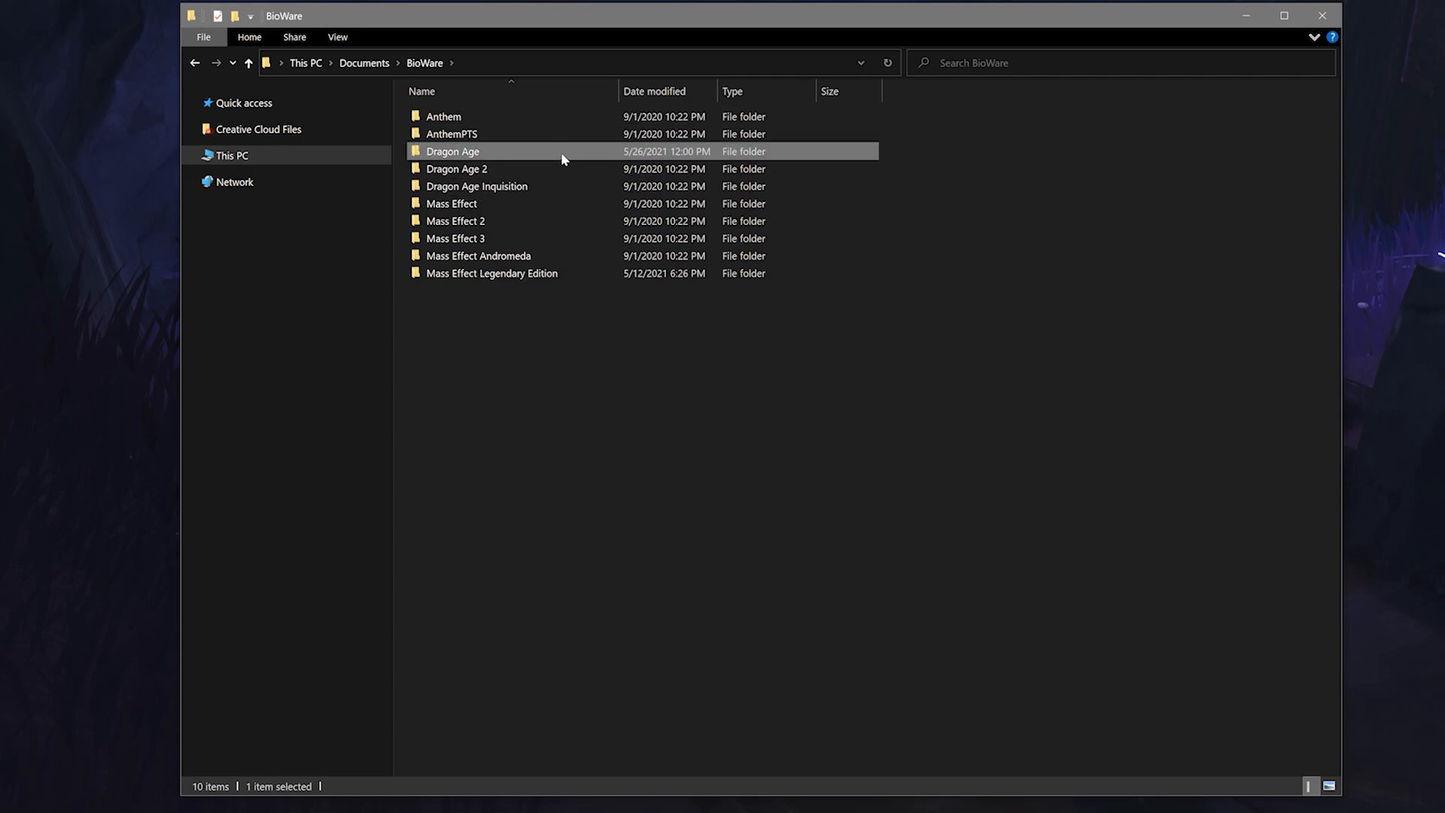
{"action": "double_click", "coordinate": [451, 150]}
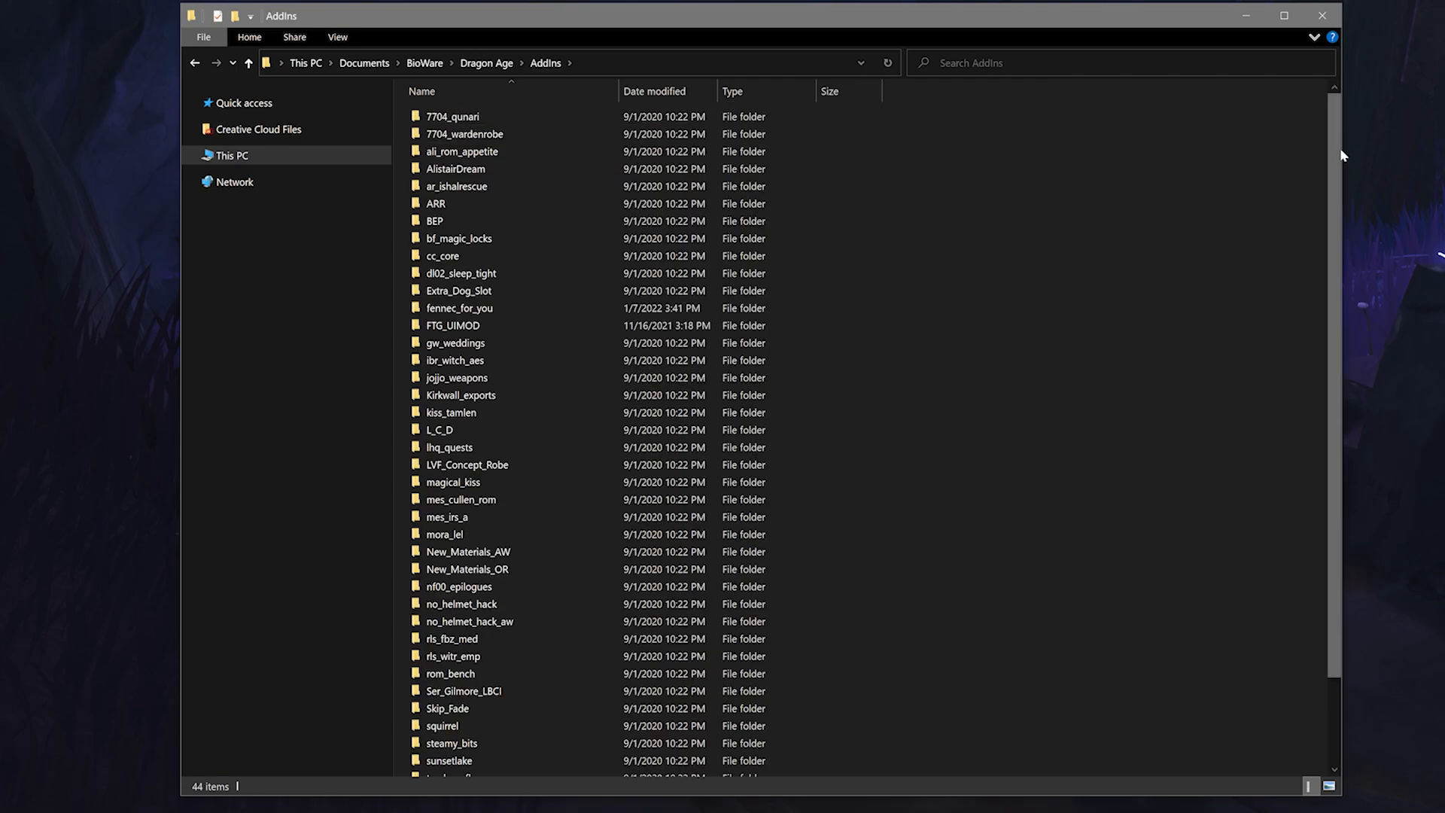
{"action": "scroll", "scroll_direction": "down", "scroll_amount": 3}
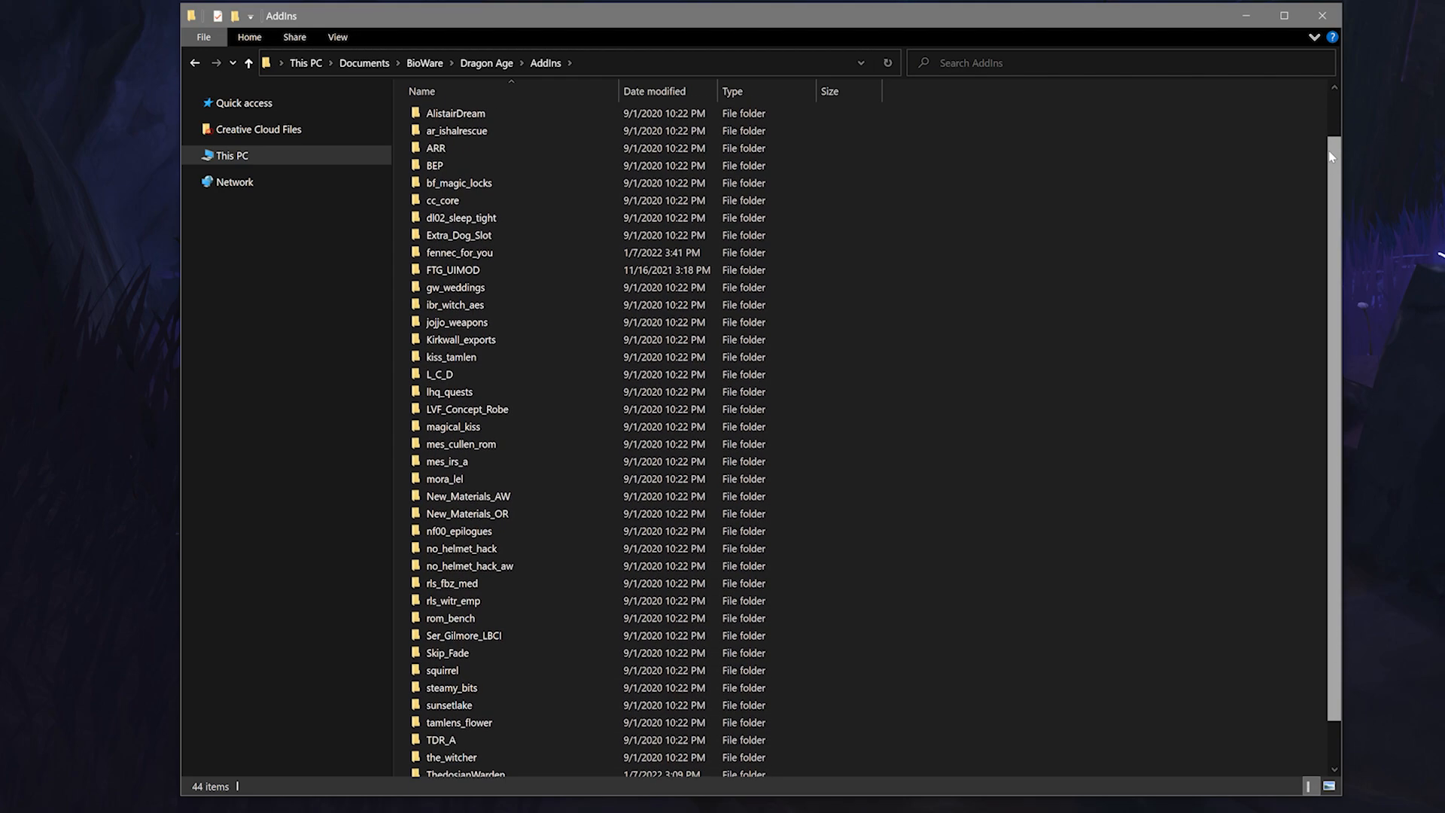
{"action": "scroll", "scroll_direction": "down", "scroll_amount": 3}
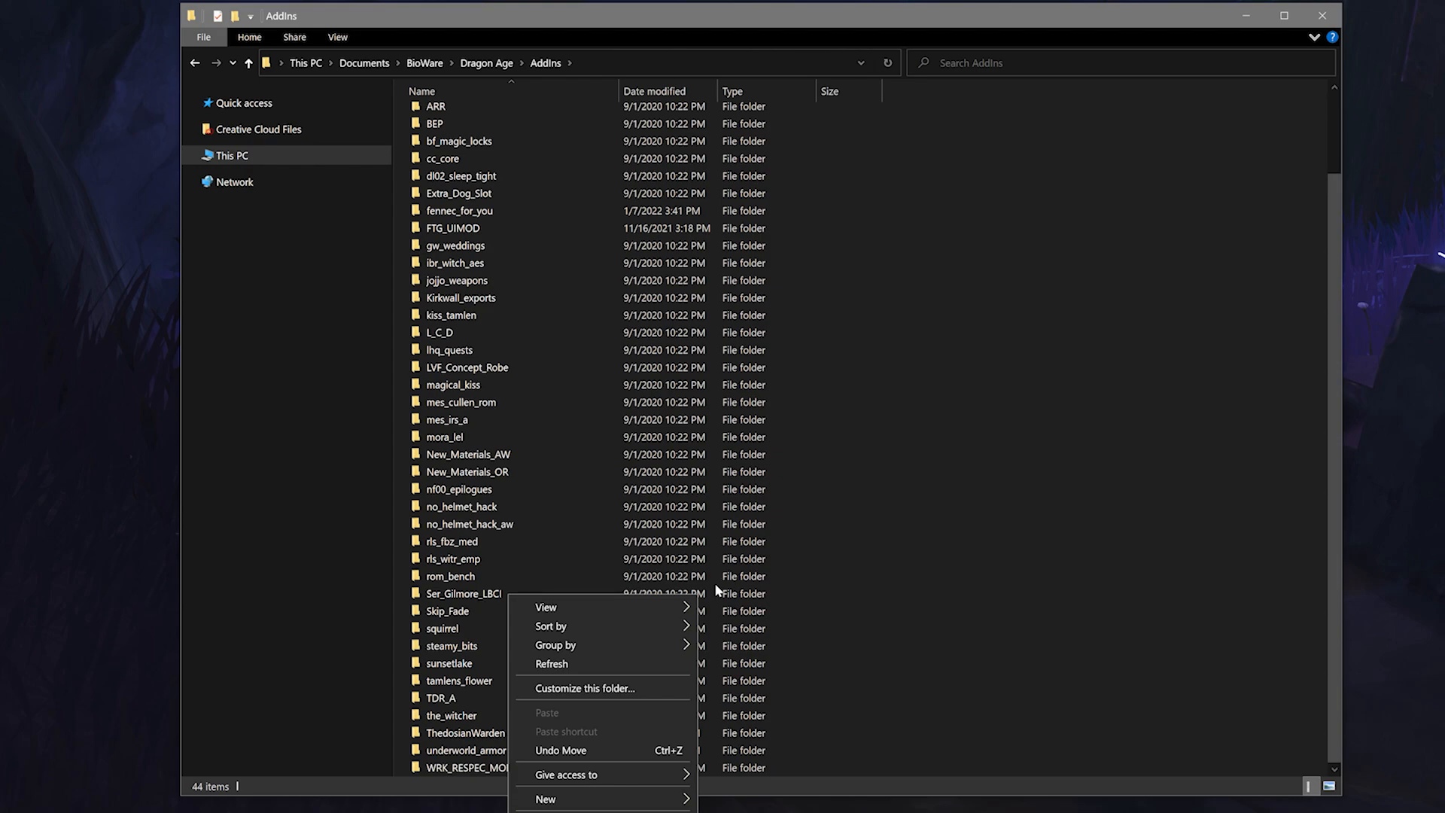
Step: Bring up the folder options for the Ser_Gilmore_LBCI mod in AddIns
{"action": "right_click", "coordinate": [454, 593]}
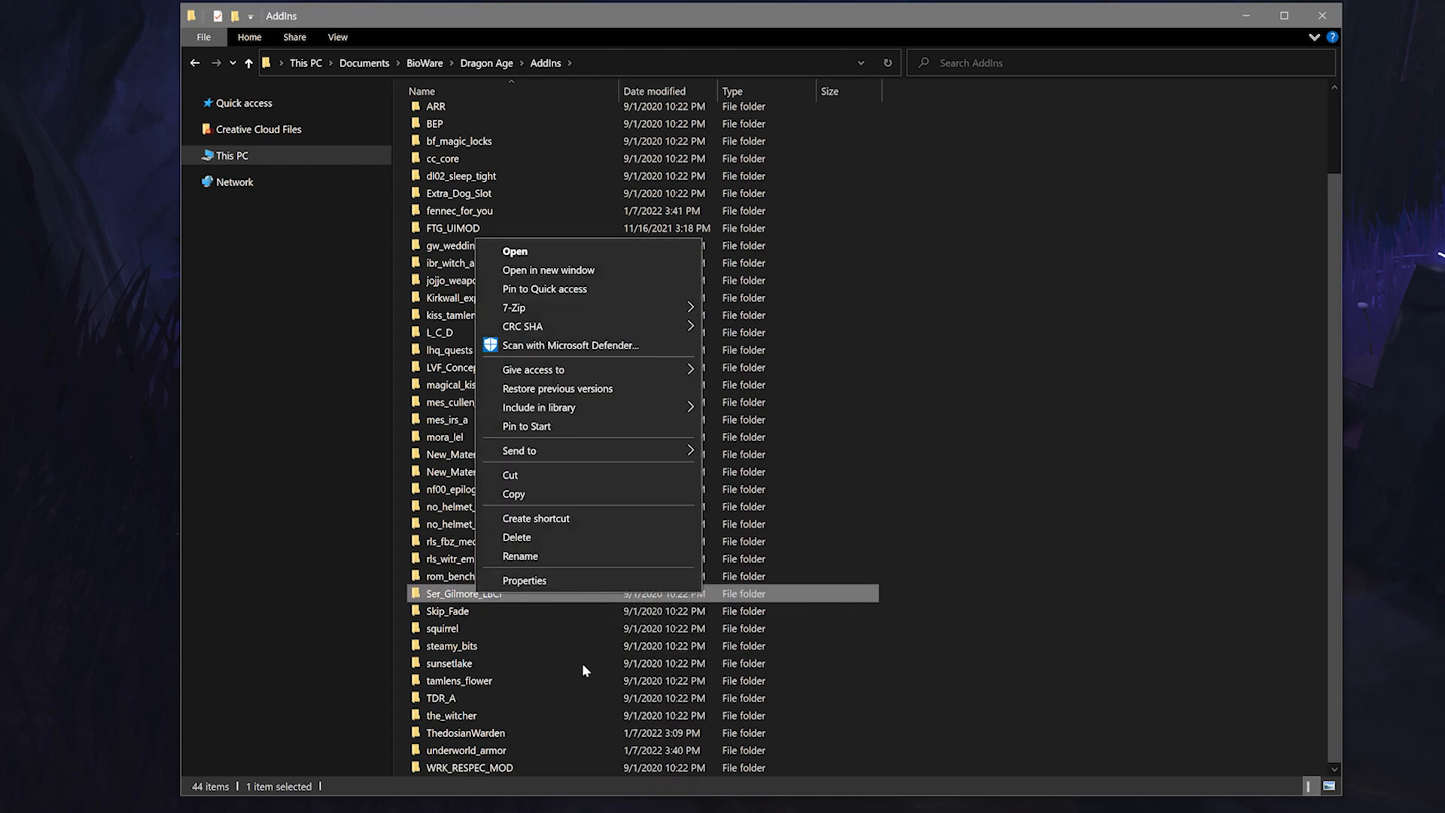
{"action": "mouse_move", "coordinate": [1125, 533]}
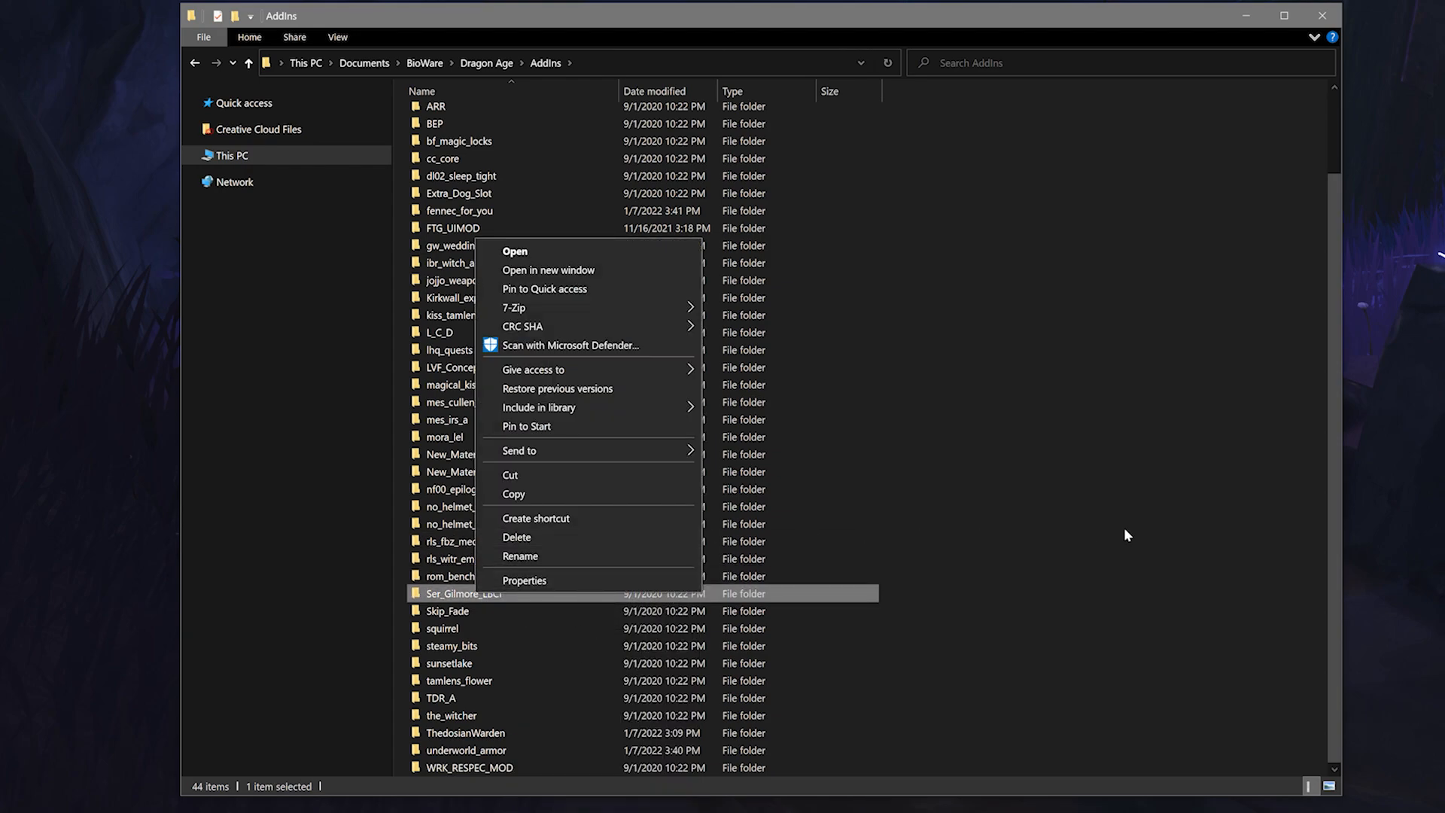
{"action": "left_click", "coordinate": [1129, 536]}
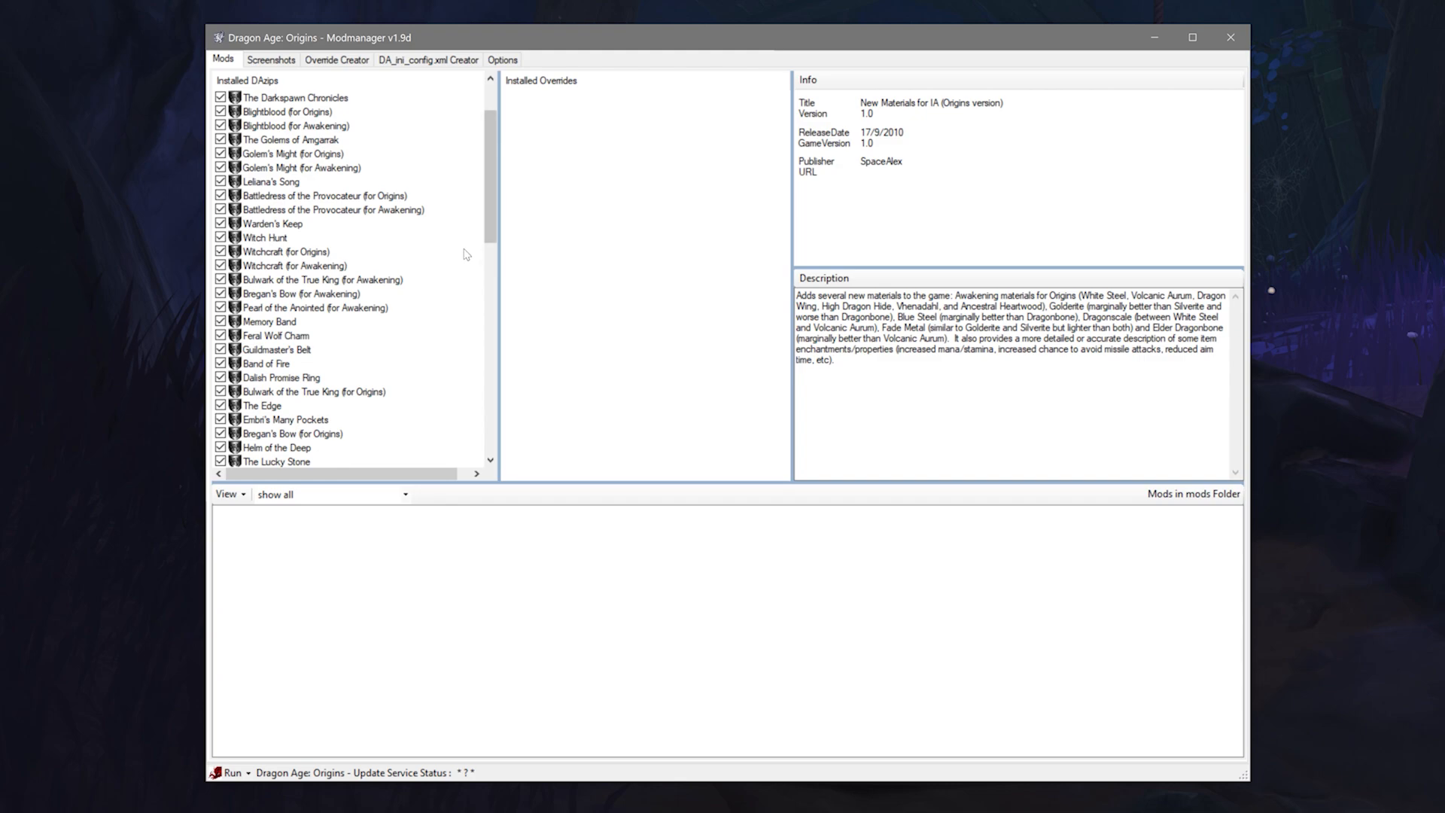
{"action": "scroll", "scroll_direction": "down", "scroll_amount": 3}
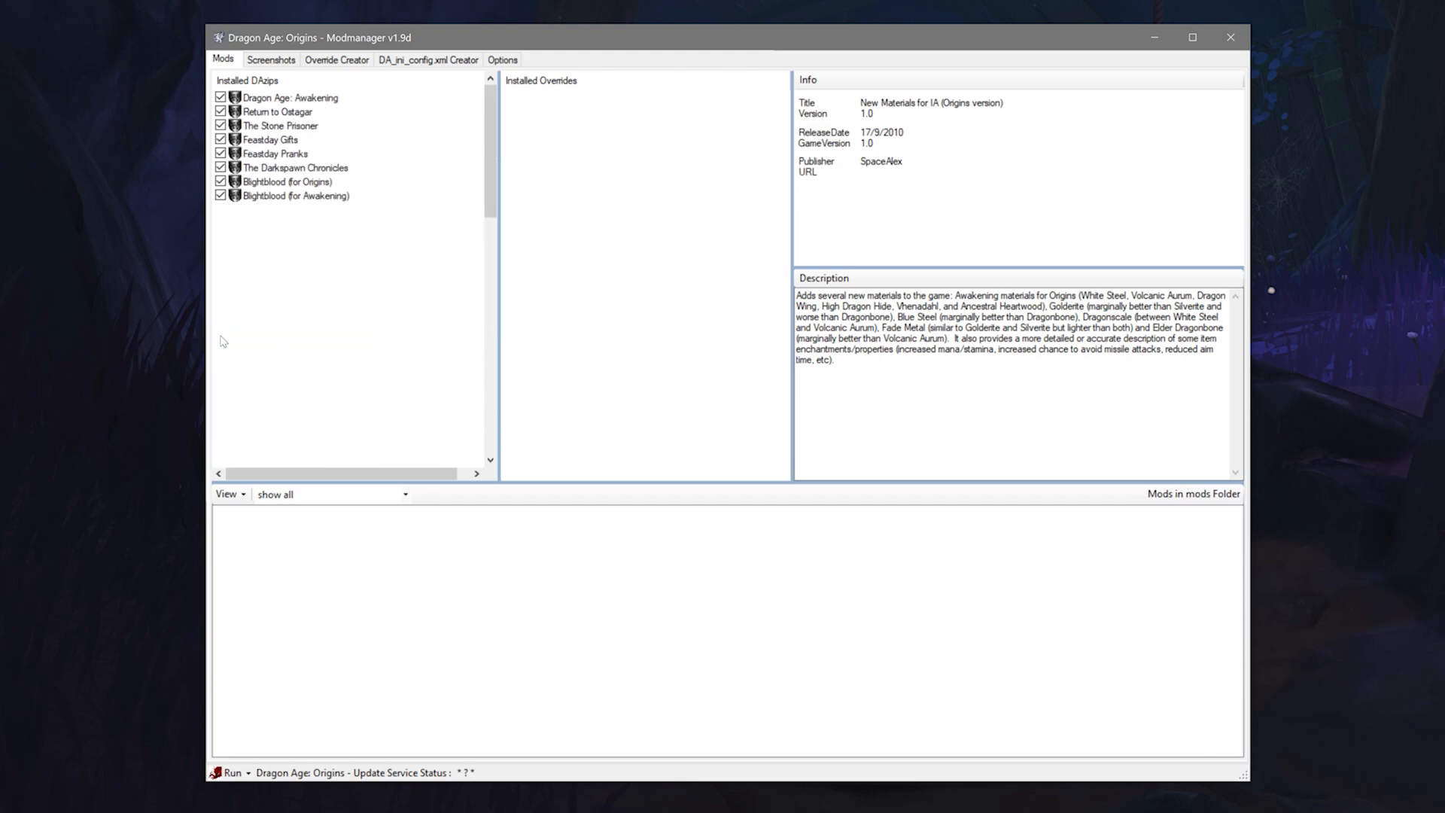
{"action": "scroll", "scroll_direction": "down", "scroll_amount": 3}
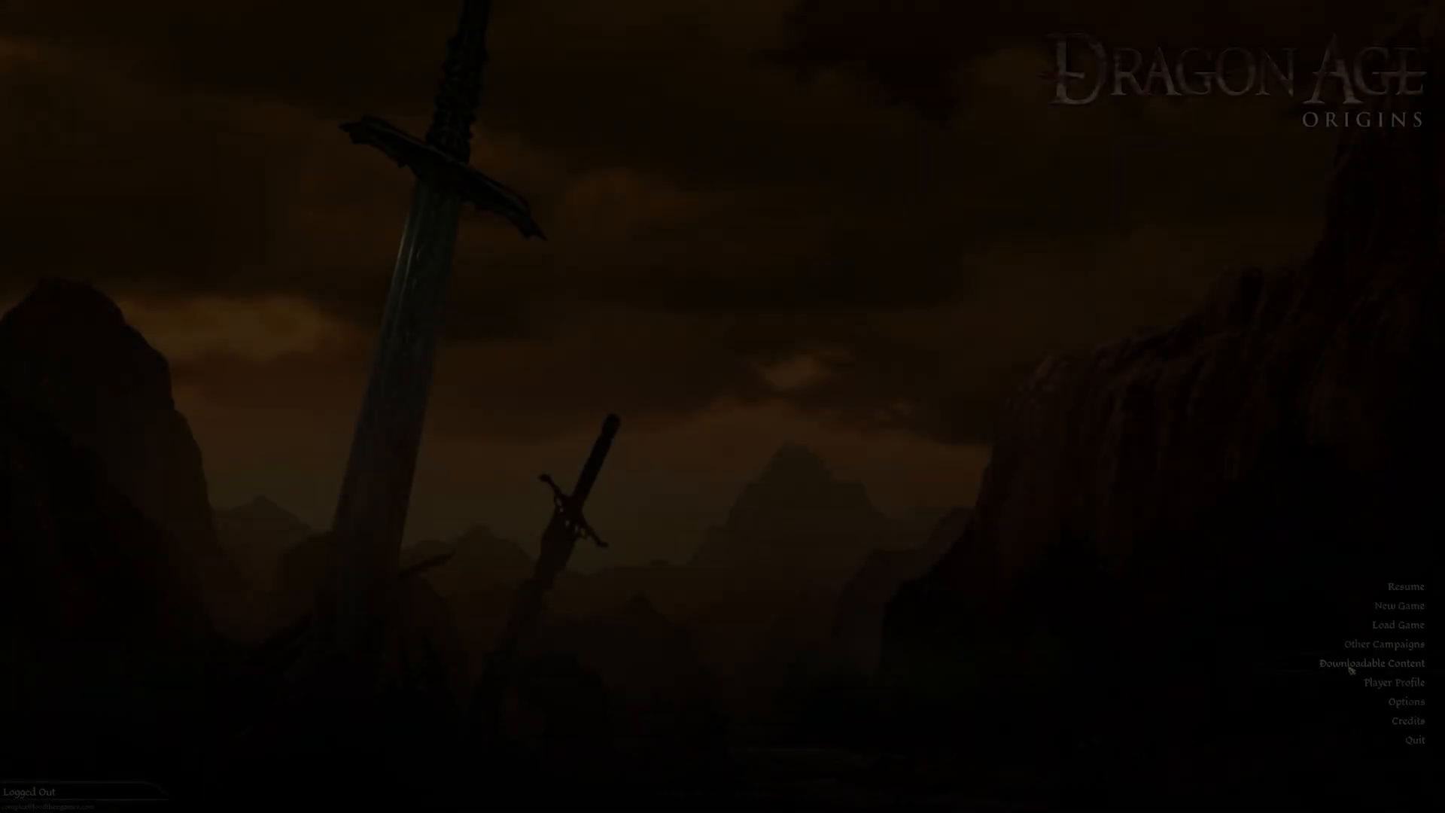
Step: Show the Downloadable Content list from the Dragon Age: Origins main menu
{"action": "left_click", "coordinate": [1360, 662]}
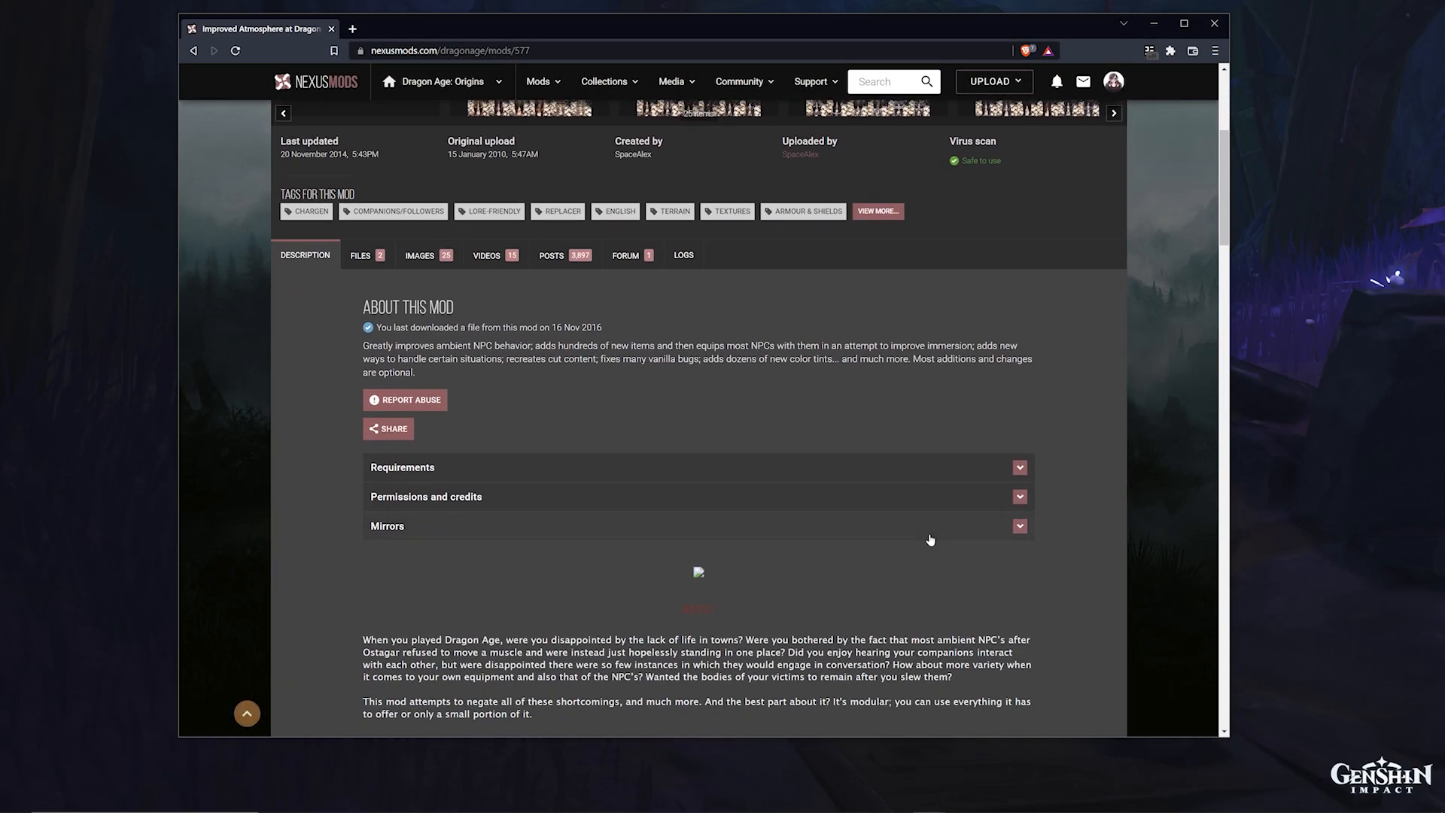
Step: Read through the Improved Atmosphere page's description, modules and FAQ on Nexus Mods
{"action": "scroll", "scroll_direction": "down", "scroll_amount": 3}
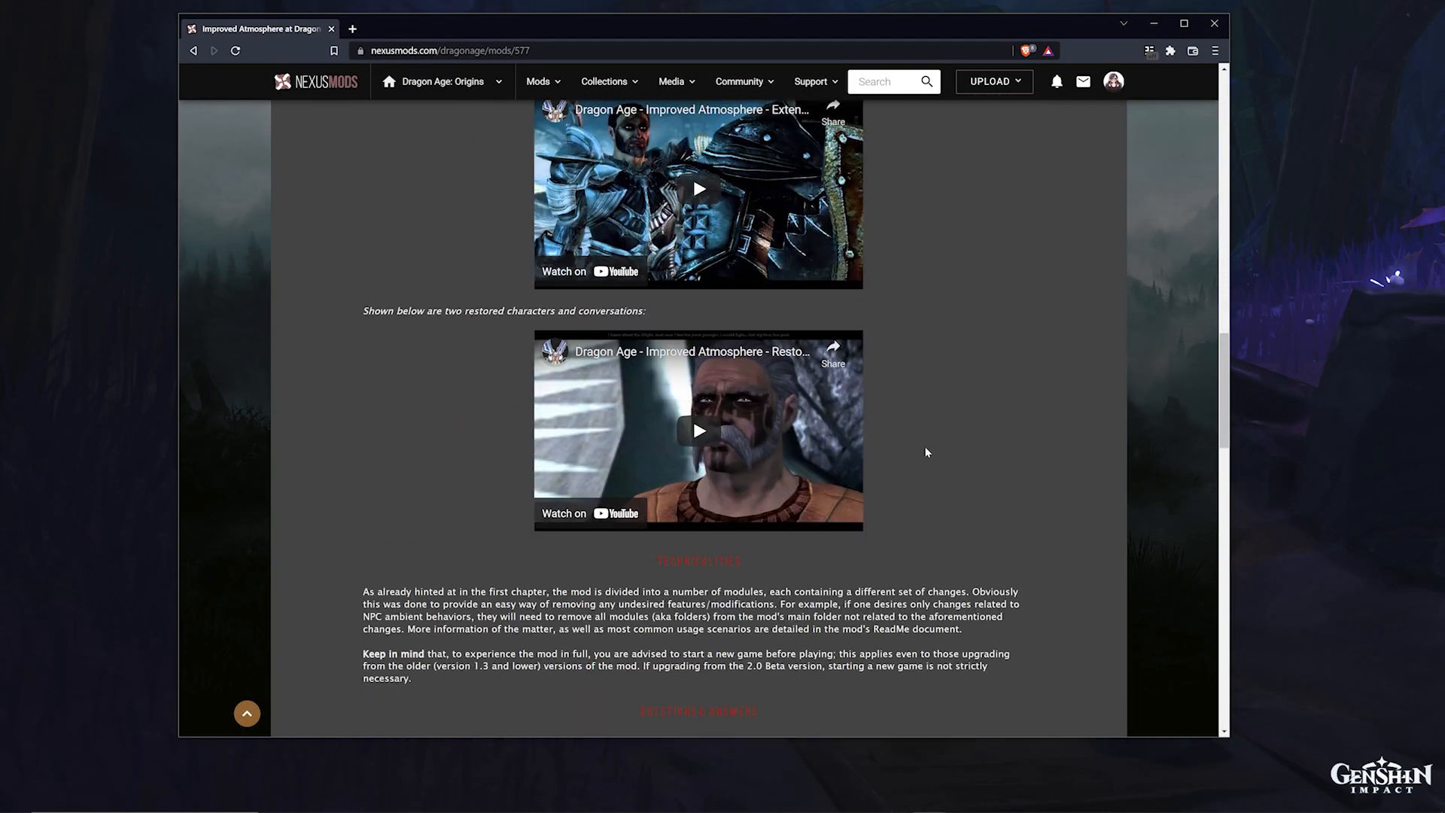
{"action": "scroll", "scroll_direction": "down", "scroll_amount": 3}
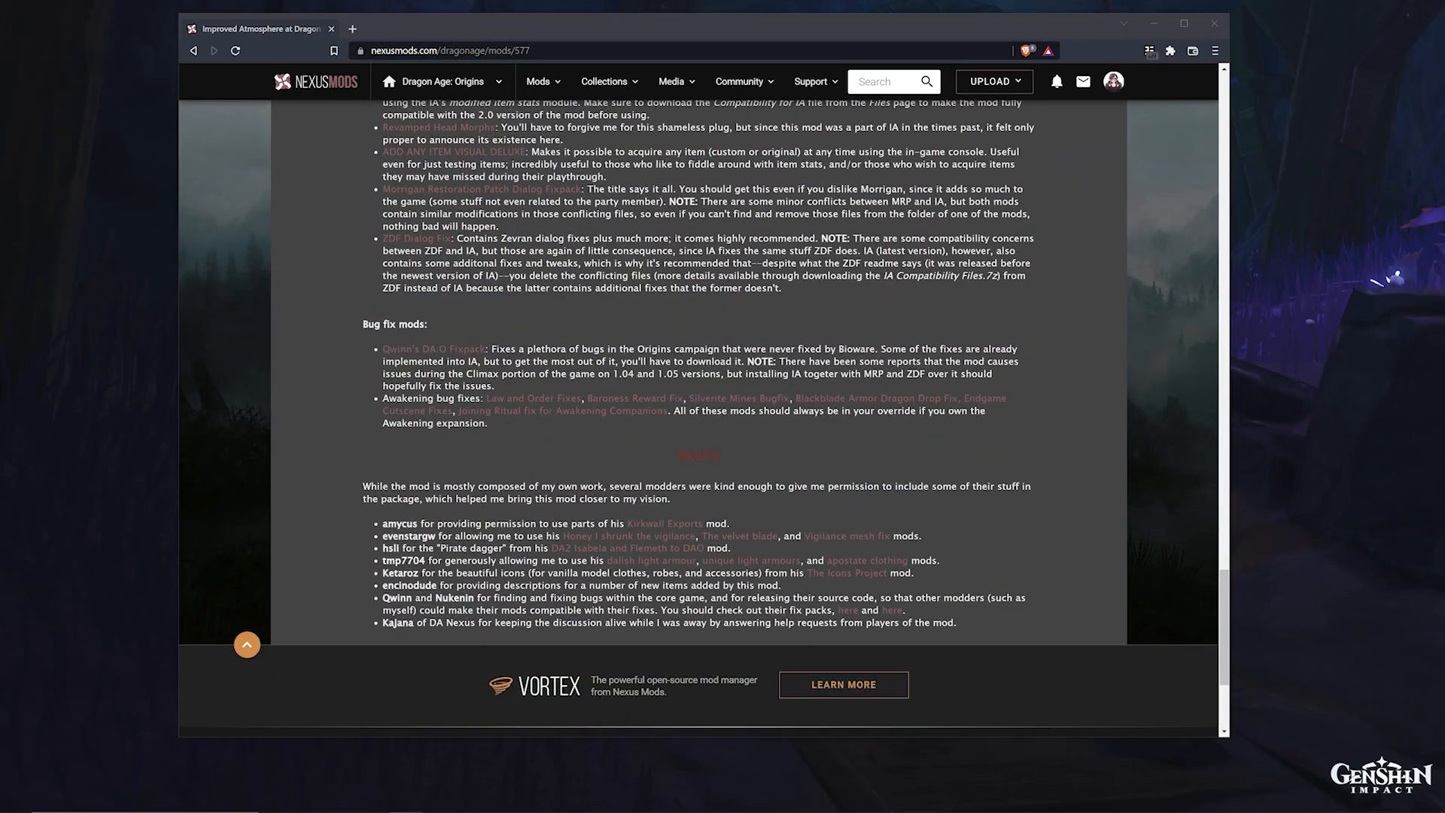
{"action": "scroll", "scroll_direction": "up", "scroll_amount": 3}
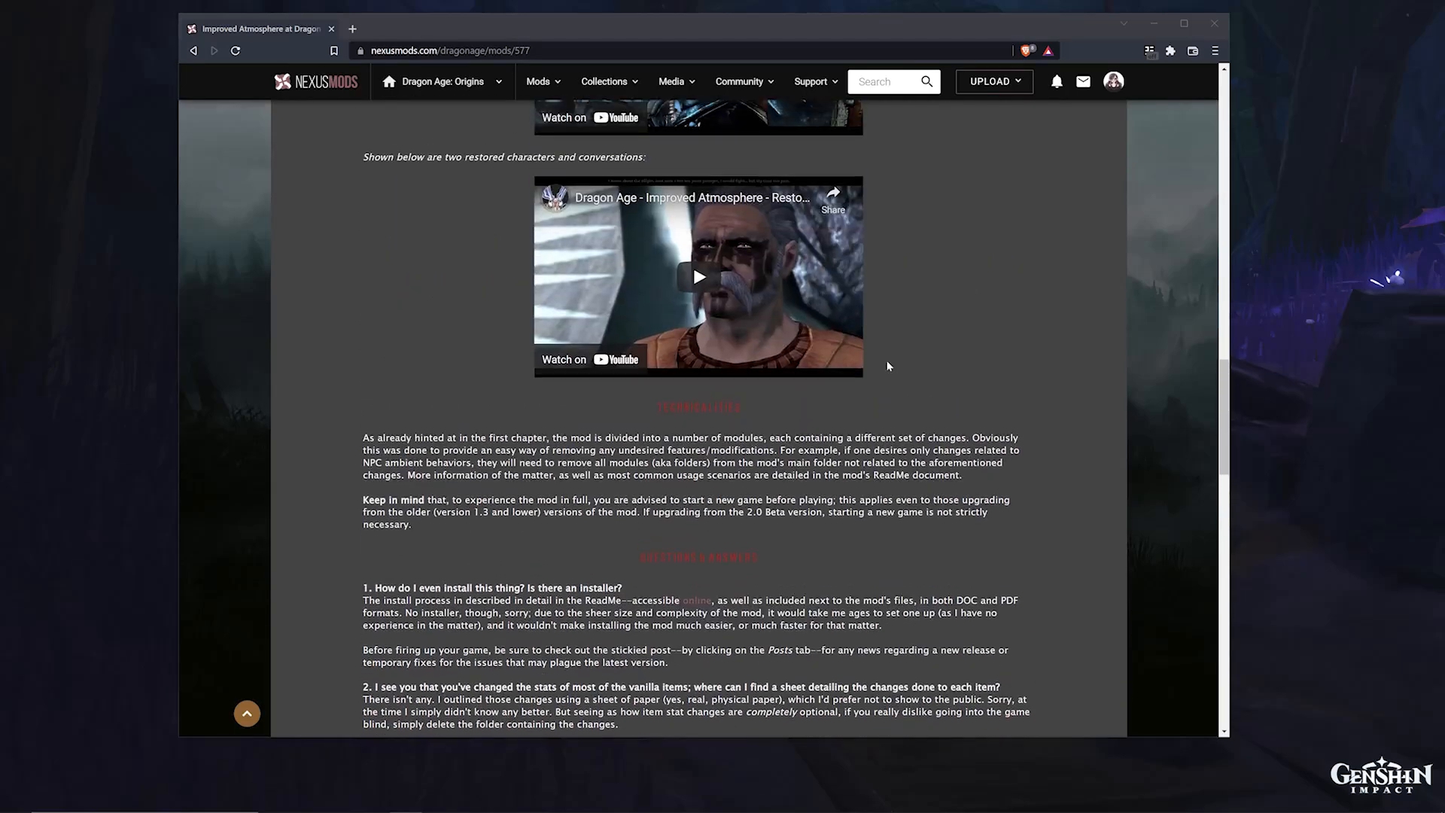
{"action": "scroll", "scroll_direction": "down", "scroll_amount": 3}
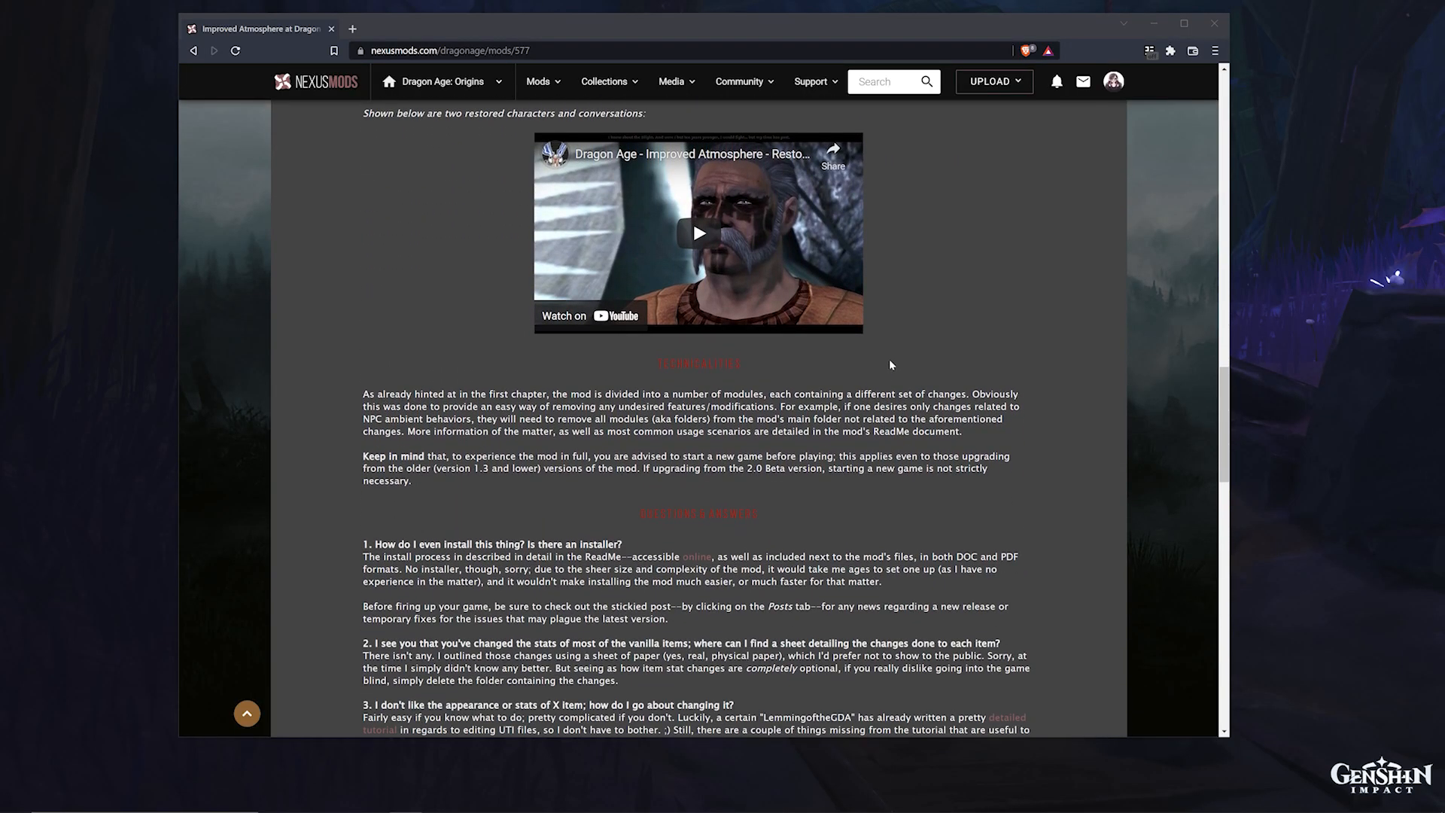
{"action": "scroll", "scroll_direction": "down", "scroll_amount": 3}
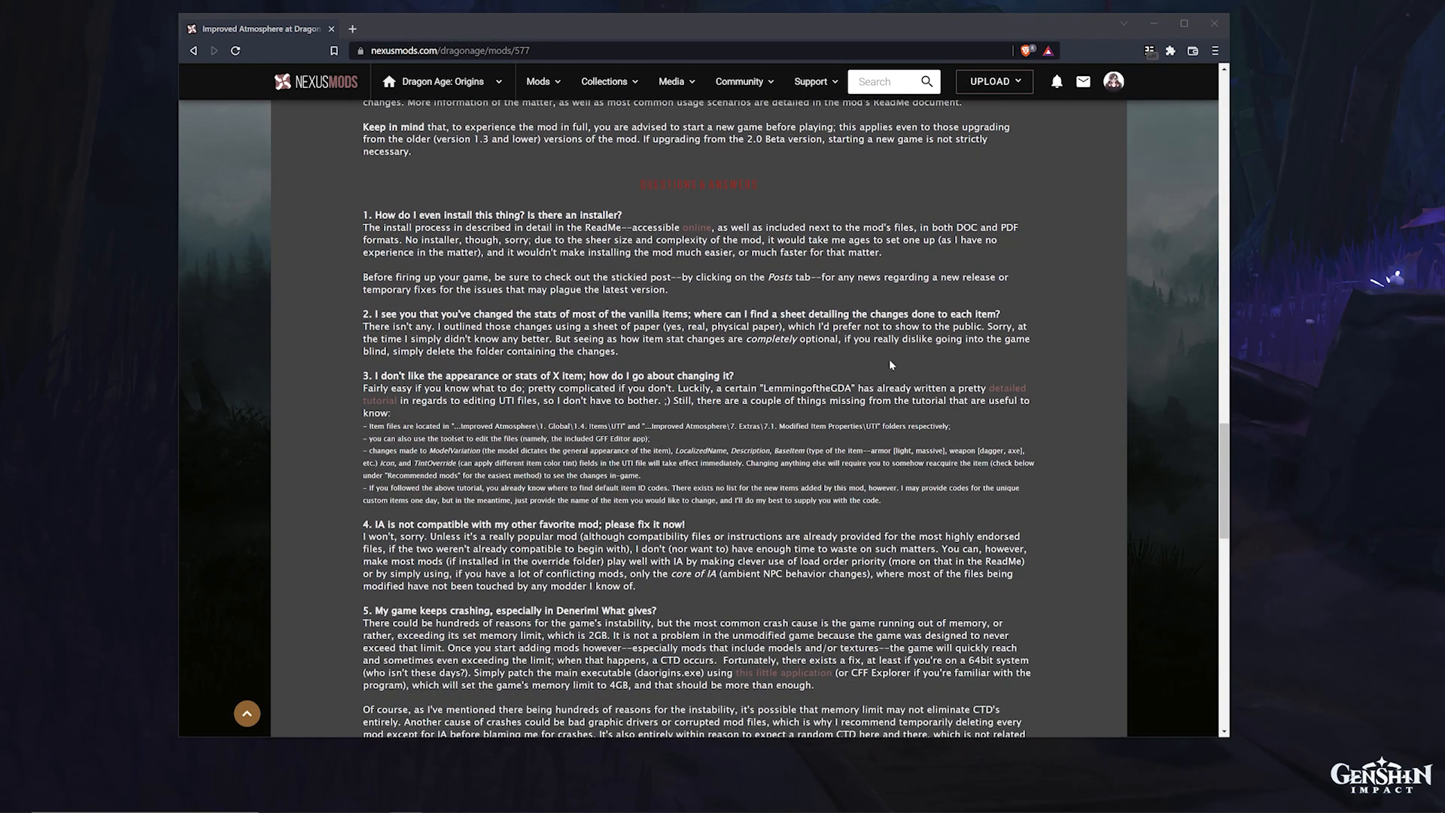
{"action": "scroll", "scroll_direction": "down", "scroll_amount": 3}
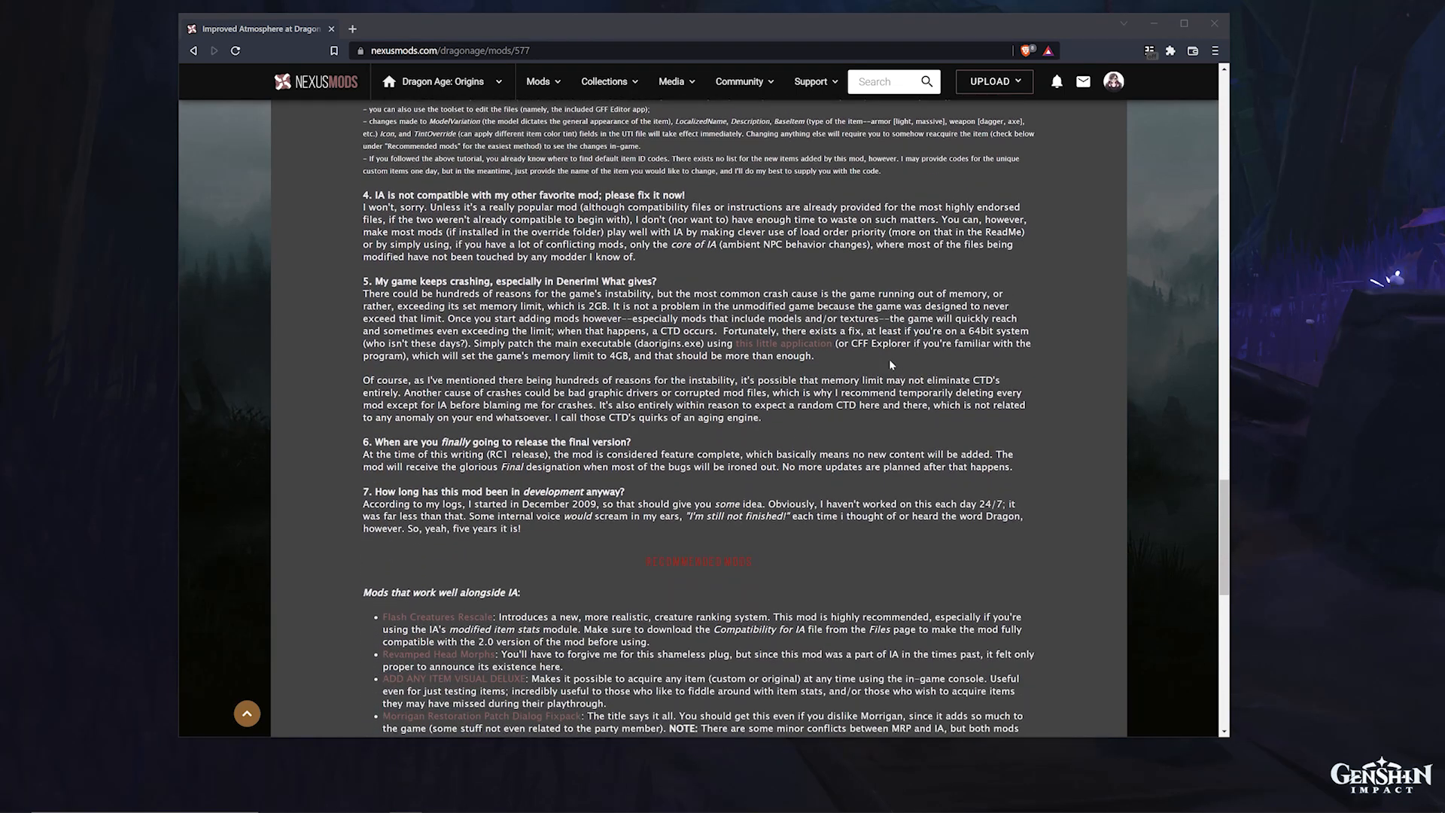
{"action": "scroll", "scroll_direction": "down", "scroll_amount": 3}
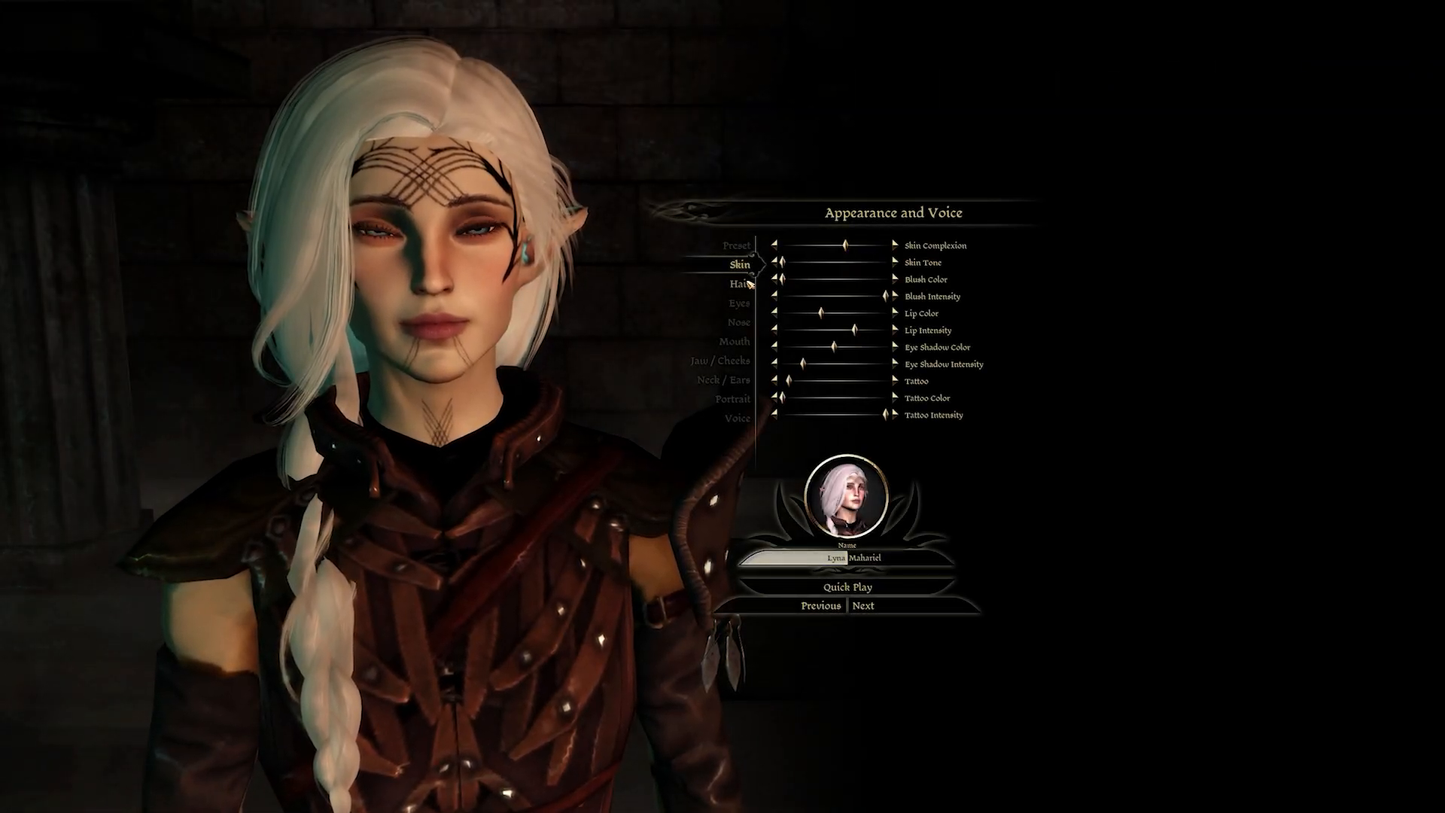
Step: Show the Skin sliders on the Appearance and Voice character creation screen
{"action": "left_click", "coordinate": [732, 280]}
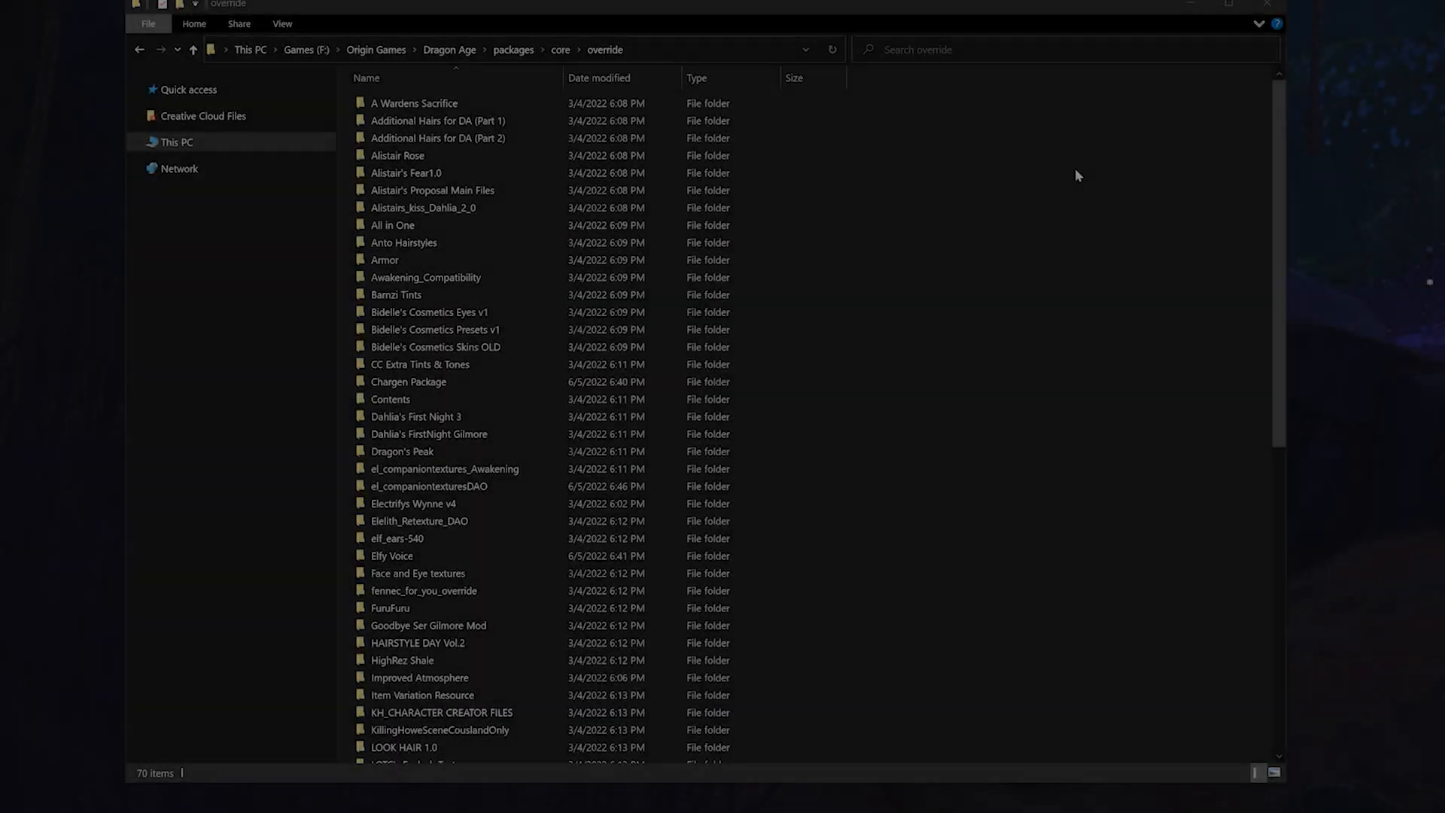
Step: Look through the 70 mod folders in packages\core\override, including Improved Atmosphere and Elfy Voice
{"action": "scroll", "scroll_direction": "down", "scroll_amount": 3}
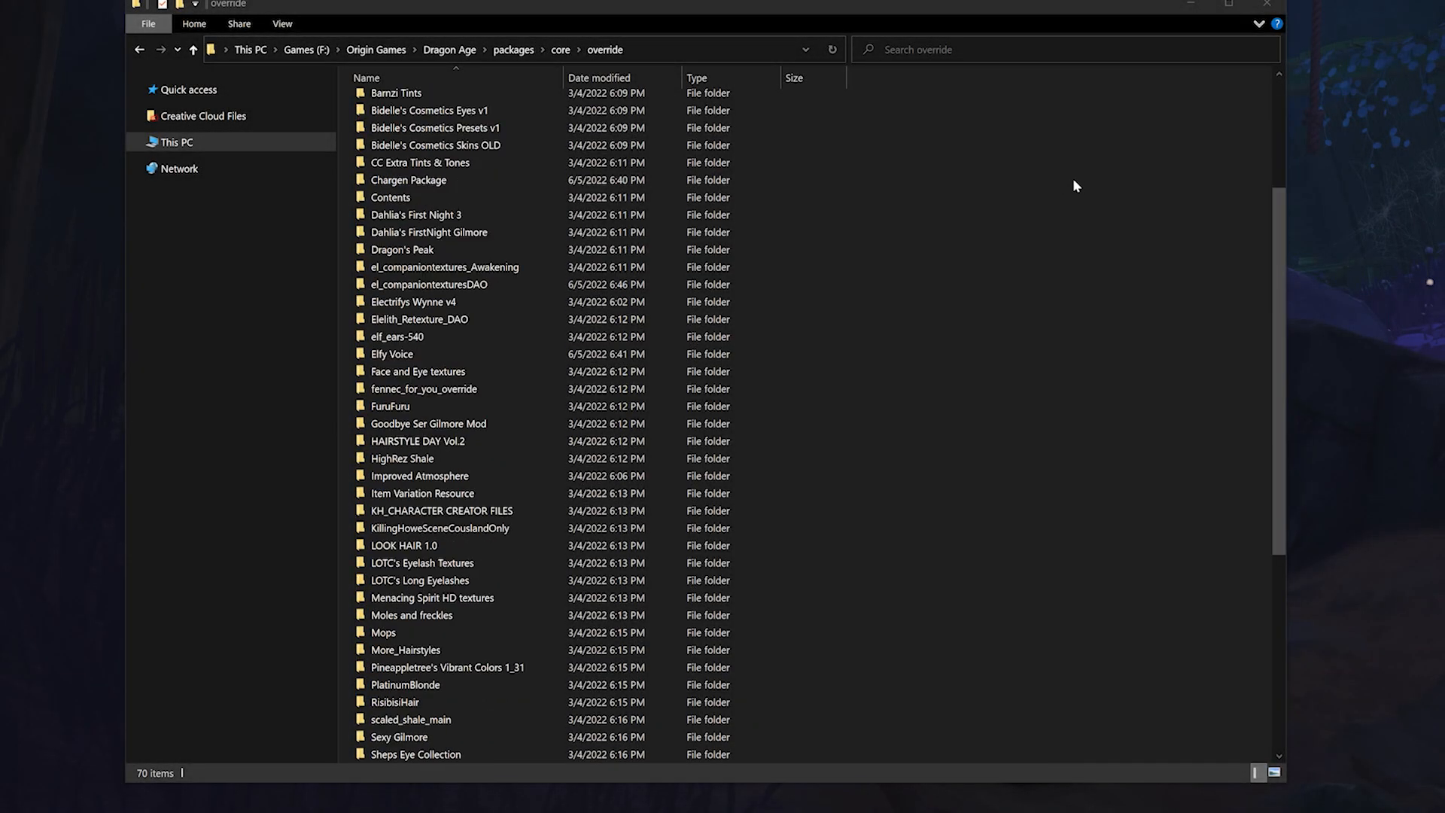
{"action": "scroll", "scroll_direction": "down", "scroll_amount": 3}
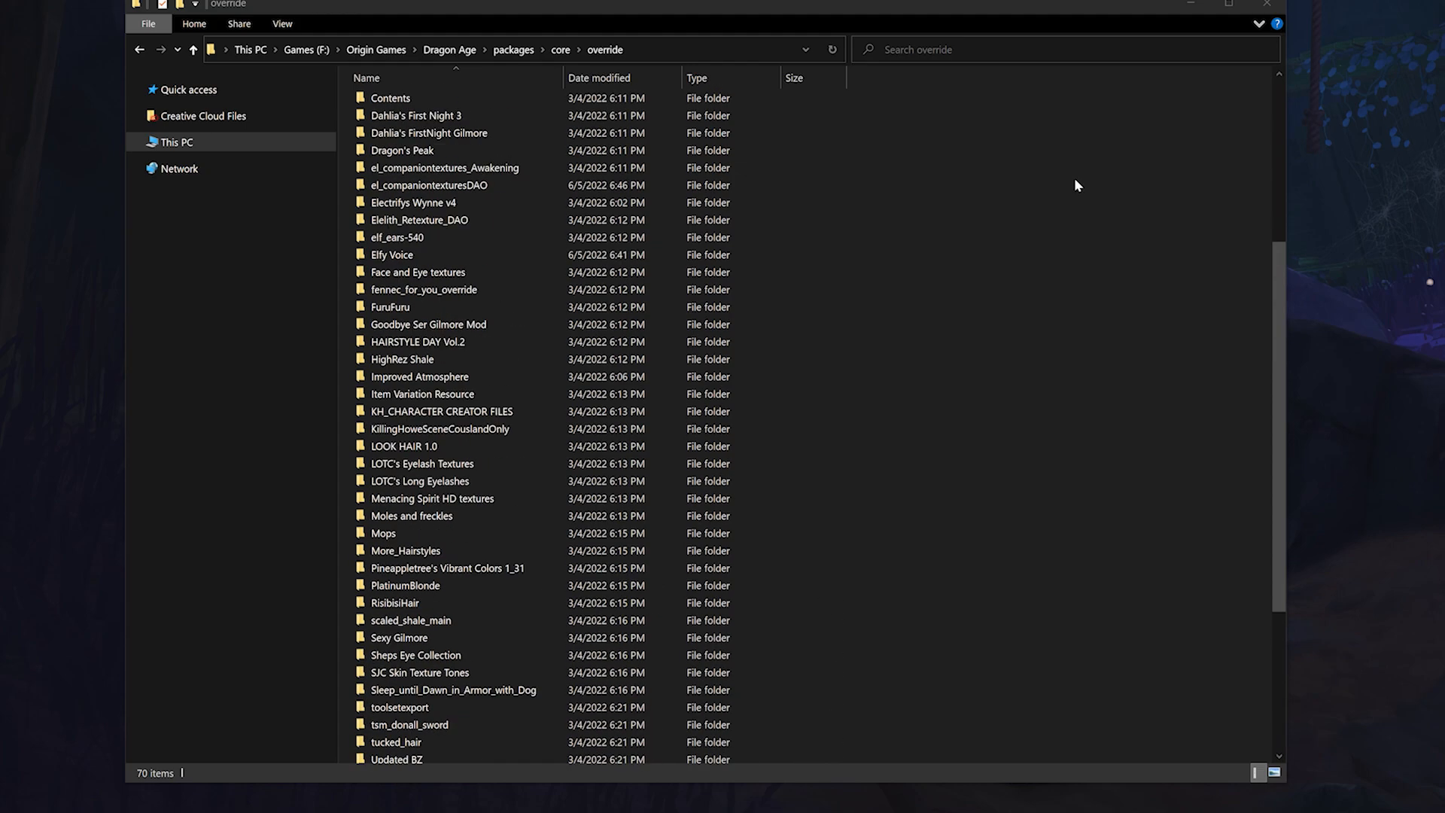
{"action": "scroll", "scroll_direction": "down", "scroll_amount": 3}
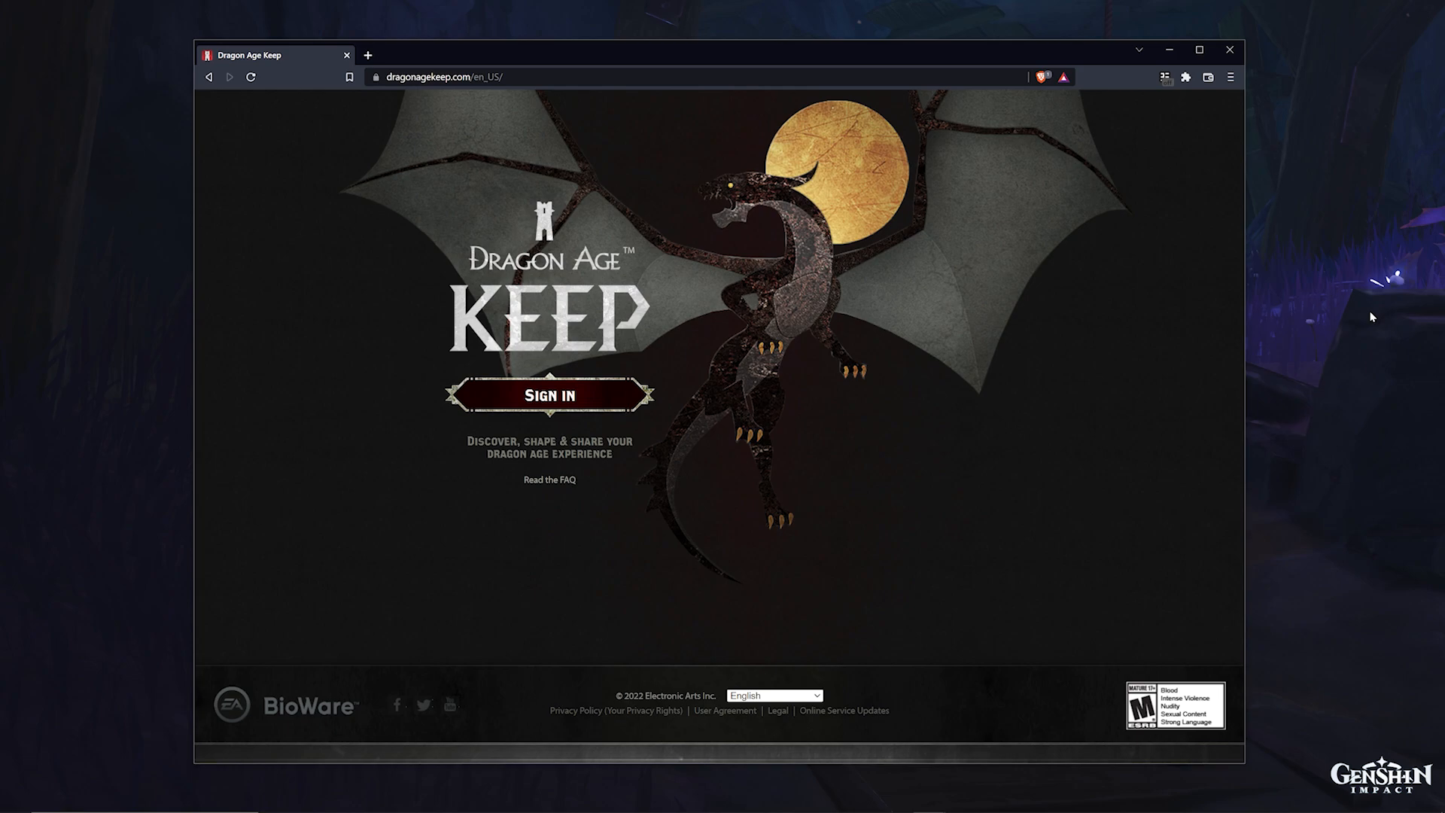
{"action": "mouse_move", "coordinate": [1381, 318]}
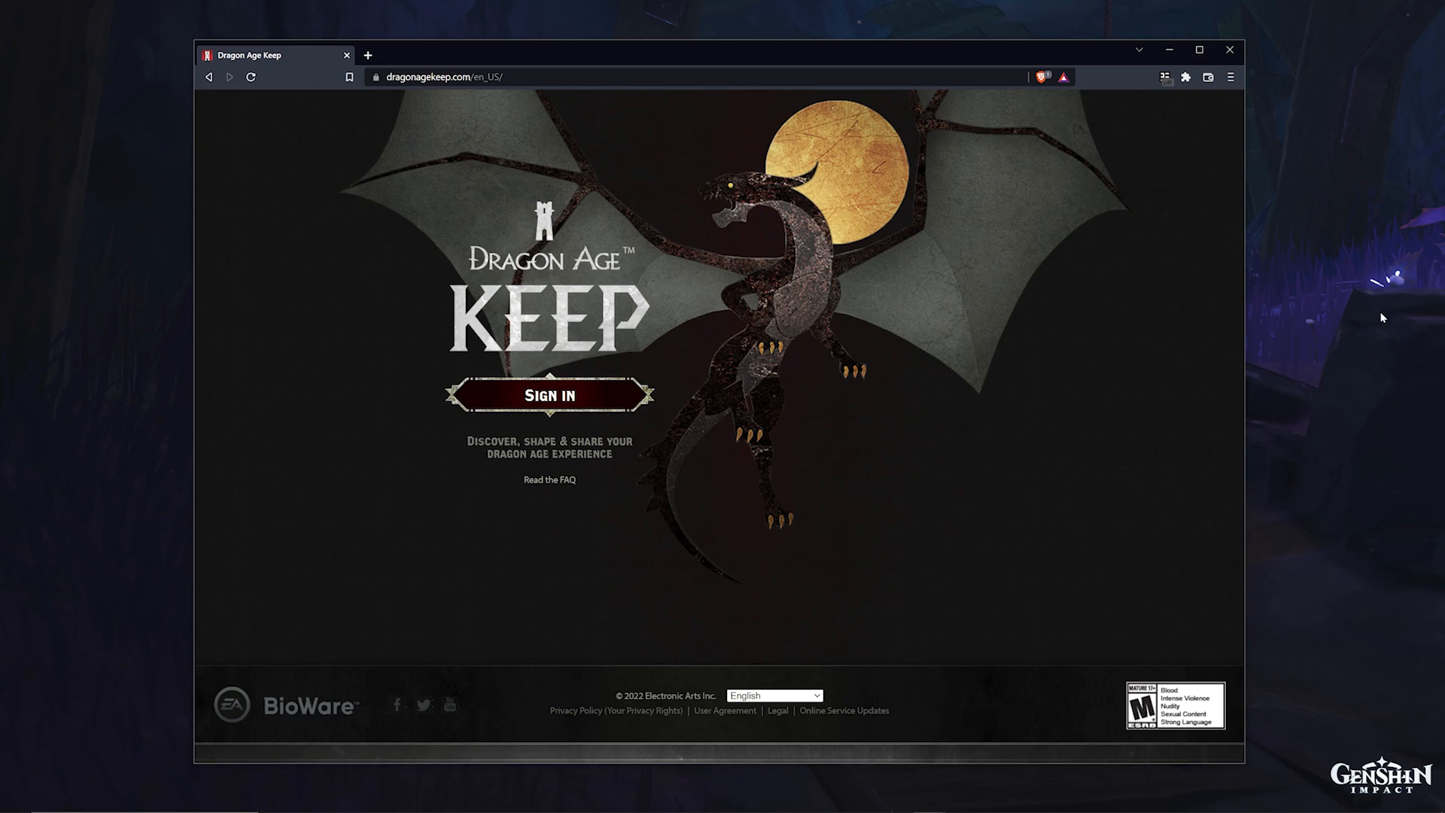